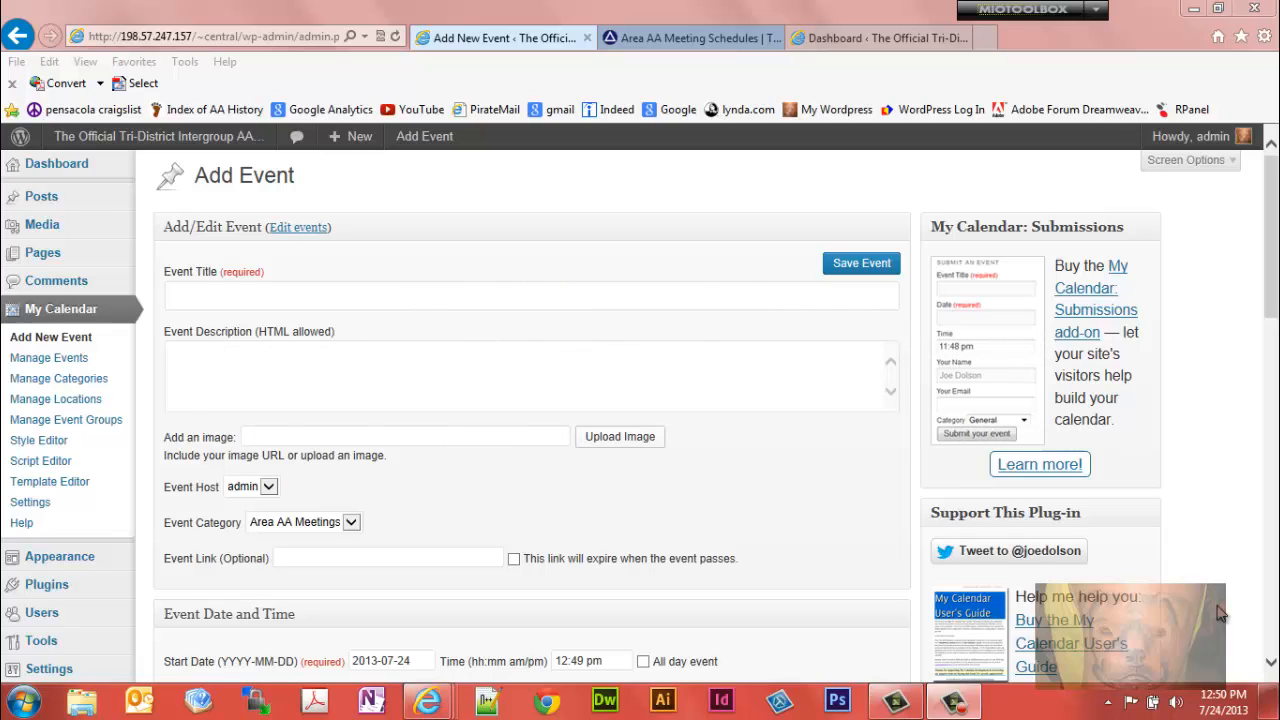
pyautogui.moveTo(371, 506)
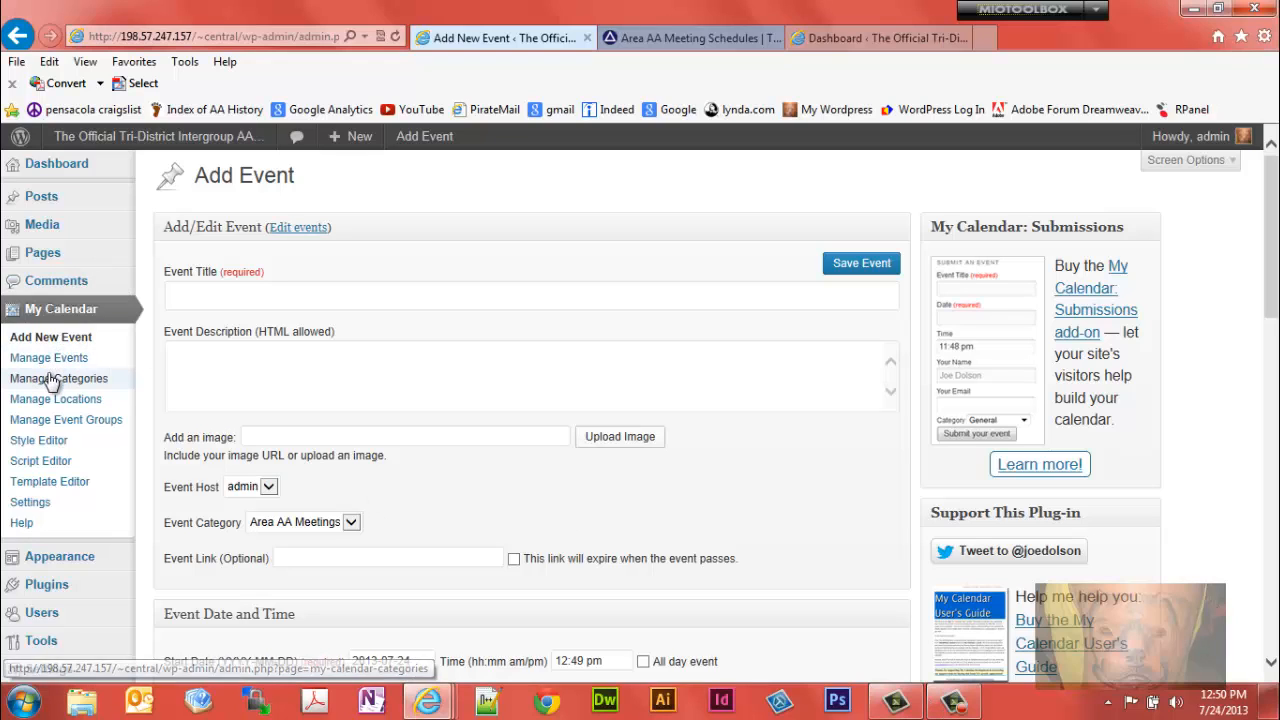
# - Open My Calendar's Manage Categories page listing the Events and Area AA Meetings categories
pyautogui.click(58, 378)
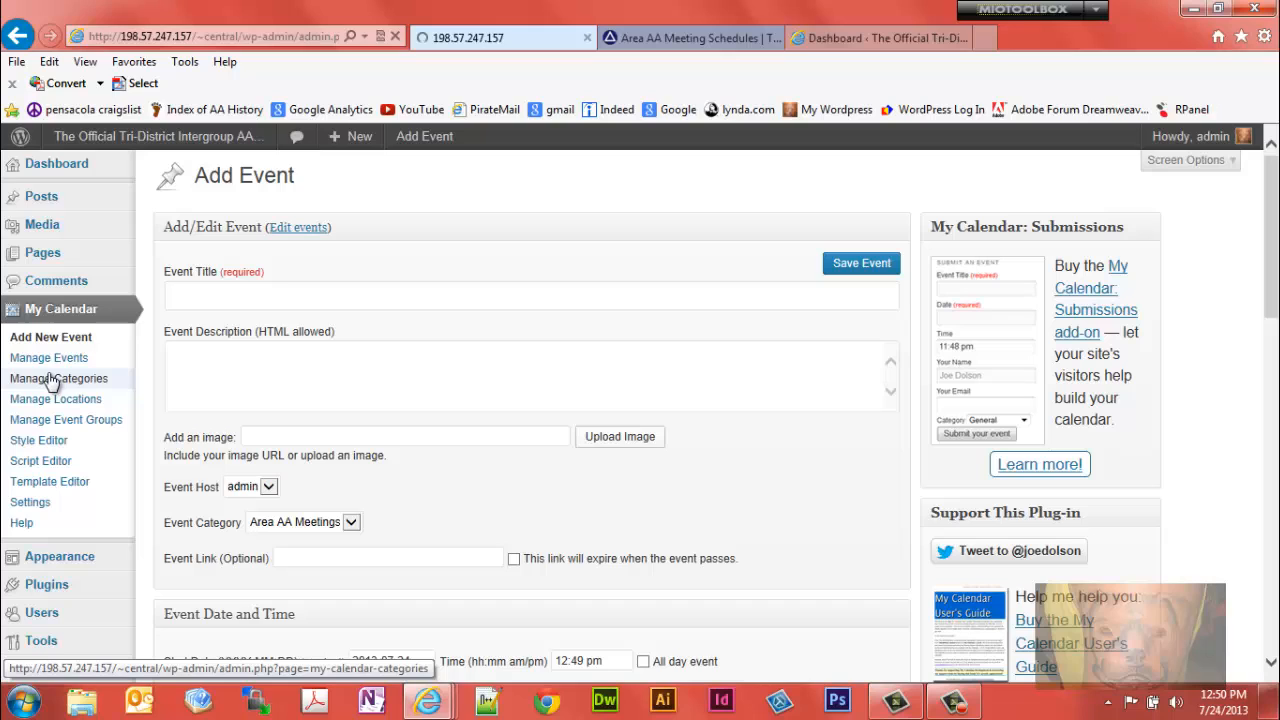
pyautogui.click(58, 378)
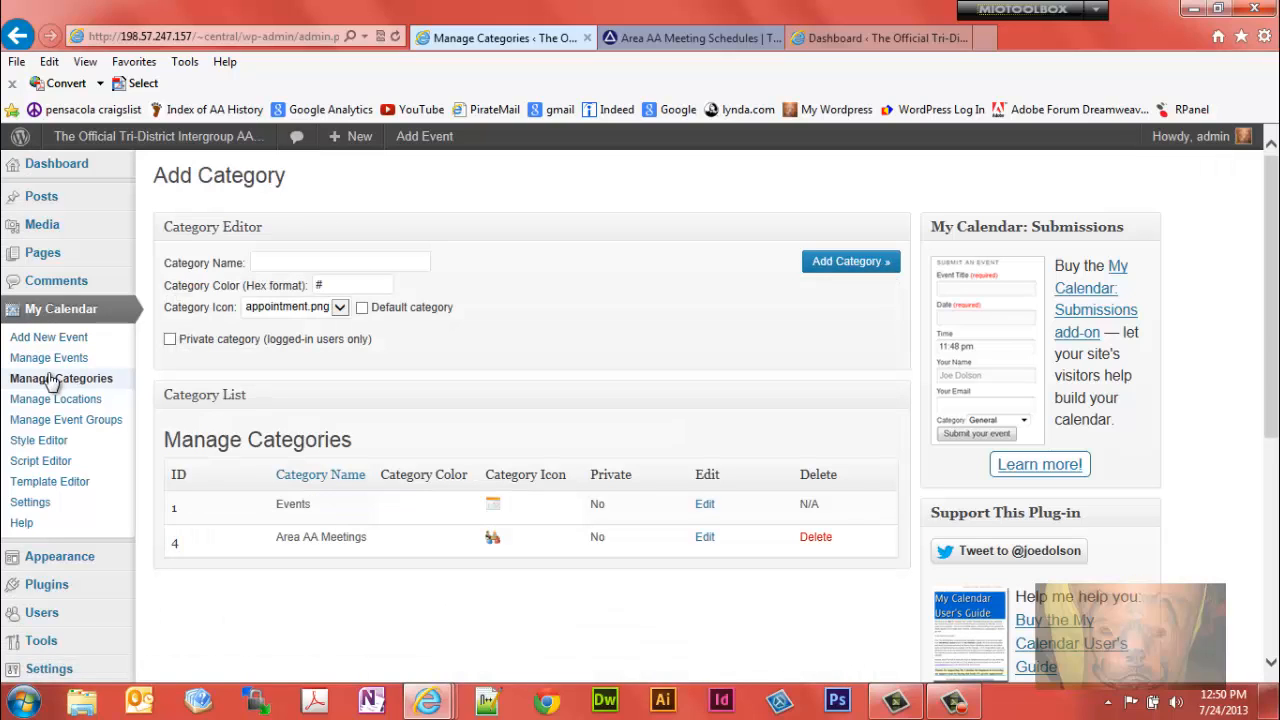
pyautogui.moveTo(165, 587)
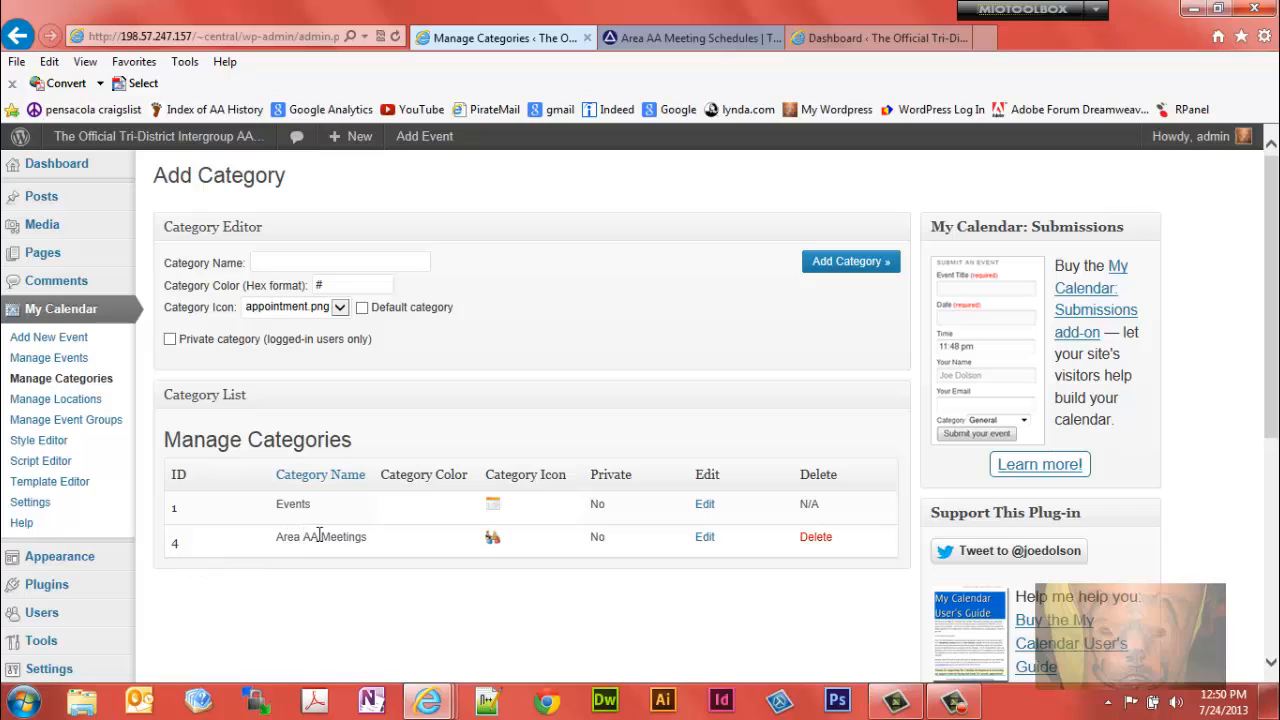
pyautogui.moveTo(300, 537)
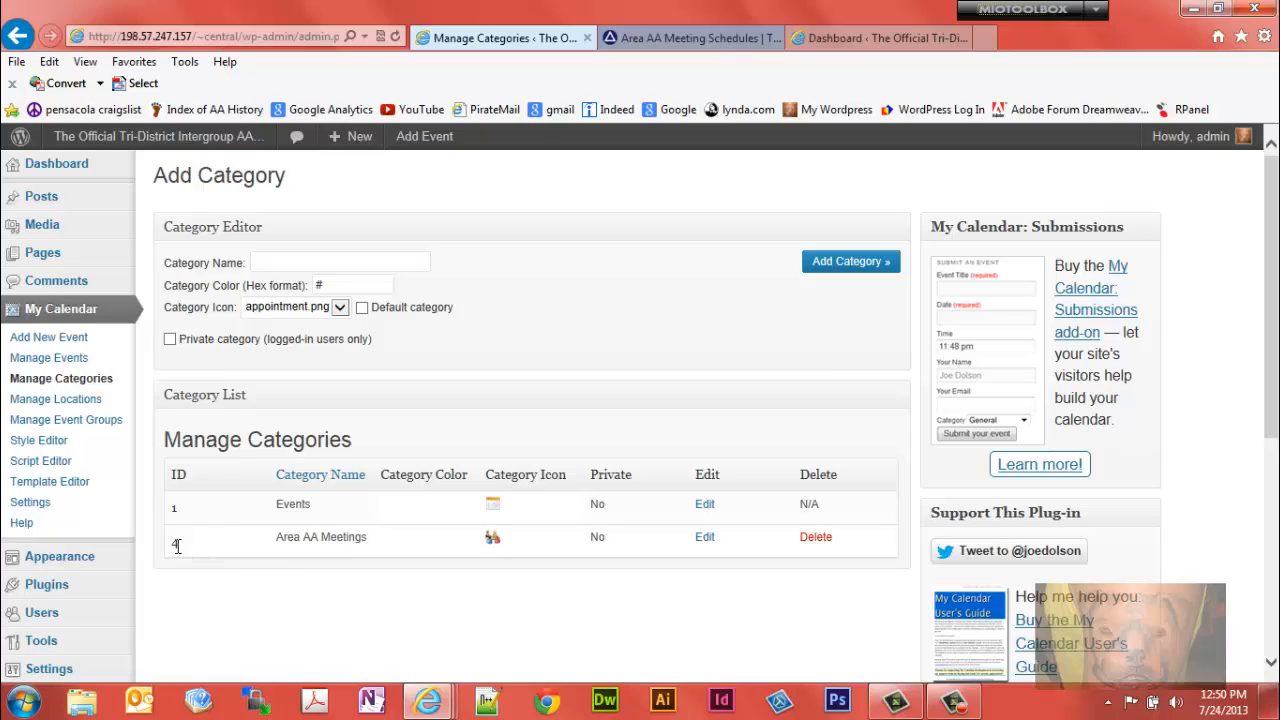
pyautogui.moveTo(85, 337)
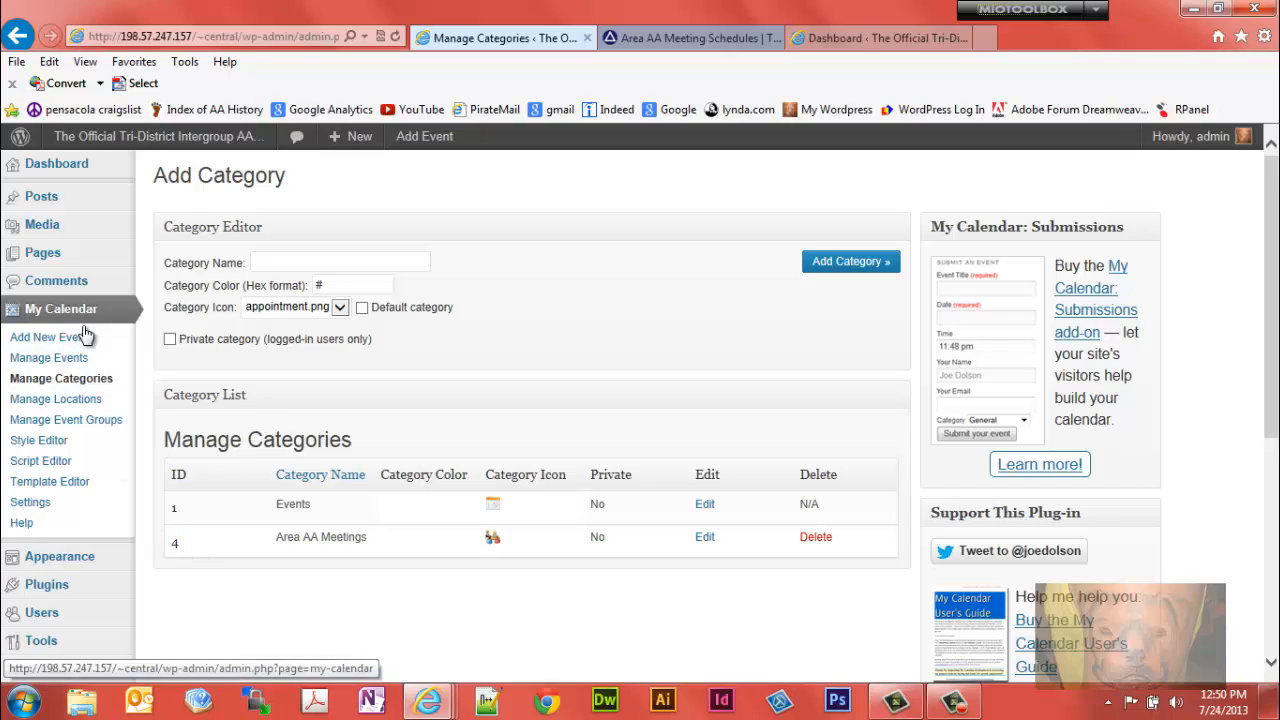
pyautogui.moveTo(147, 421)
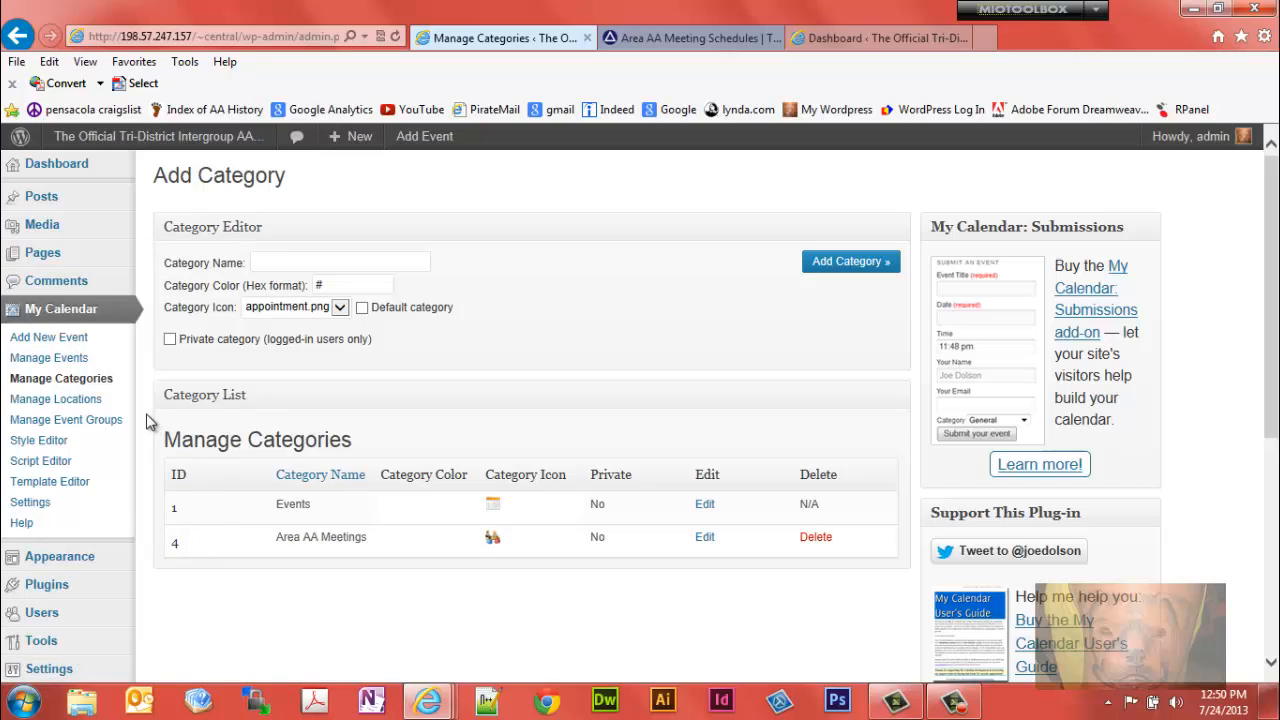
pyautogui.moveTo(22, 522)
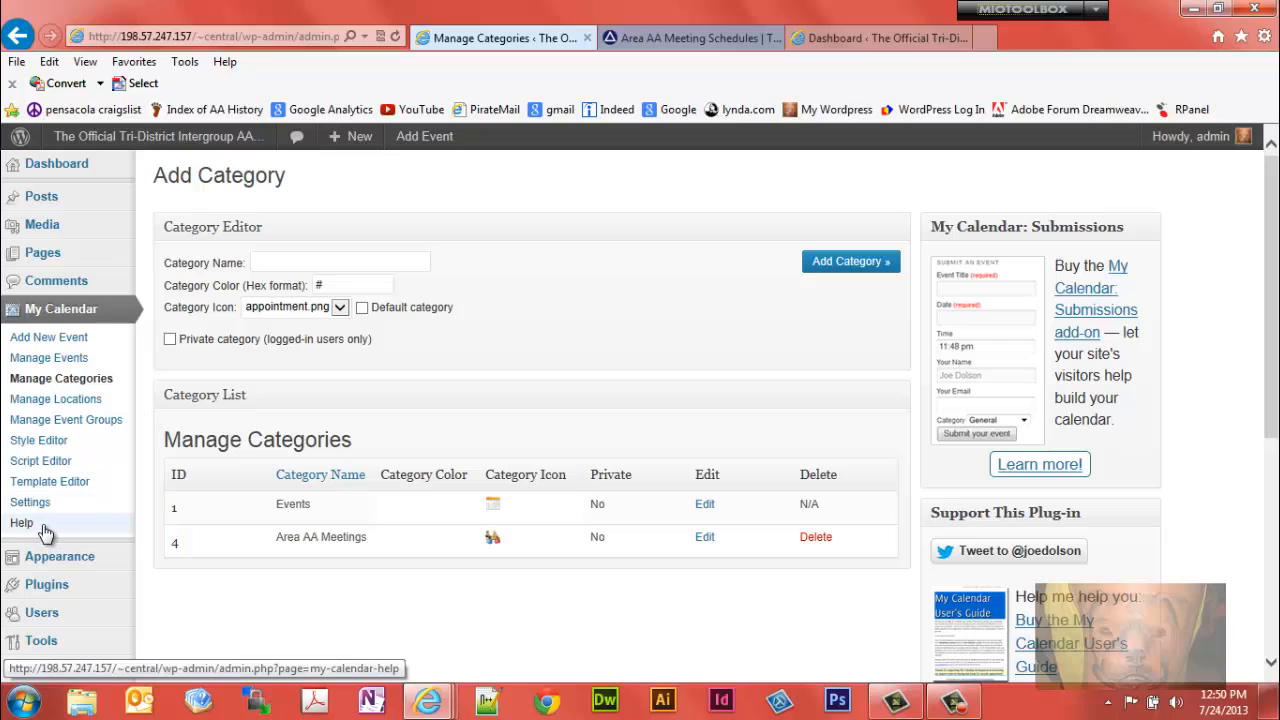
pyautogui.moveTo(337, 515)
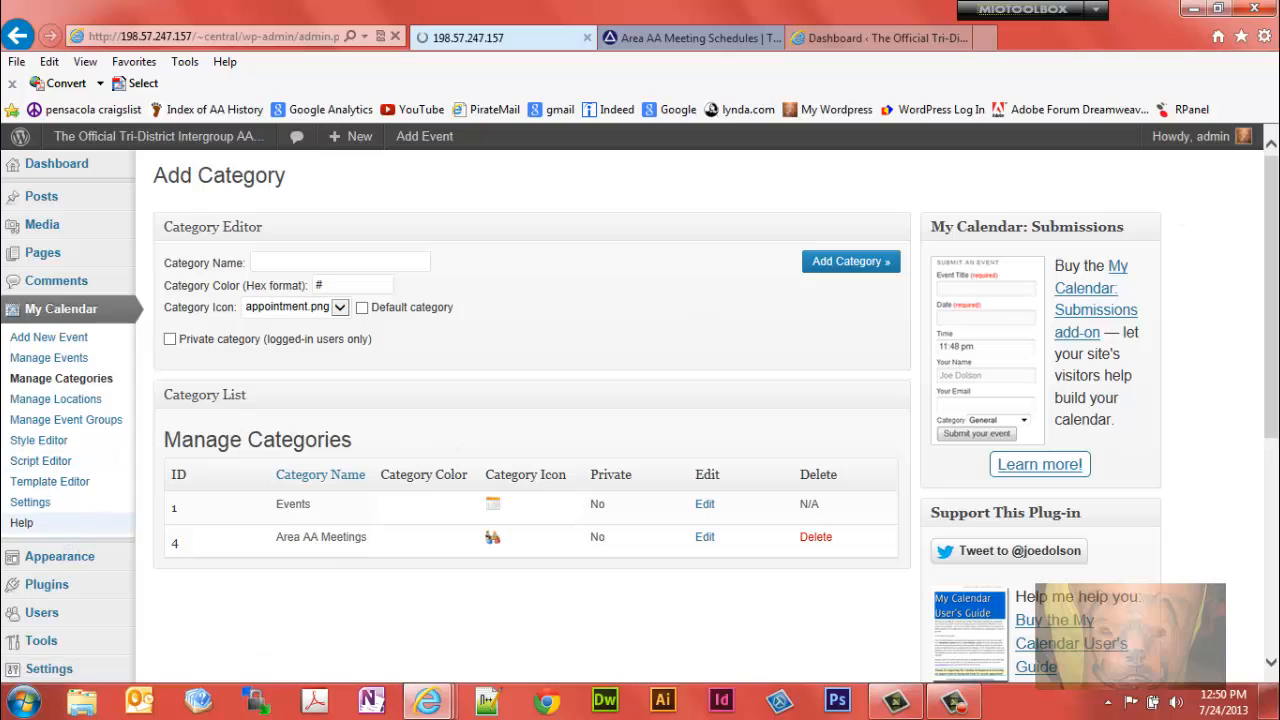
# - Open My Calendar Help and review the [my_calendar] shortcode's category attribute
pyautogui.click(22, 522)
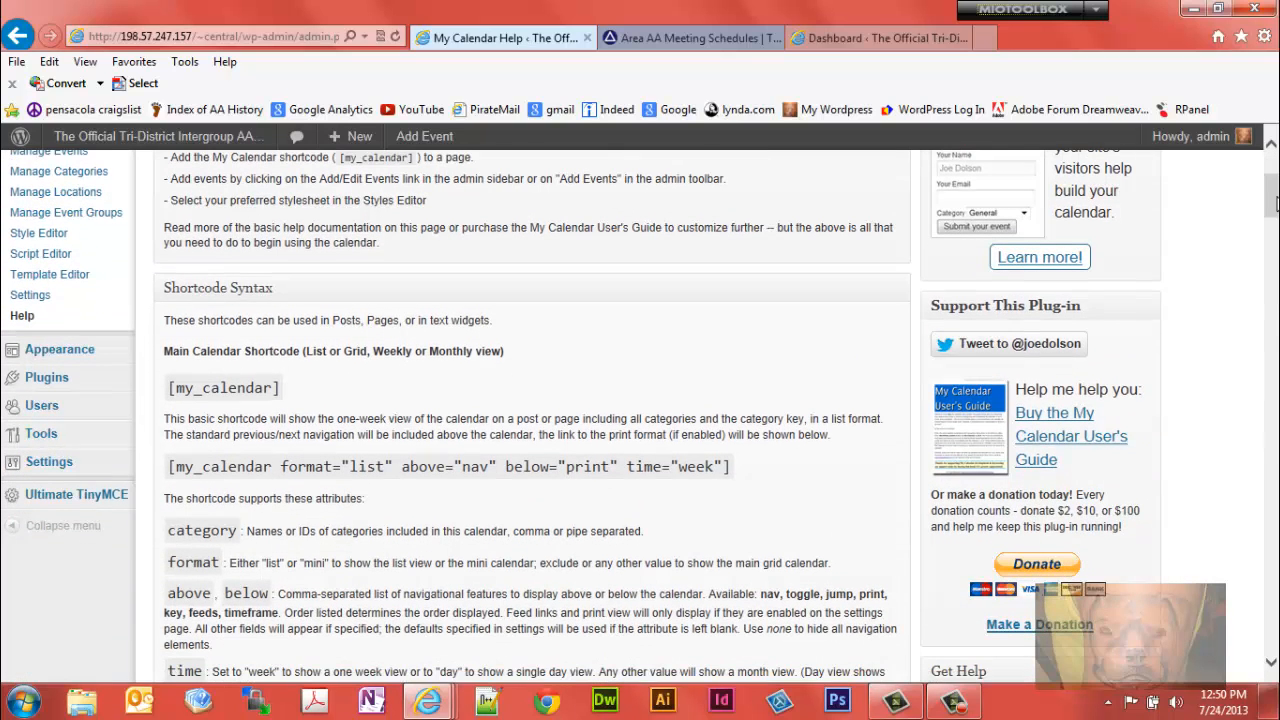
pyautogui.moveTo(285, 397)
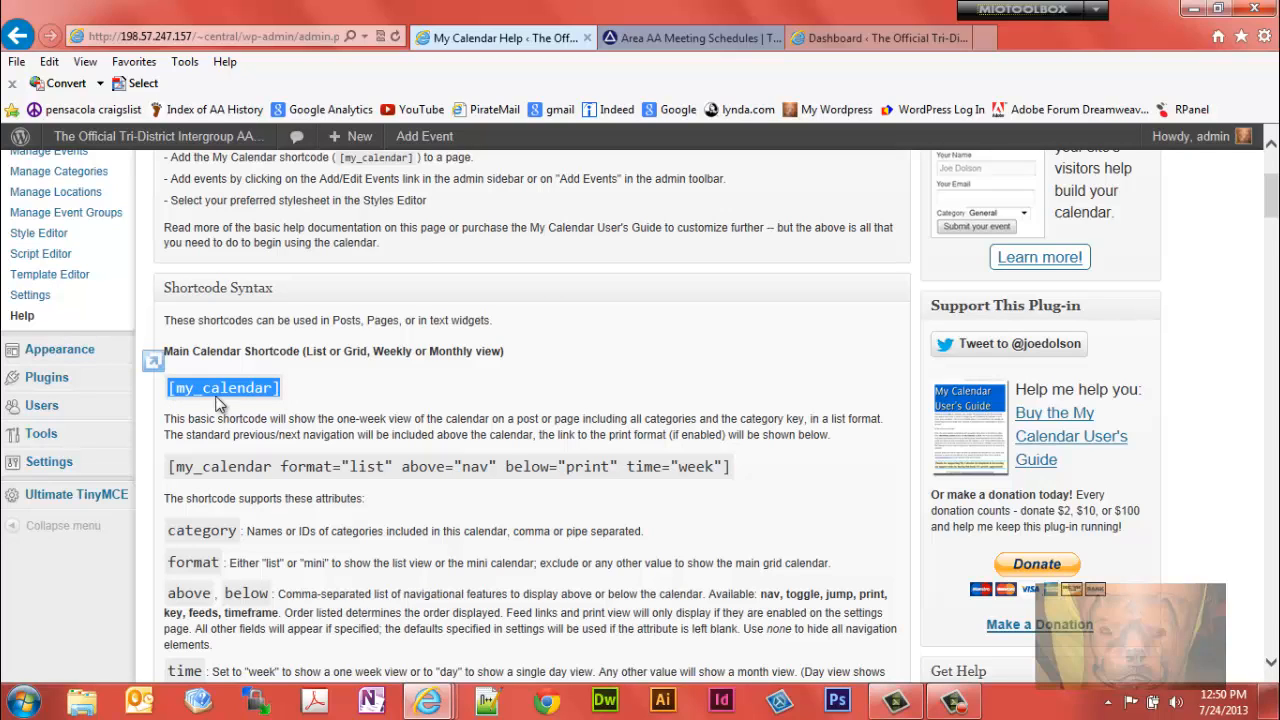
pyautogui.moveTo(276, 400)
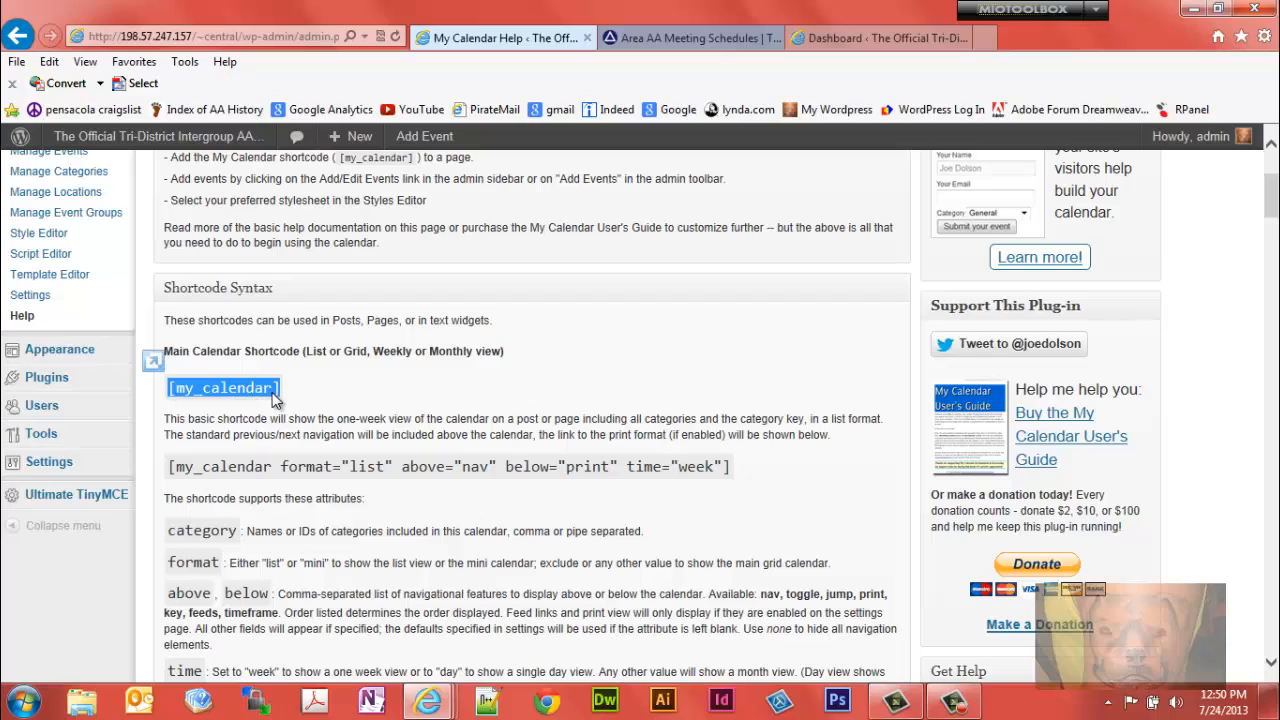
pyautogui.moveTo(240, 540)
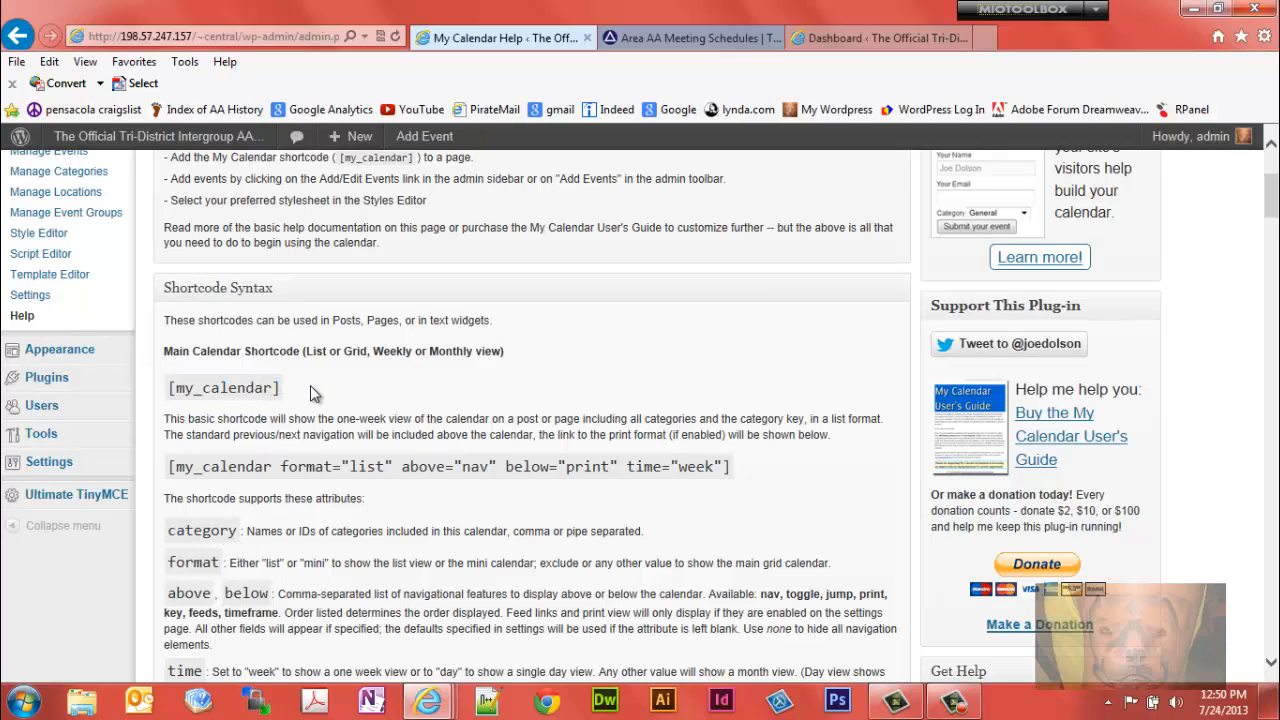
pyautogui.doubleClick(201, 531)
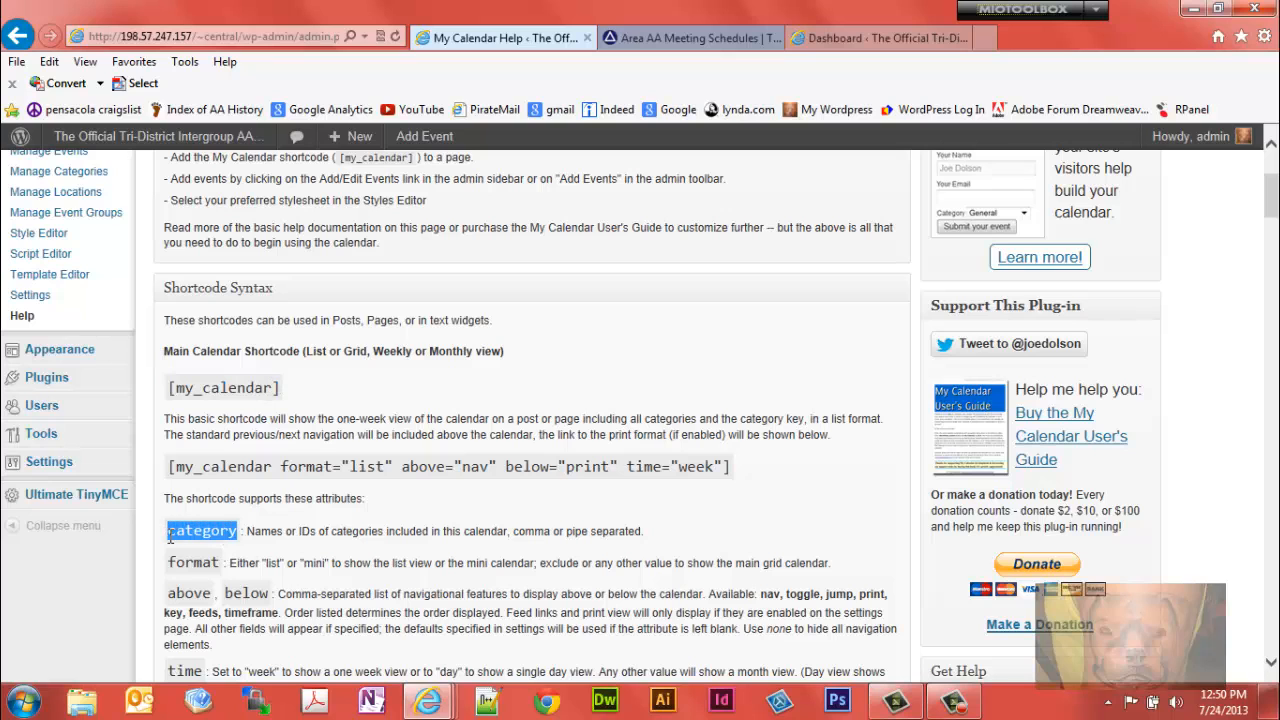
pyautogui.scroll(3)
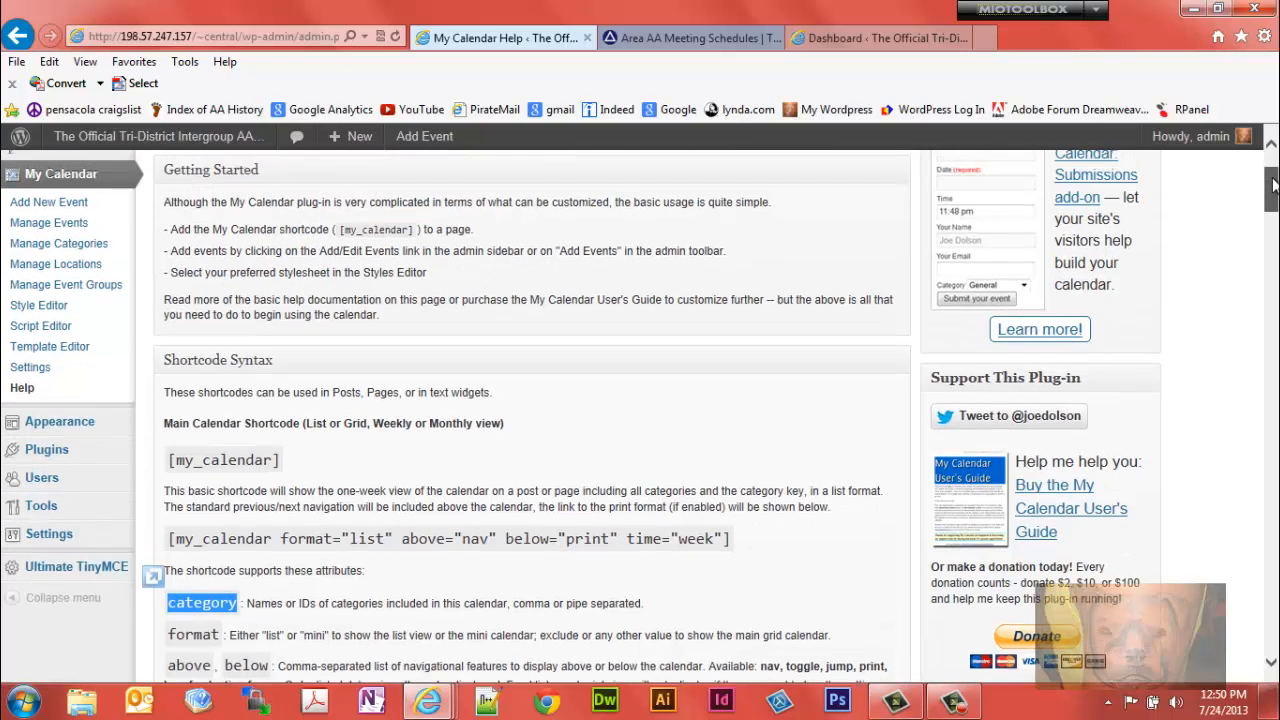
pyautogui.scroll(3)
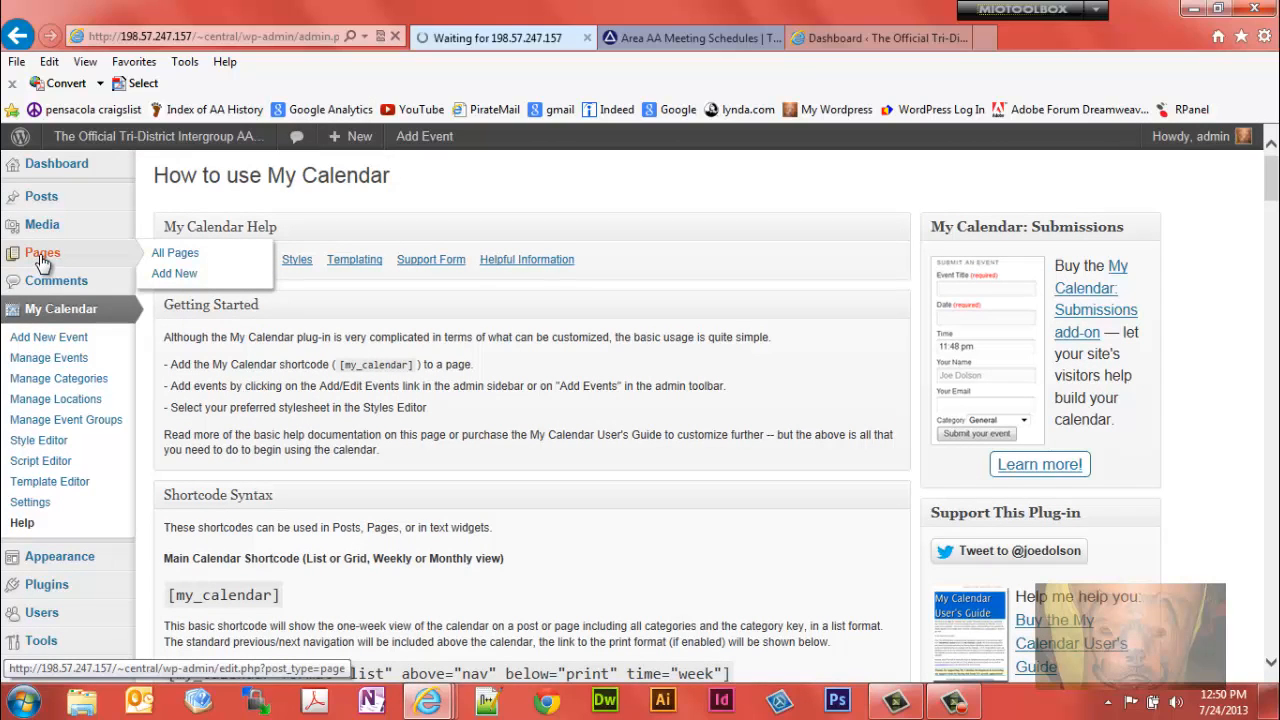
# - Edit the Area AA Meeting Schedules page and select its my_calendar shortcode text
pyautogui.click(175, 252)
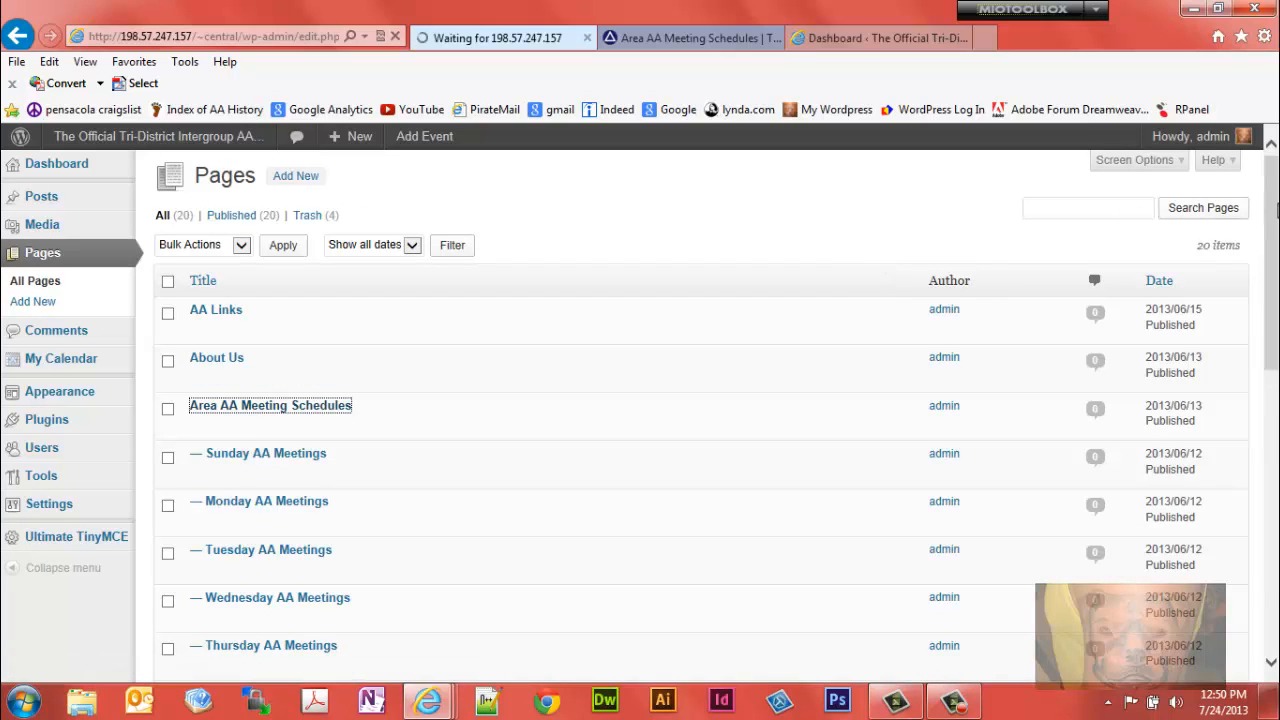
pyautogui.click(270, 405)
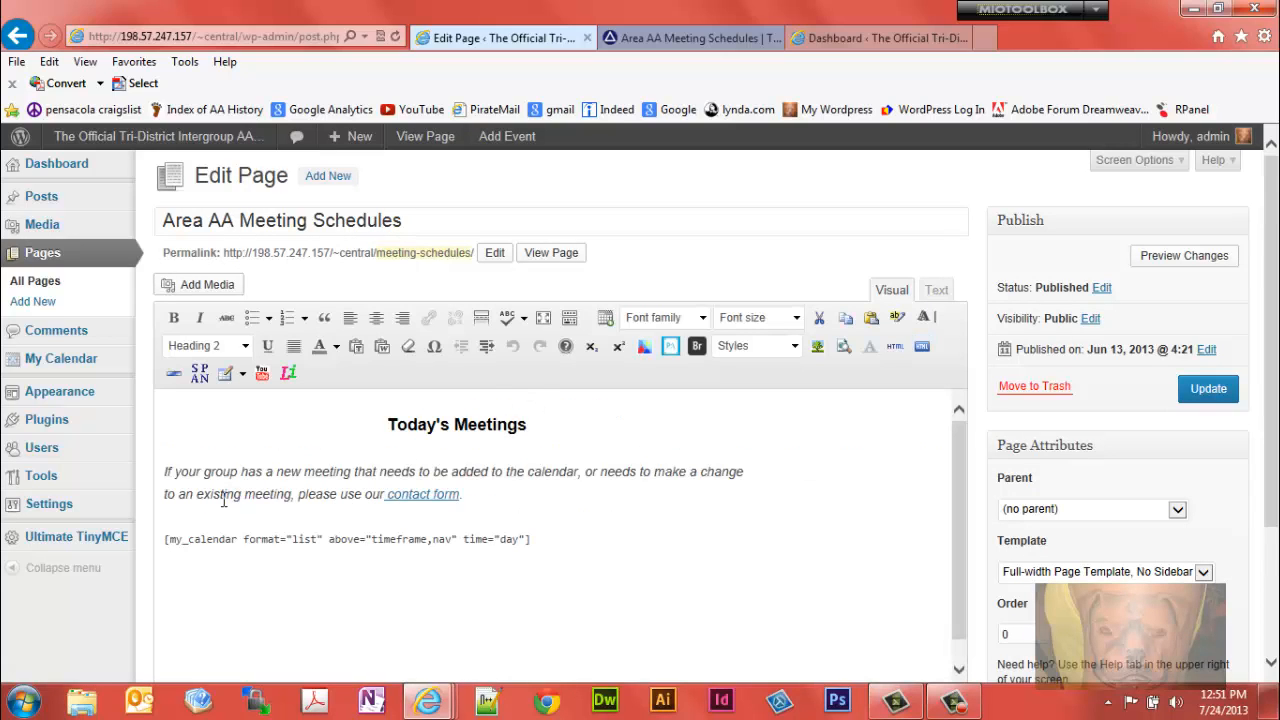
pyautogui.doubleClick(211, 539)
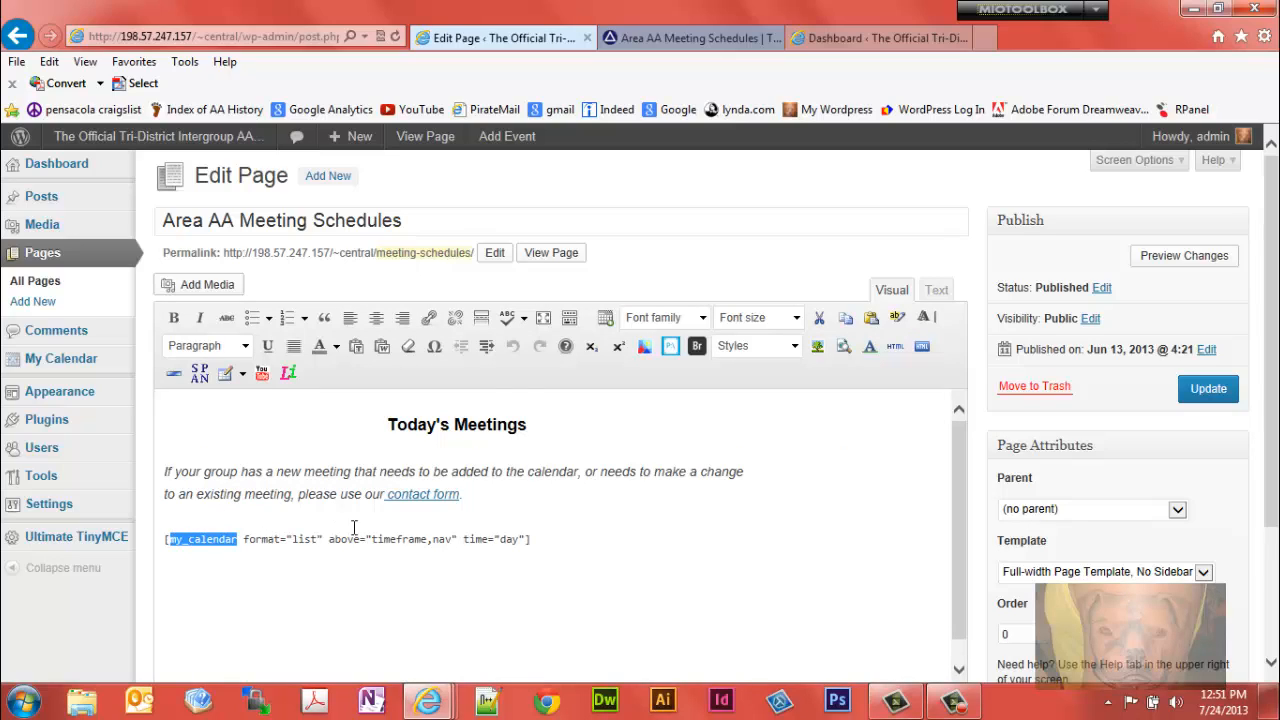
pyautogui.moveTo(223, 570)
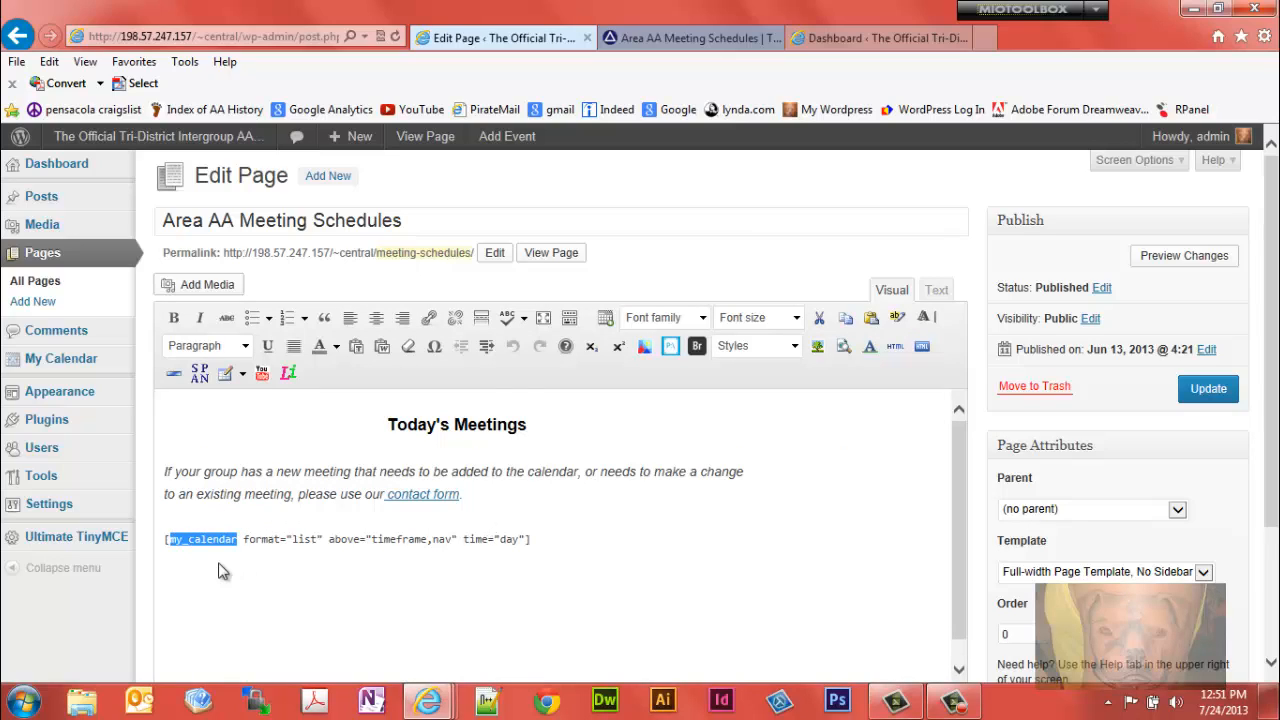
pyautogui.click(237, 539)
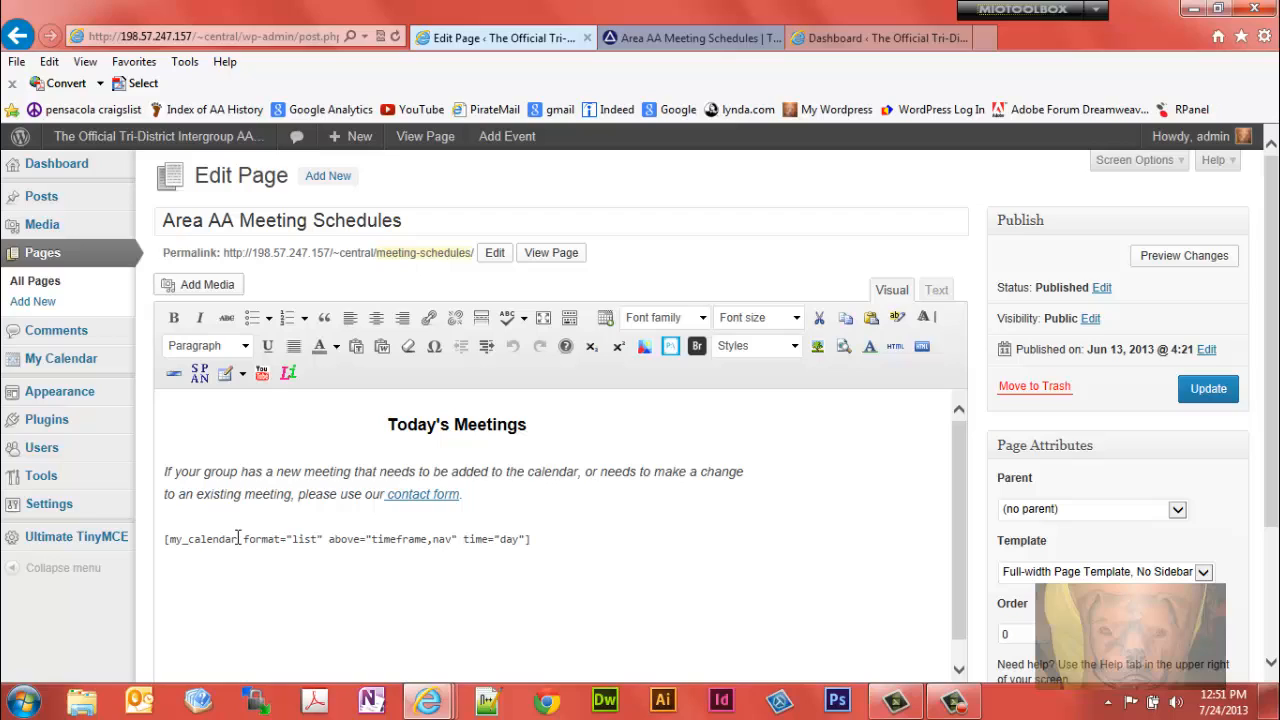
pyautogui.doubleClick(202, 539)
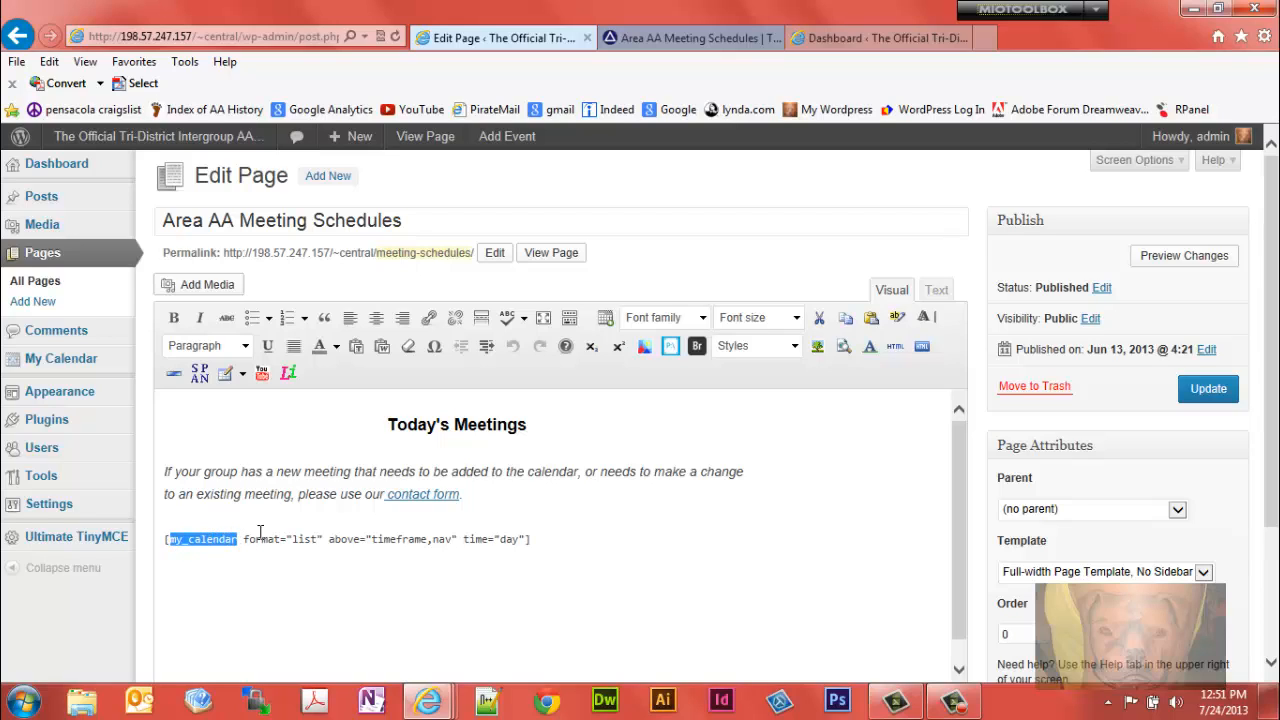
pyautogui.click(247, 539)
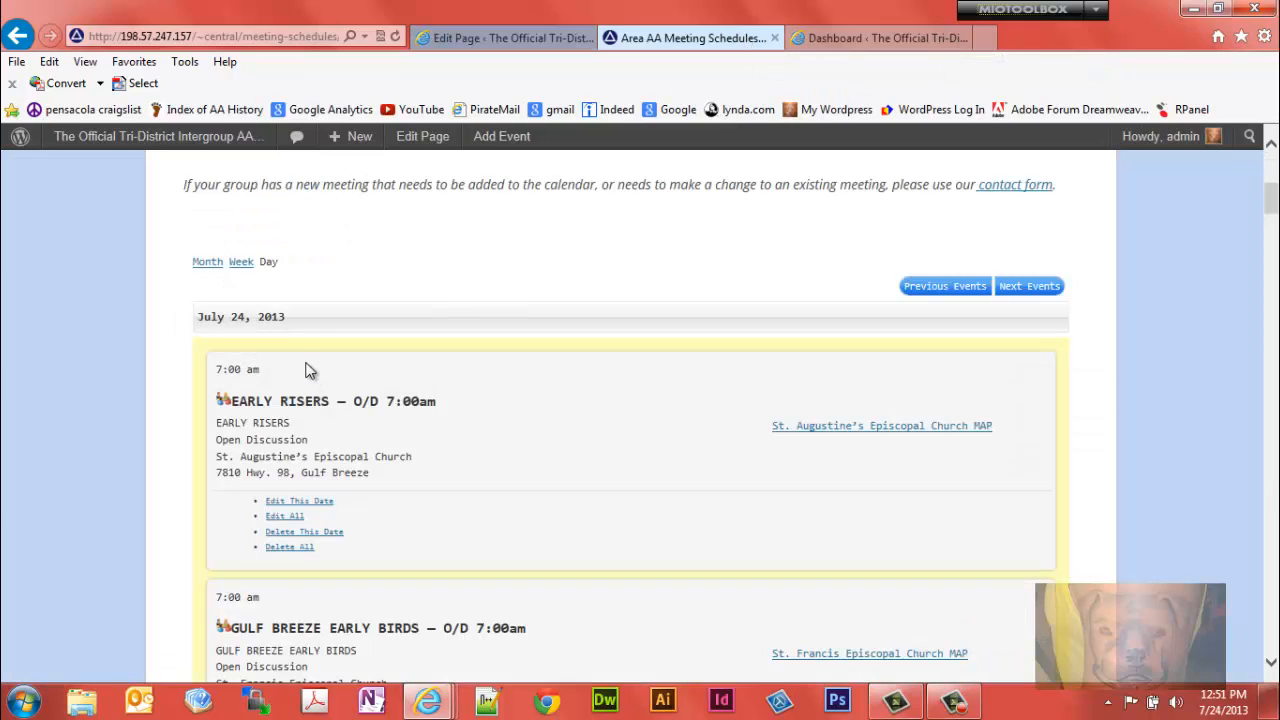
pyautogui.moveTo(555, 420)
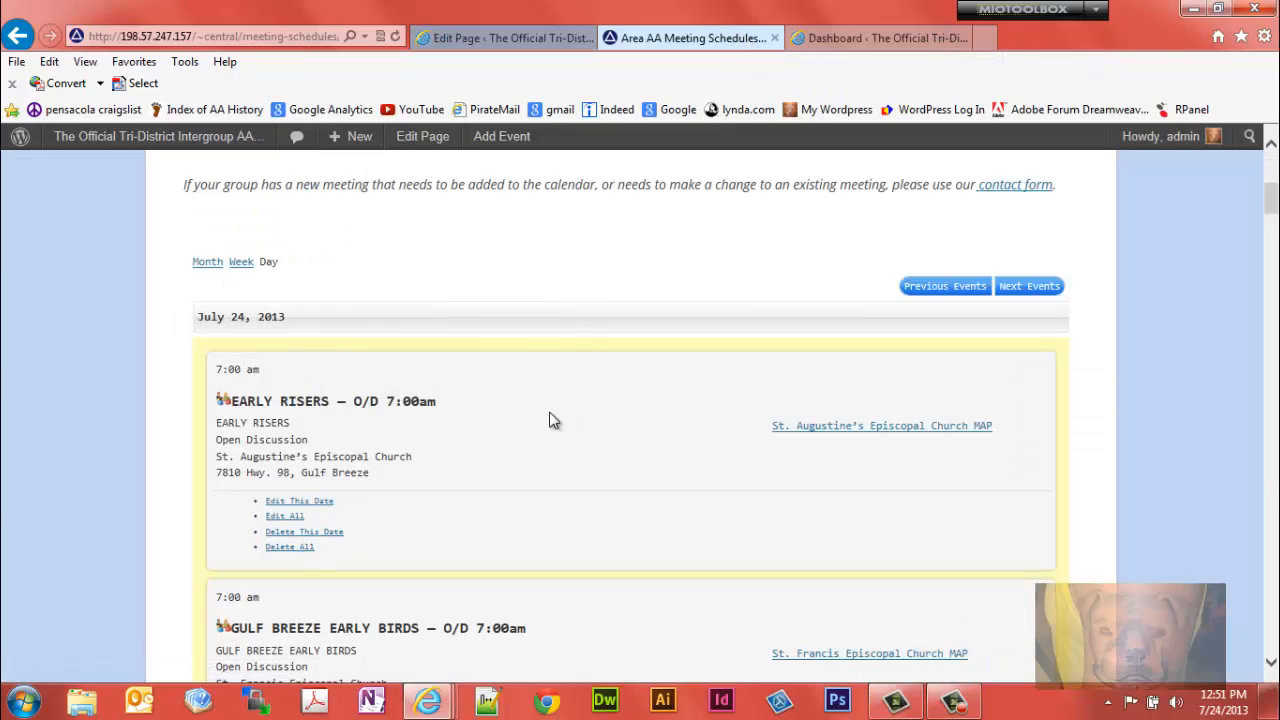
pyautogui.moveTo(207, 262)
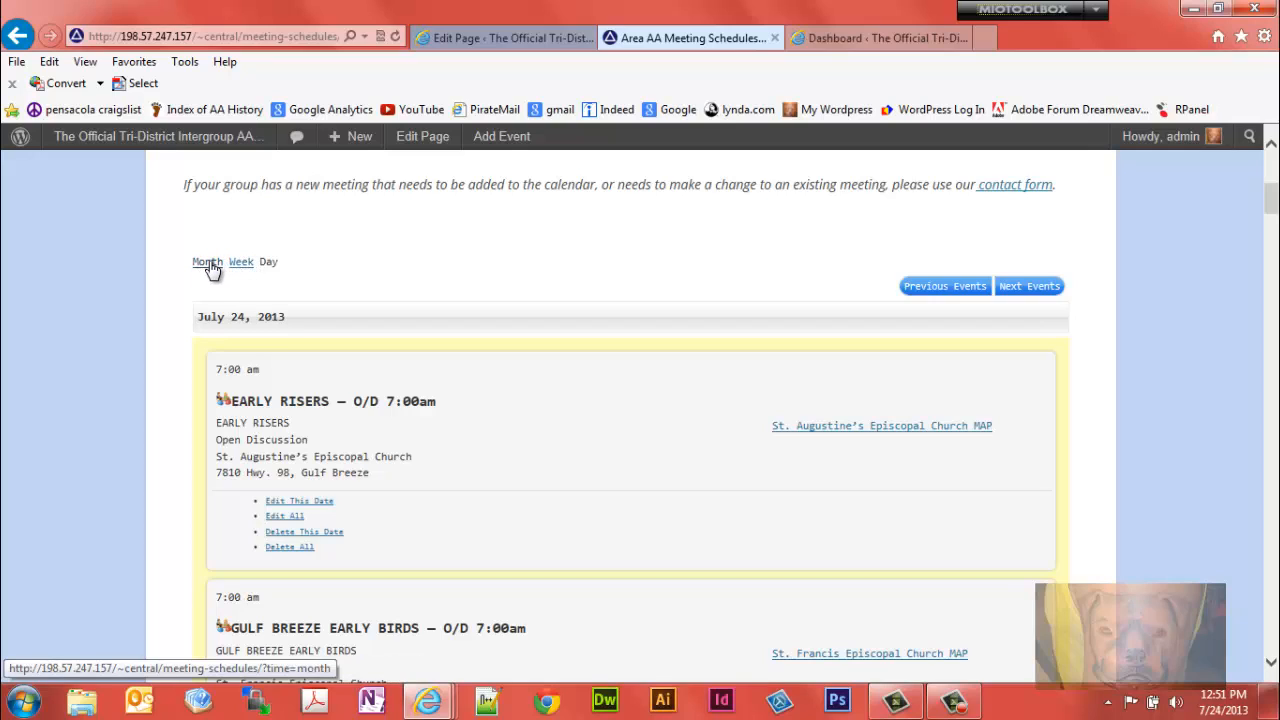
pyautogui.moveTo(180, 273)
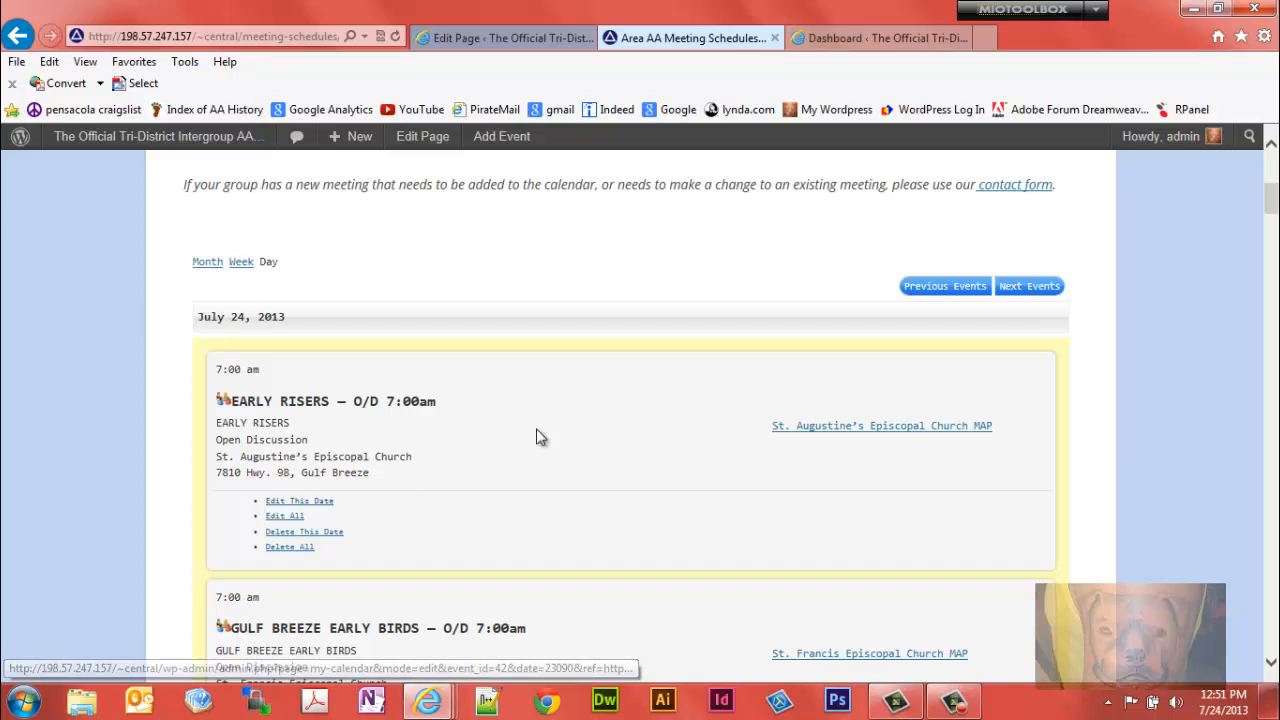
pyautogui.moveTo(546, 604)
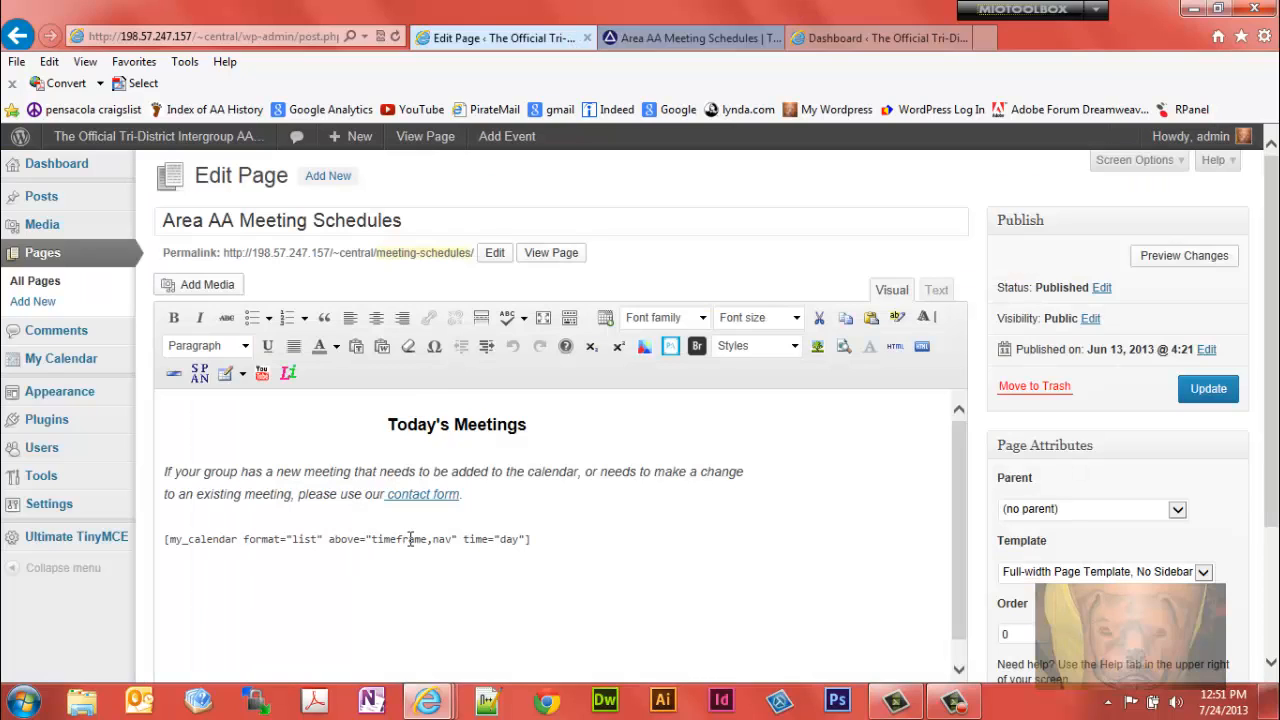
pyautogui.moveTo(873, 63)
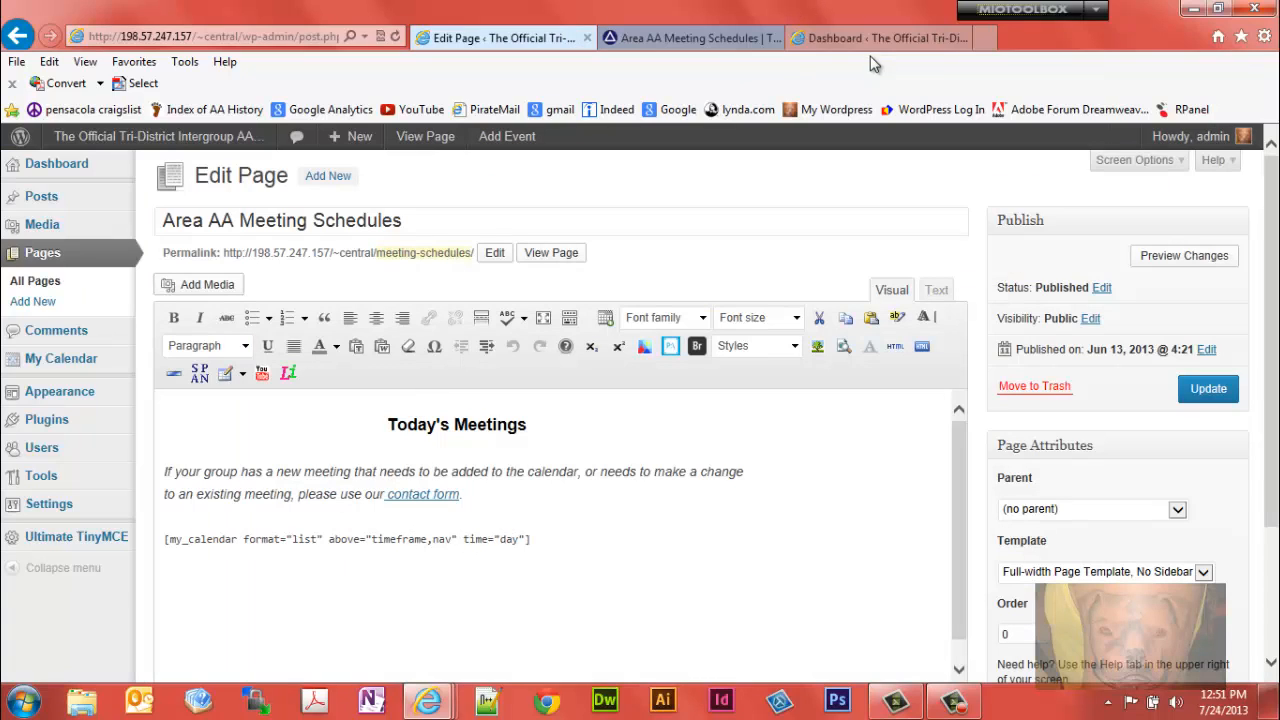
pyautogui.moveTo(875, 38)
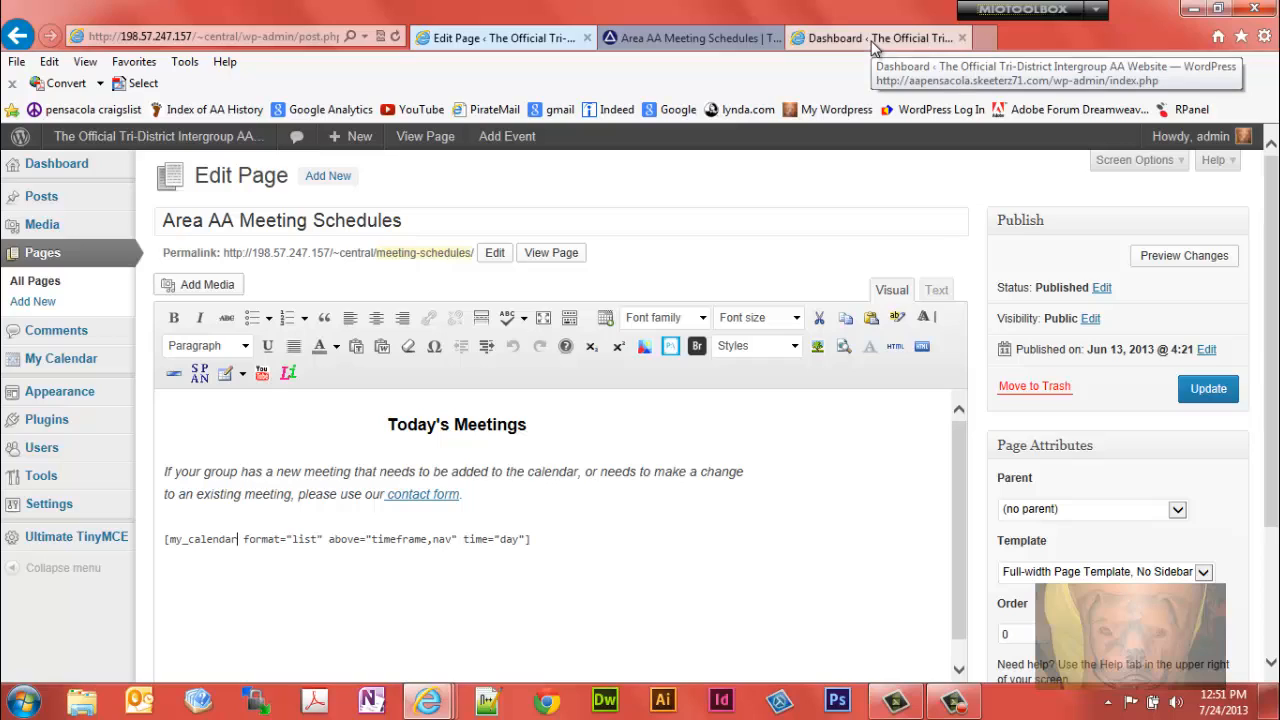
pyautogui.moveTo(42, 252)
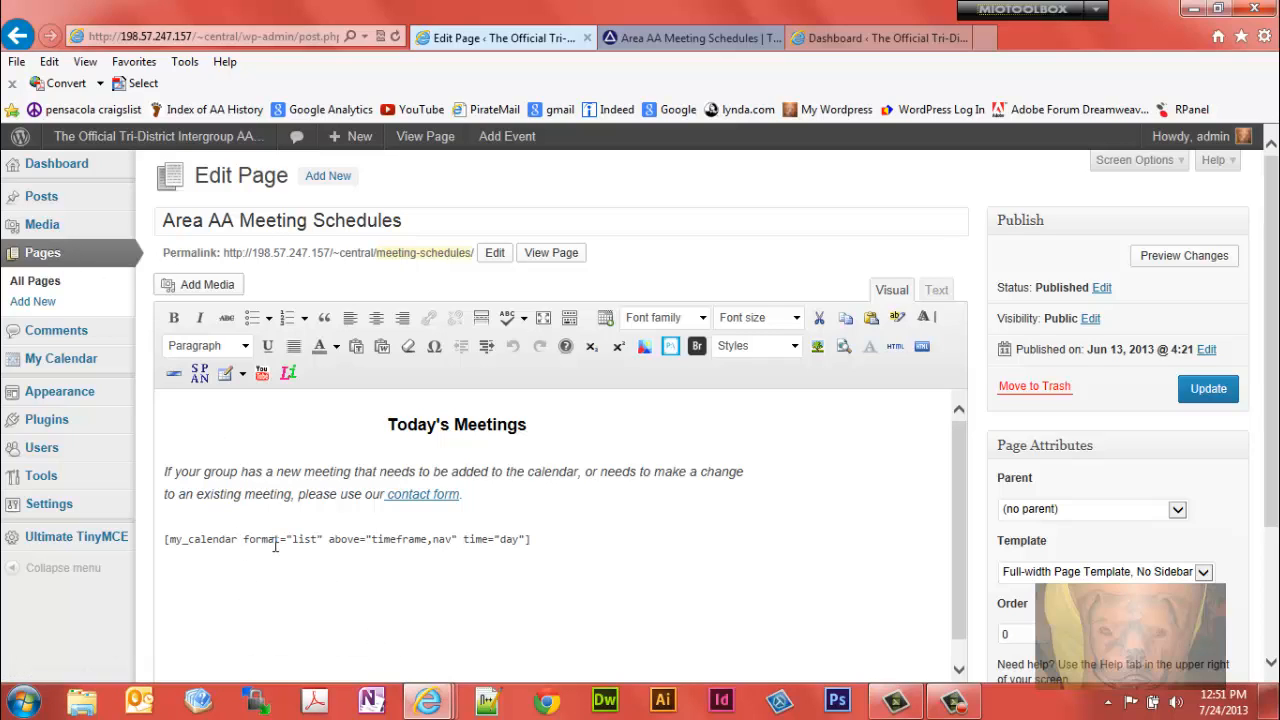
pyautogui.moveTo(125, 330)
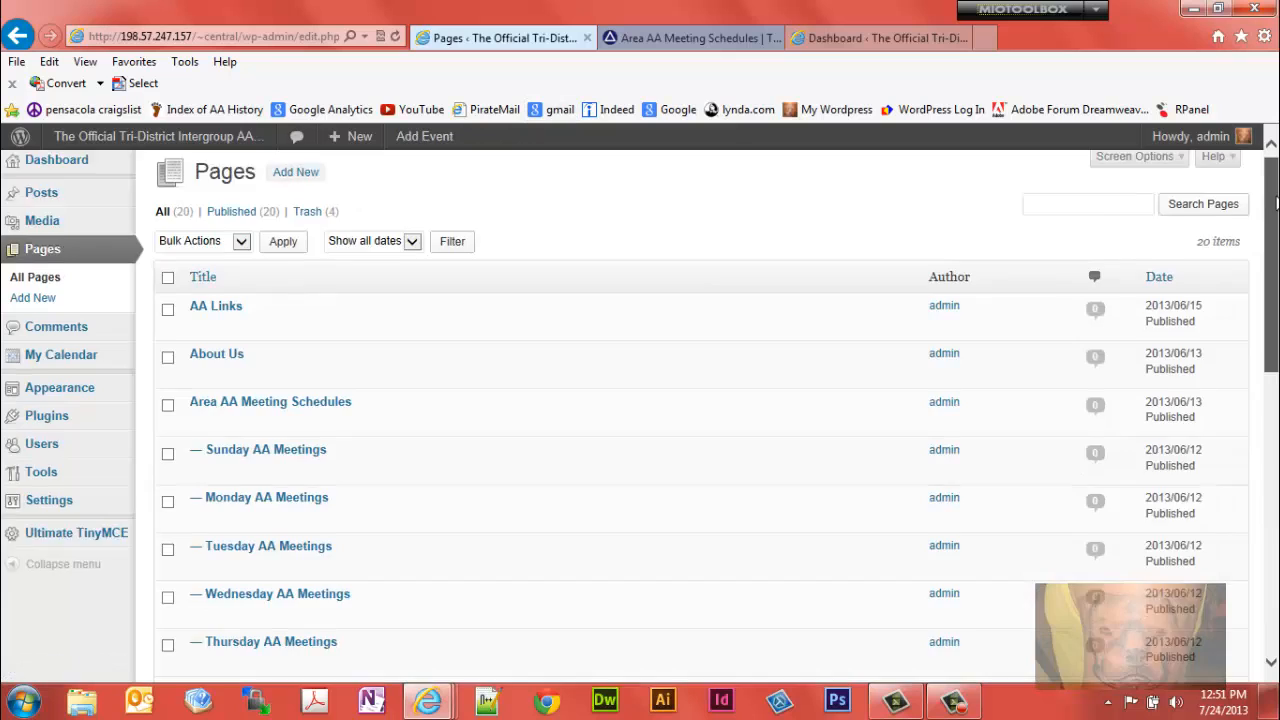
# - Check the Calendar of Events page's [my_calendar category="1"] shortcode, then return to the live site
pyautogui.scroll(-3)
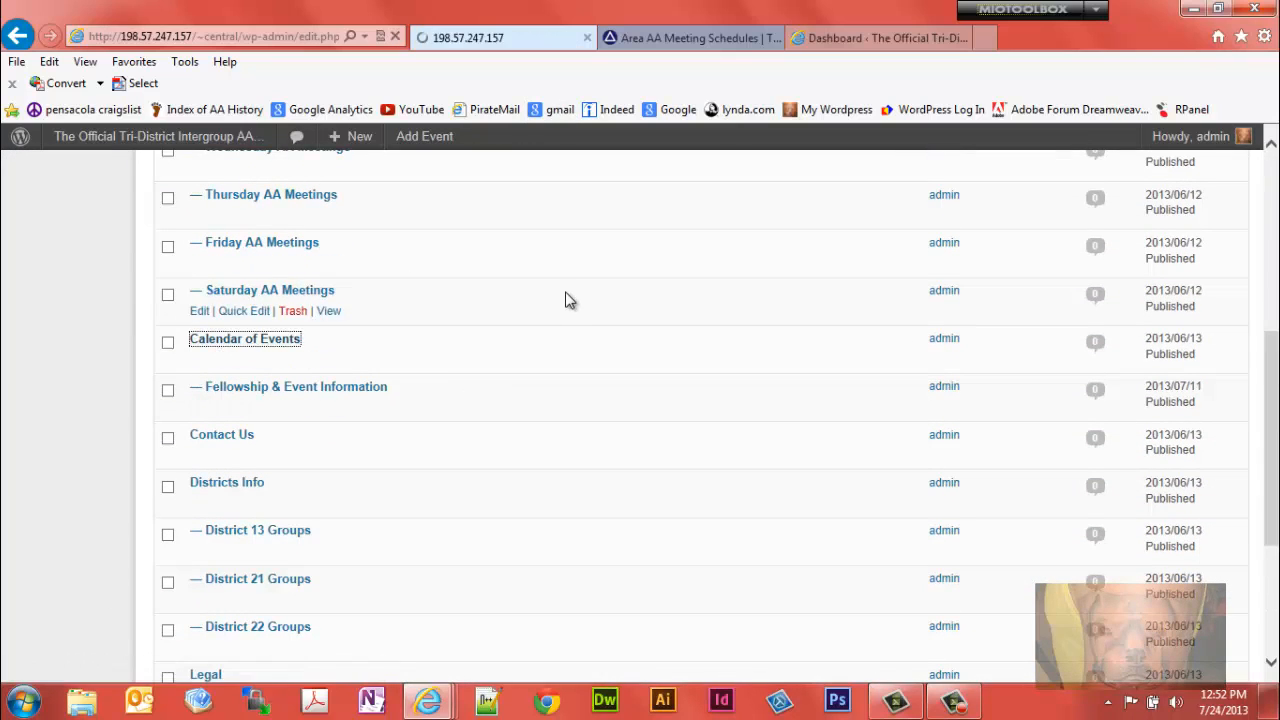
pyautogui.click(245, 338)
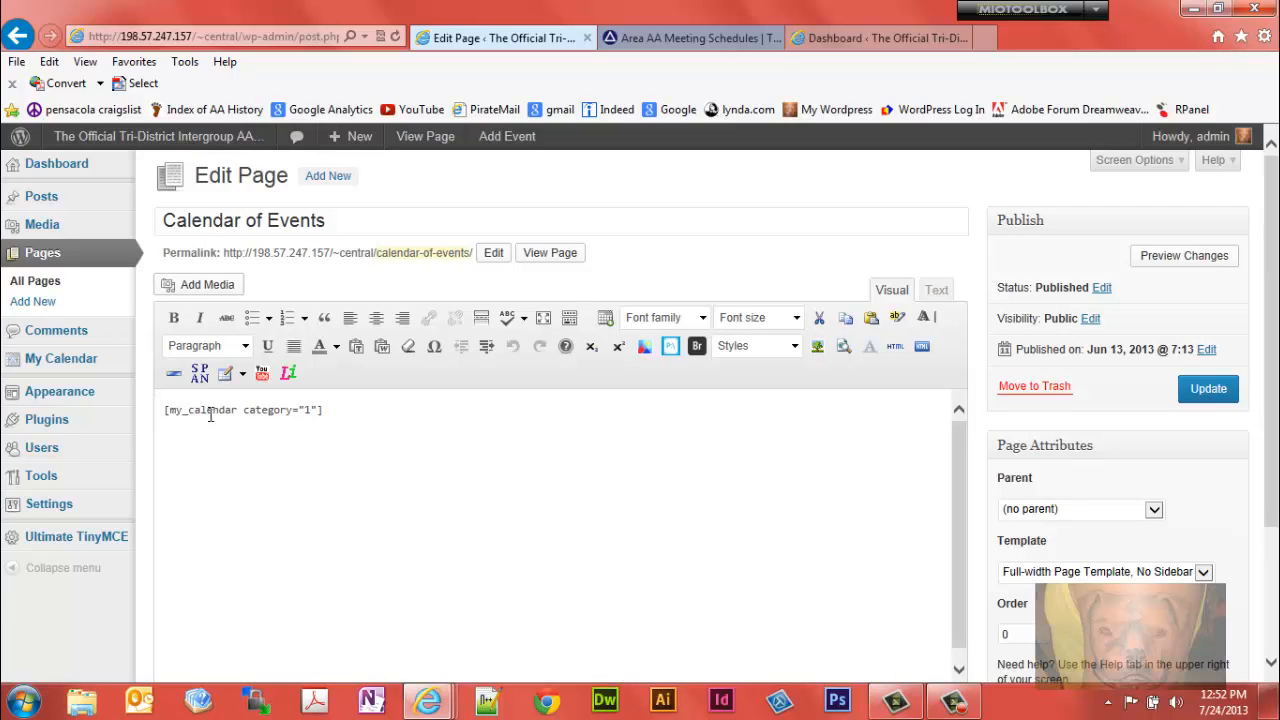
pyautogui.moveTo(418, 305)
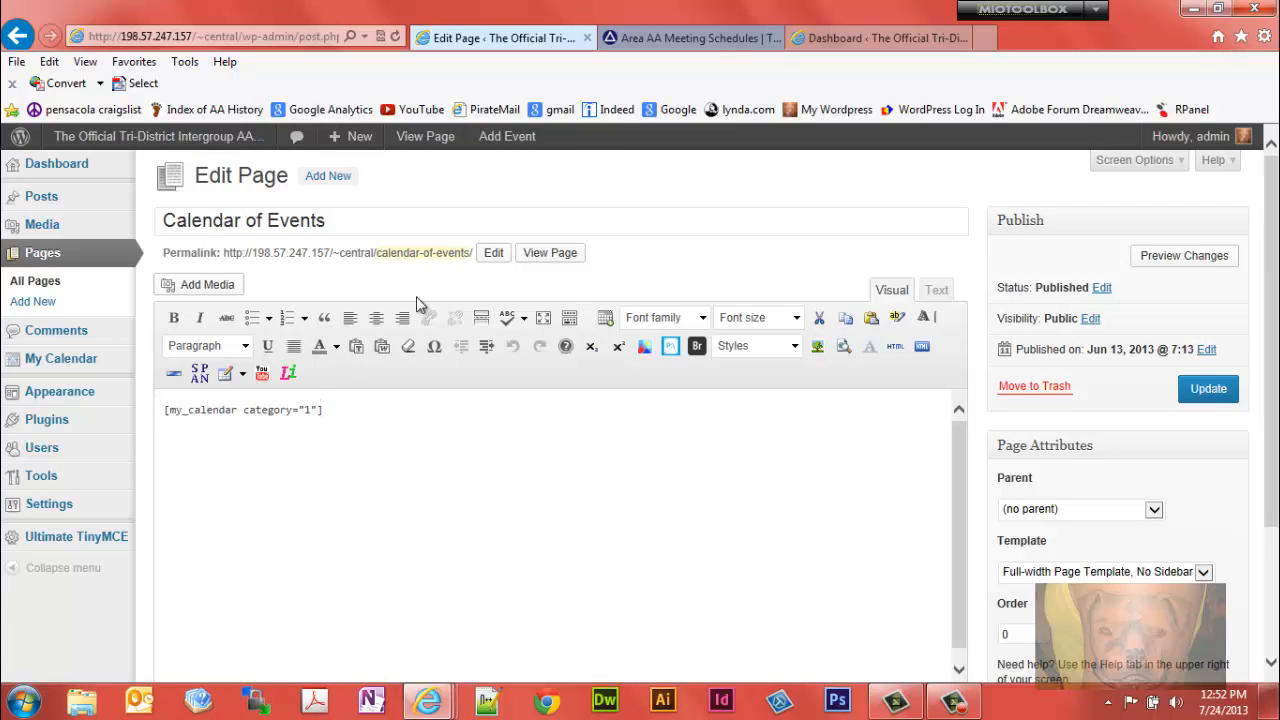
pyautogui.click(690, 38)
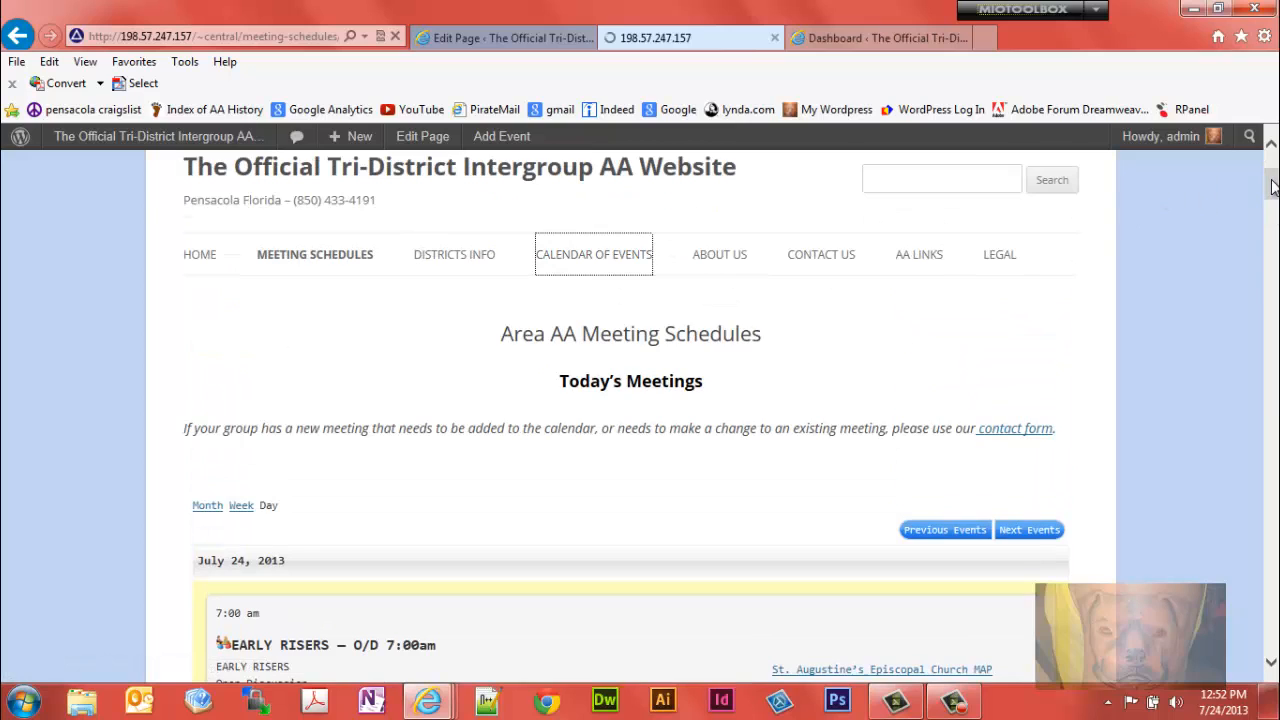
# - Review the live July 2013 Calendar of Events grid and Events key, then return to its editor
pyautogui.click(593, 254)
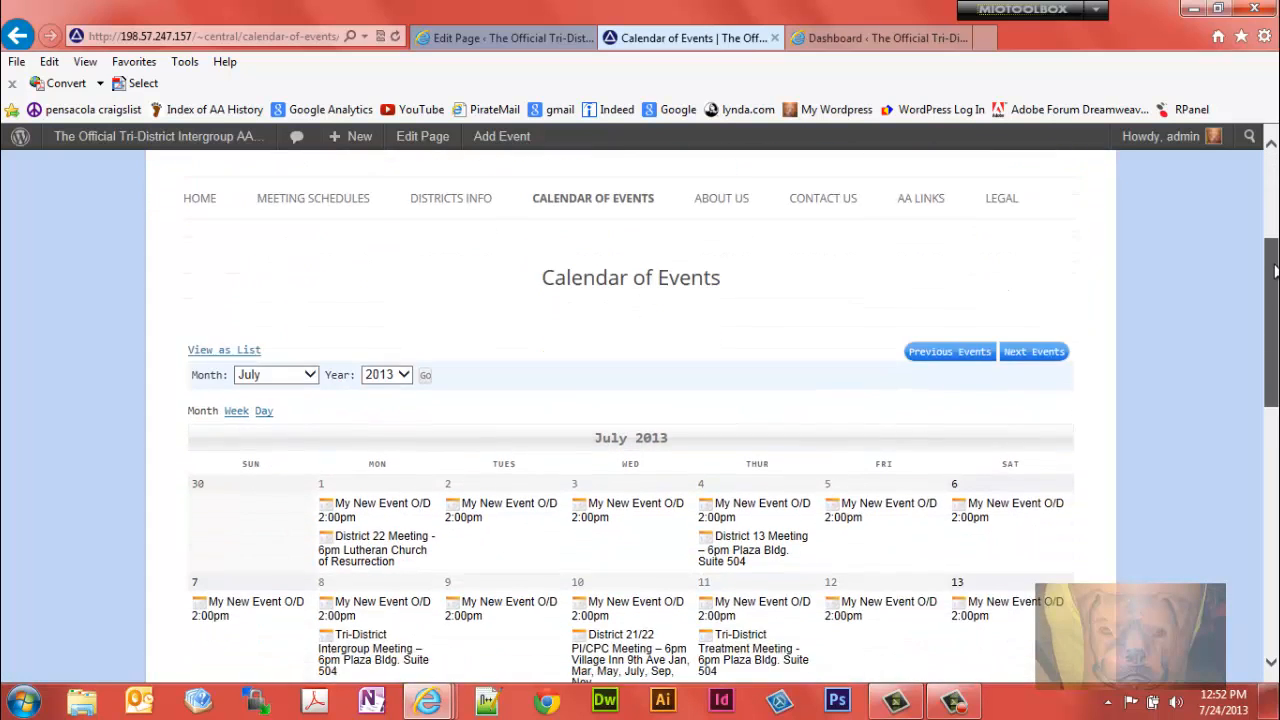
pyautogui.scroll(-3)
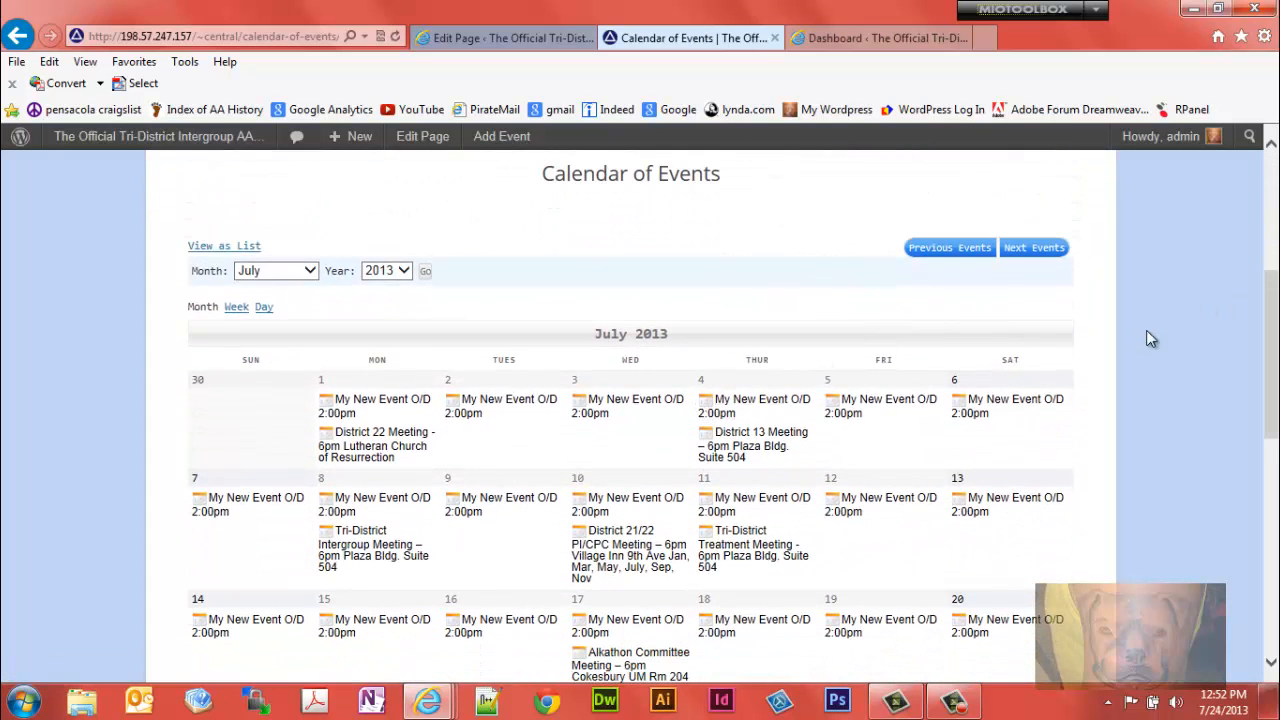
pyautogui.scroll(3)
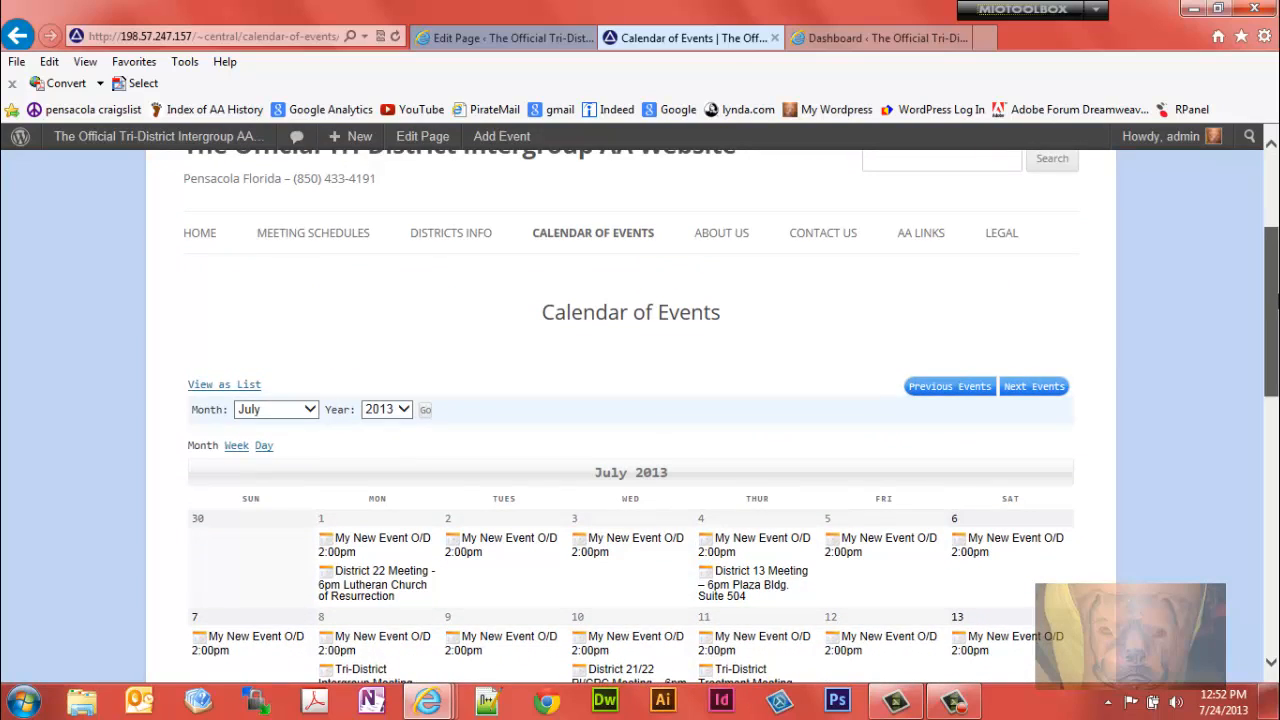
pyautogui.scroll(-3)
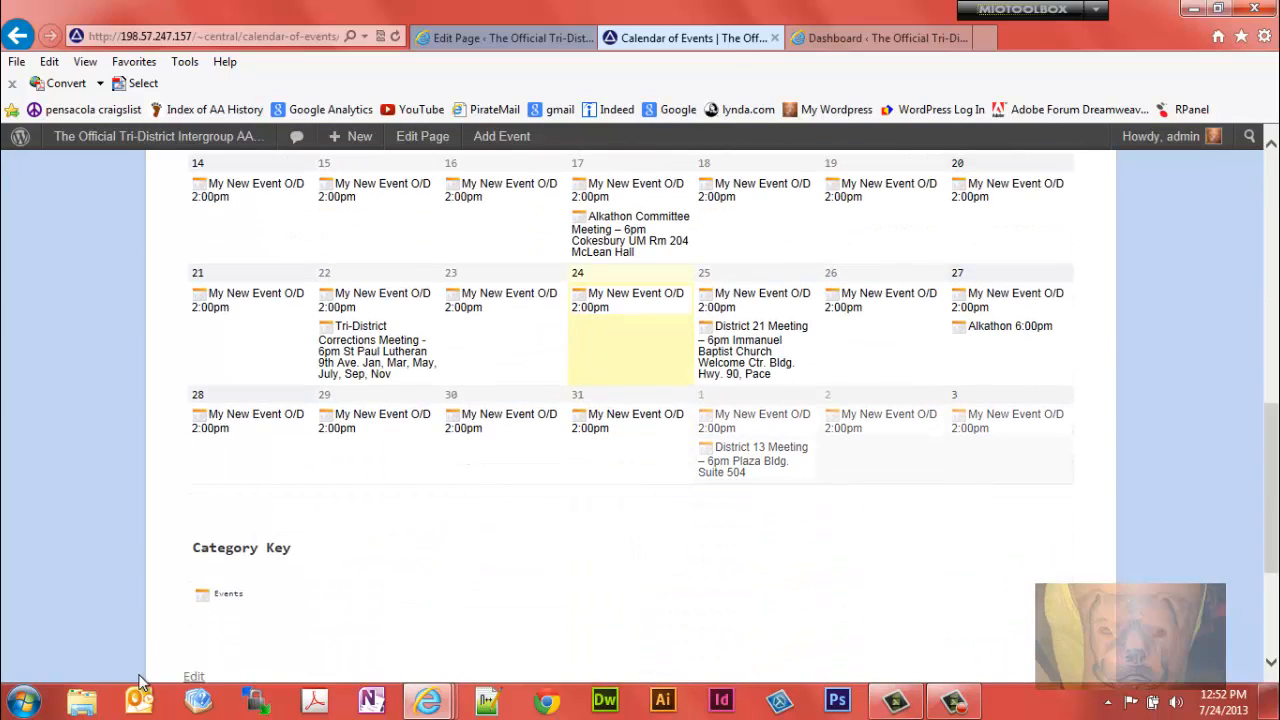
pyautogui.moveTo(248, 603)
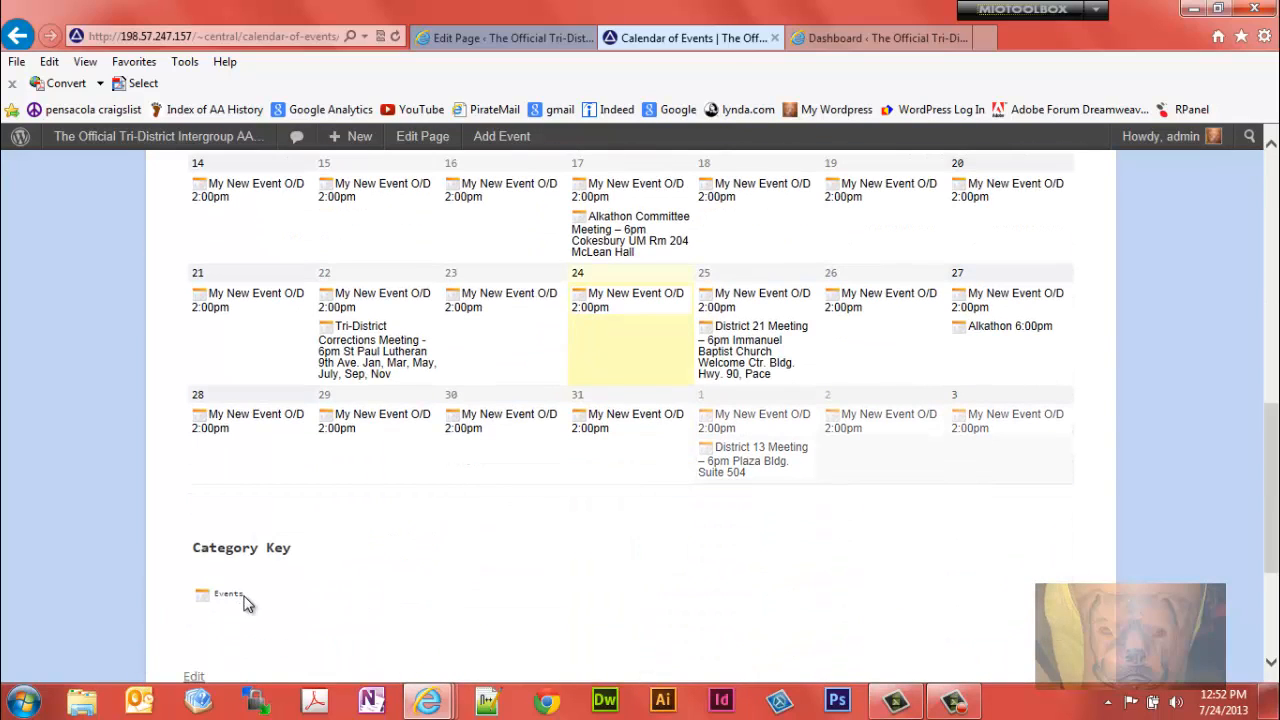
pyautogui.moveTo(226, 610)
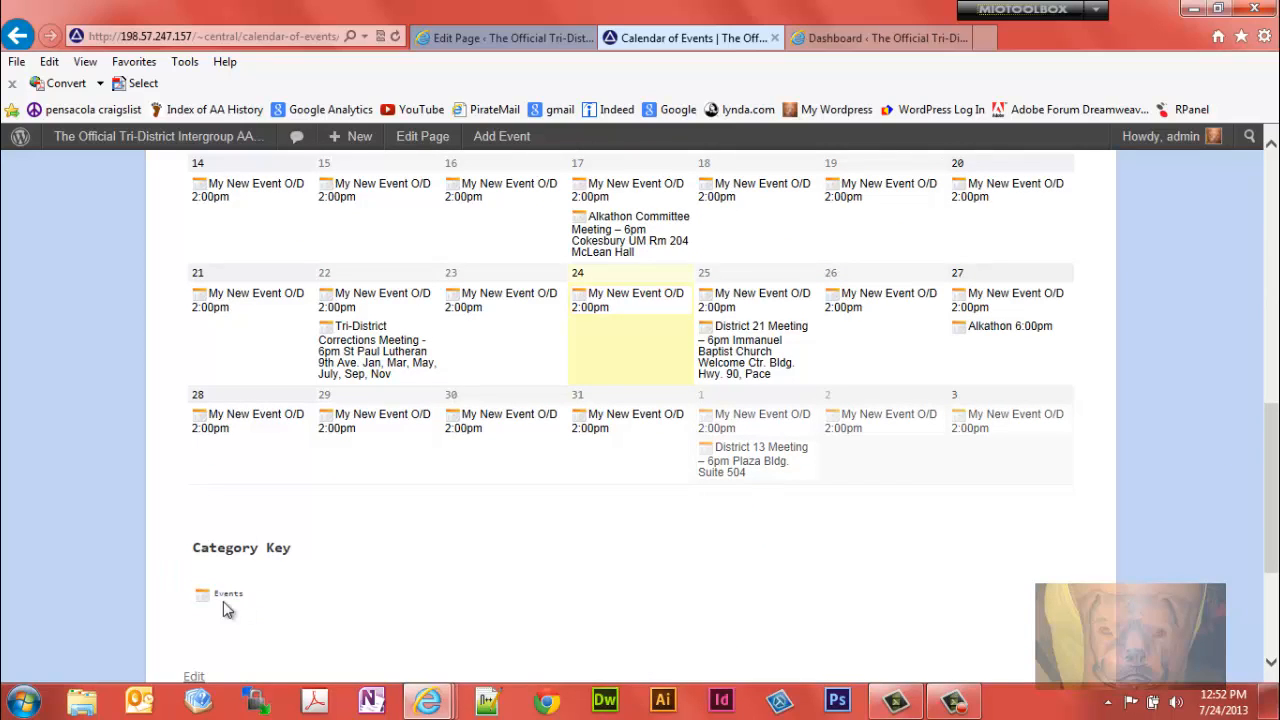
pyautogui.moveTo(217, 603)
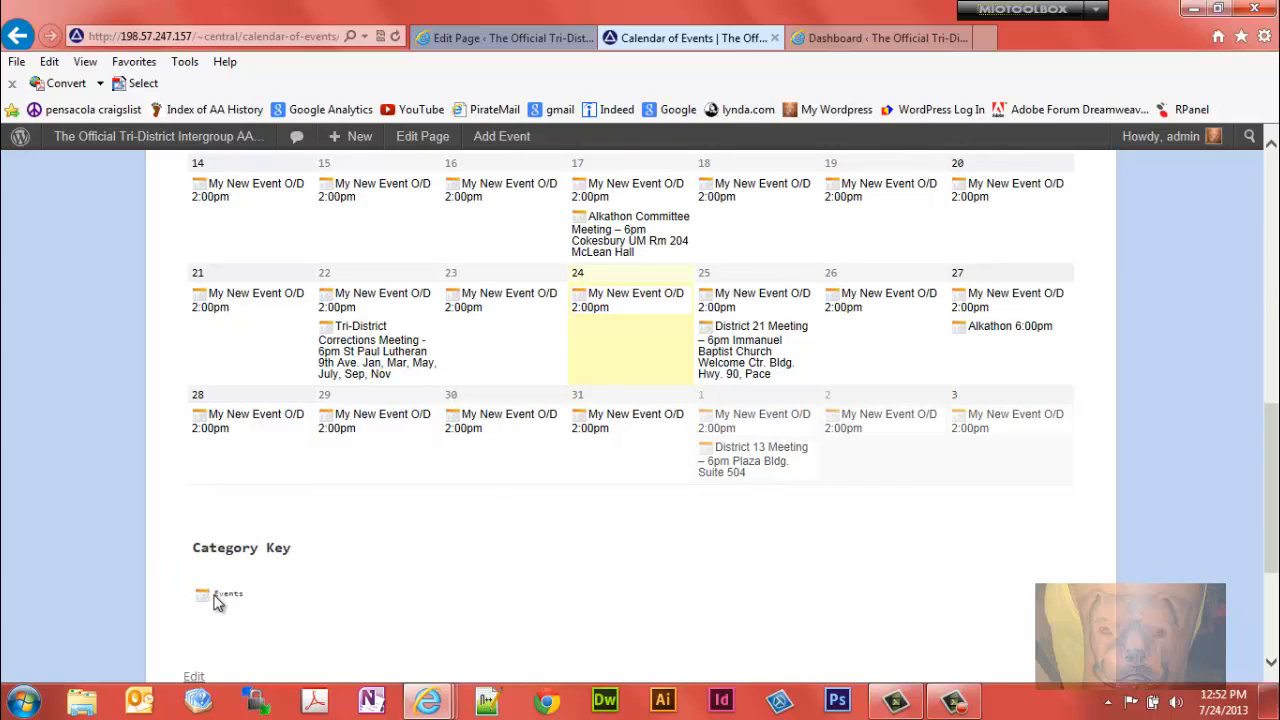
pyautogui.scroll(3)
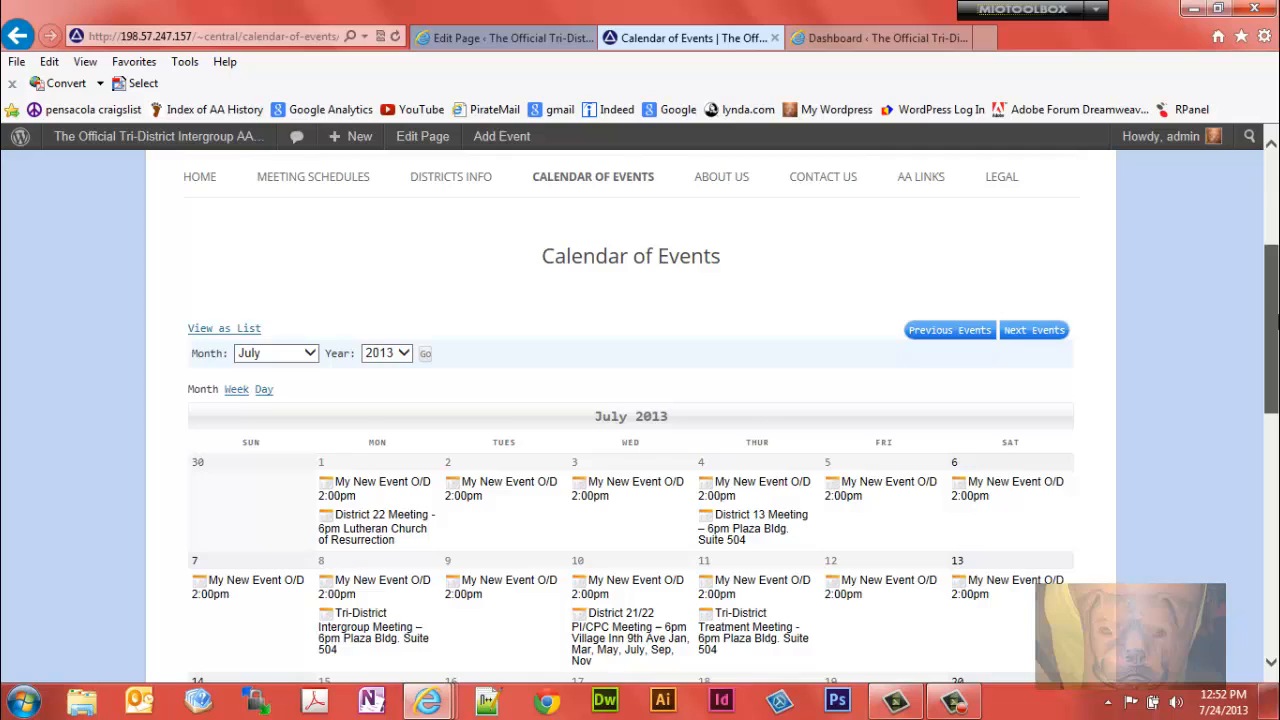
pyautogui.scroll(3)
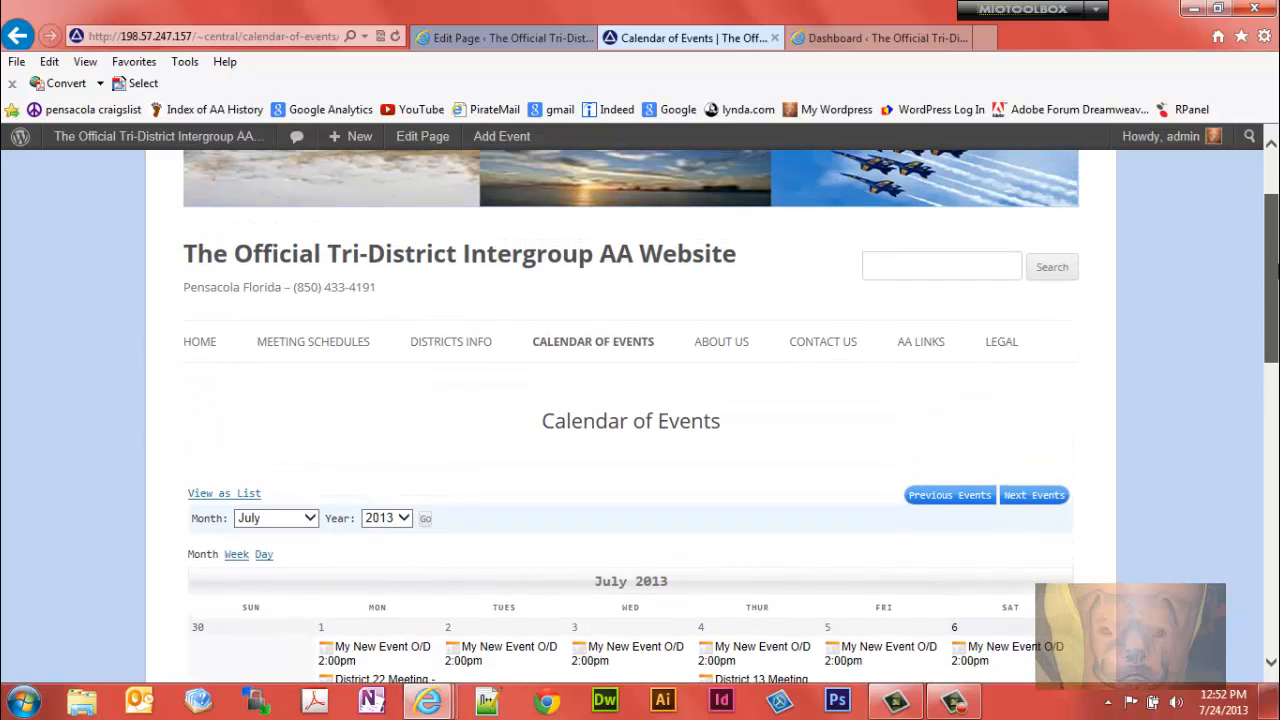
pyautogui.click(500, 38)
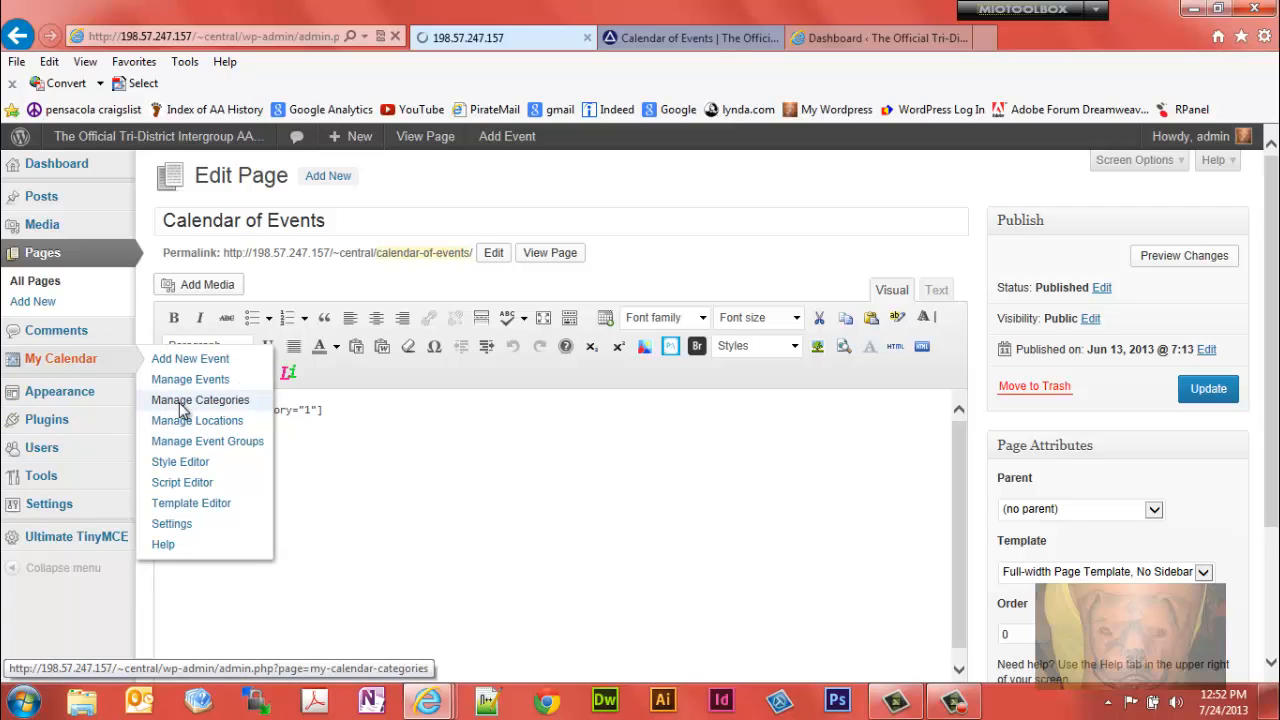
# - Add the category 'My New Calendar' with the concert.png icon
pyautogui.click(200, 399)
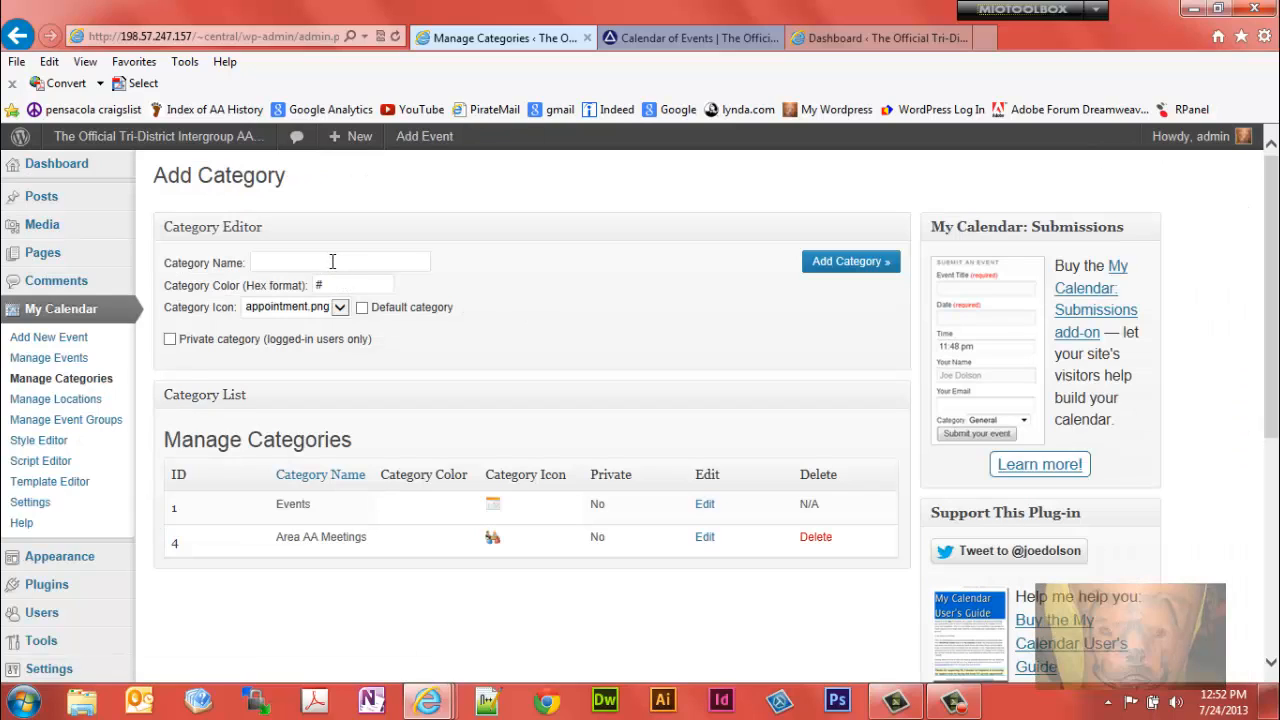
pyautogui.click(340, 261)
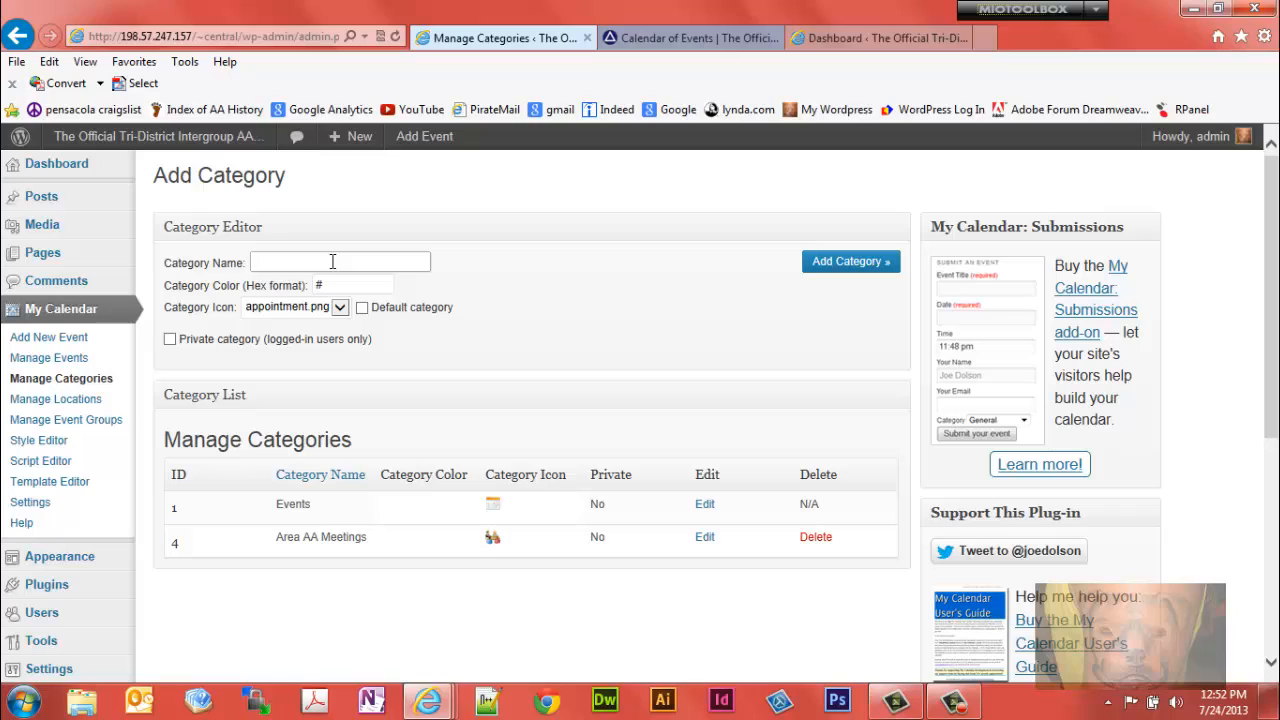
pyautogui.write('My New')
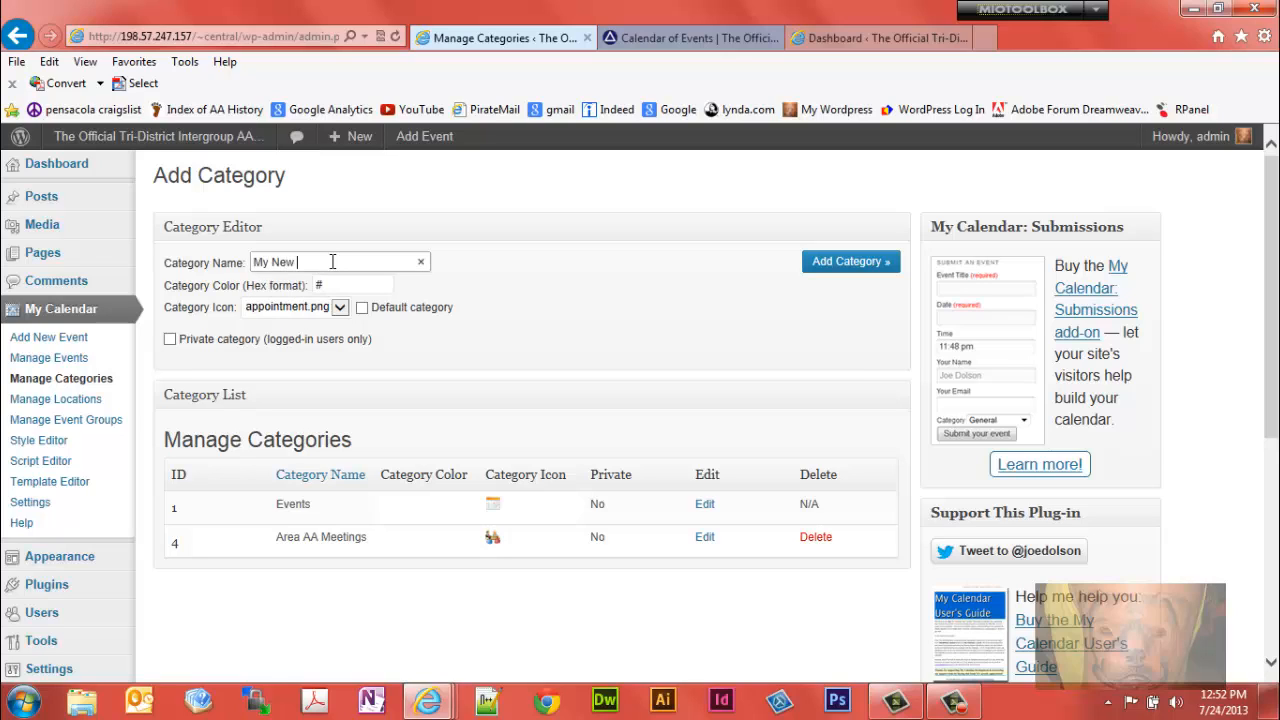
pyautogui.write('Calendar')
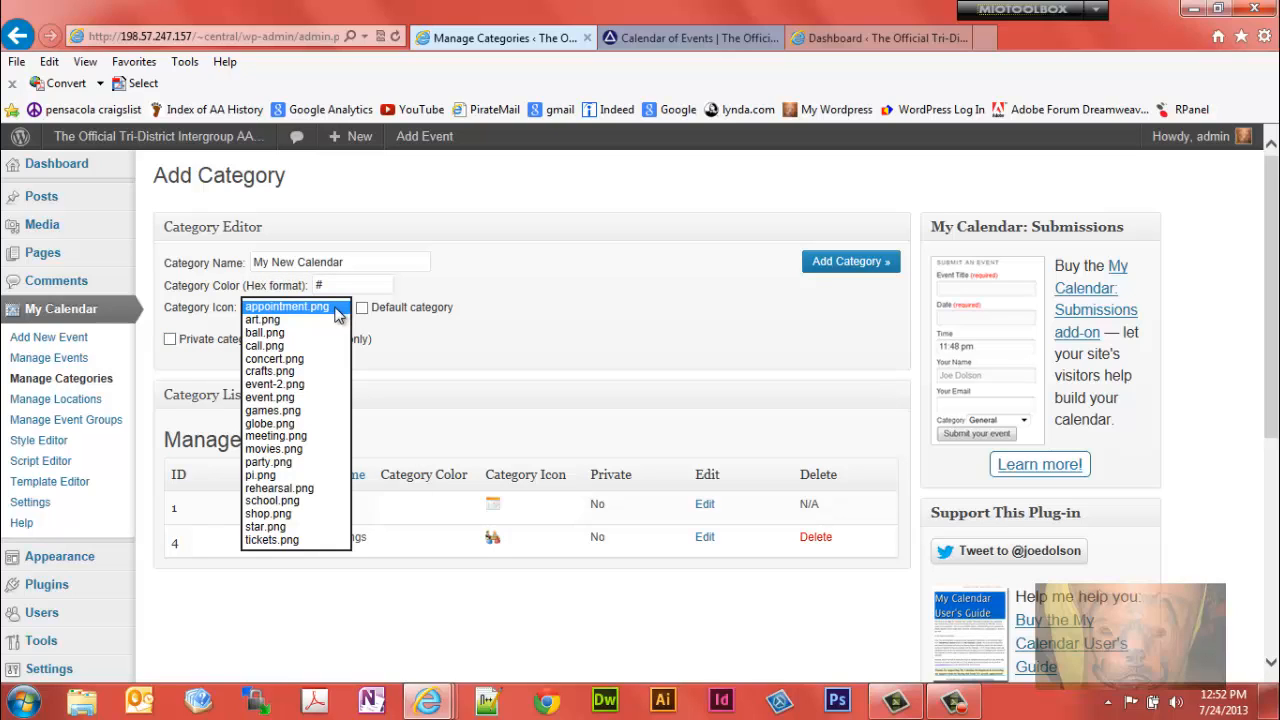
pyautogui.moveTo(274, 358)
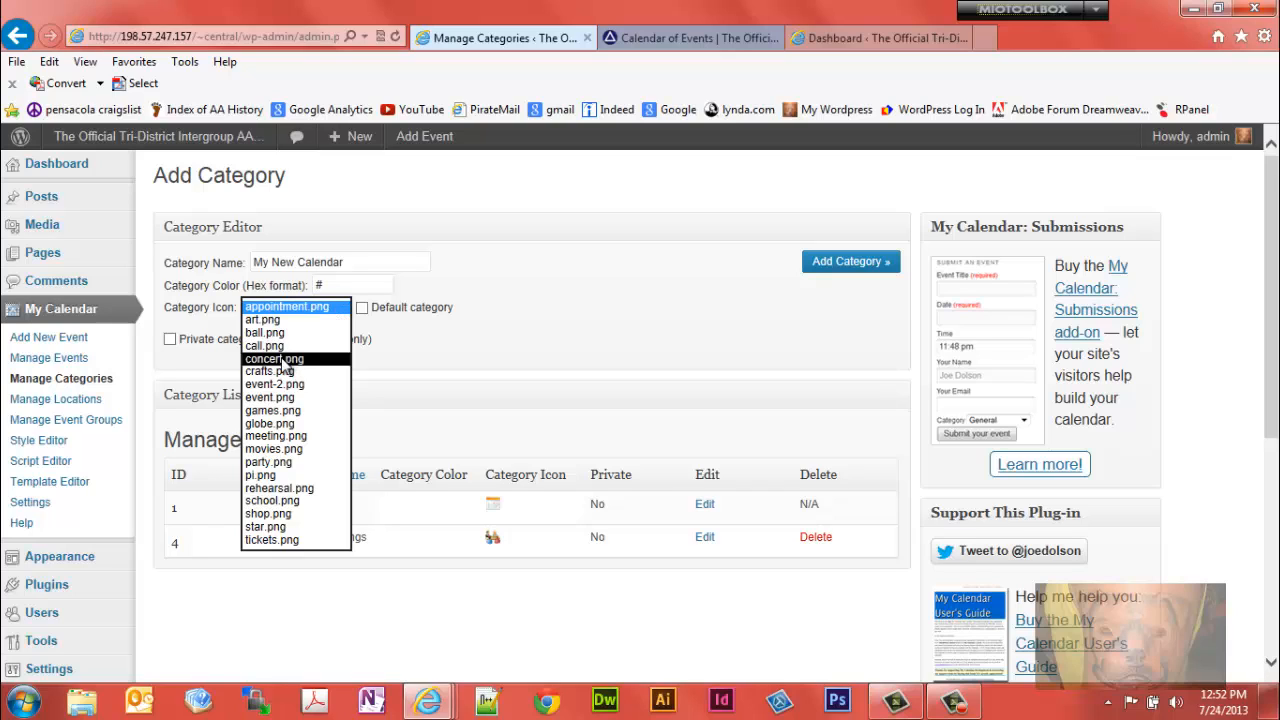
pyautogui.click(274, 358)
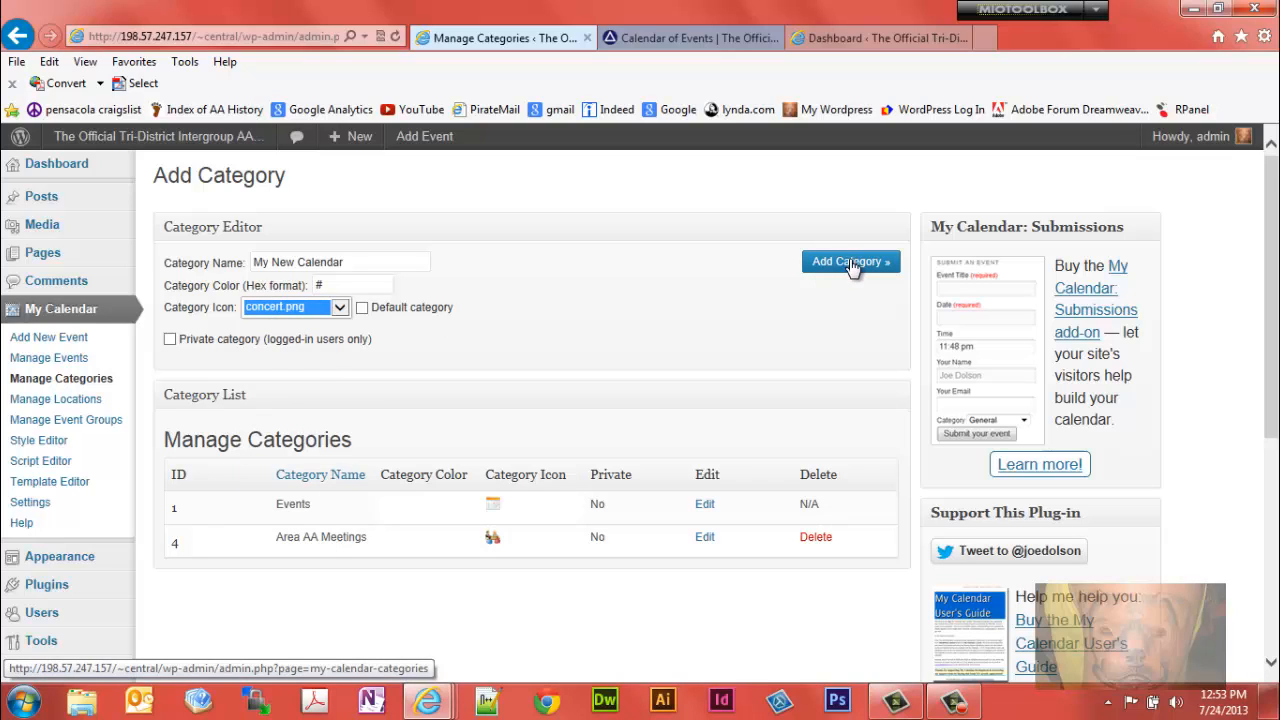
pyautogui.click(849, 261)
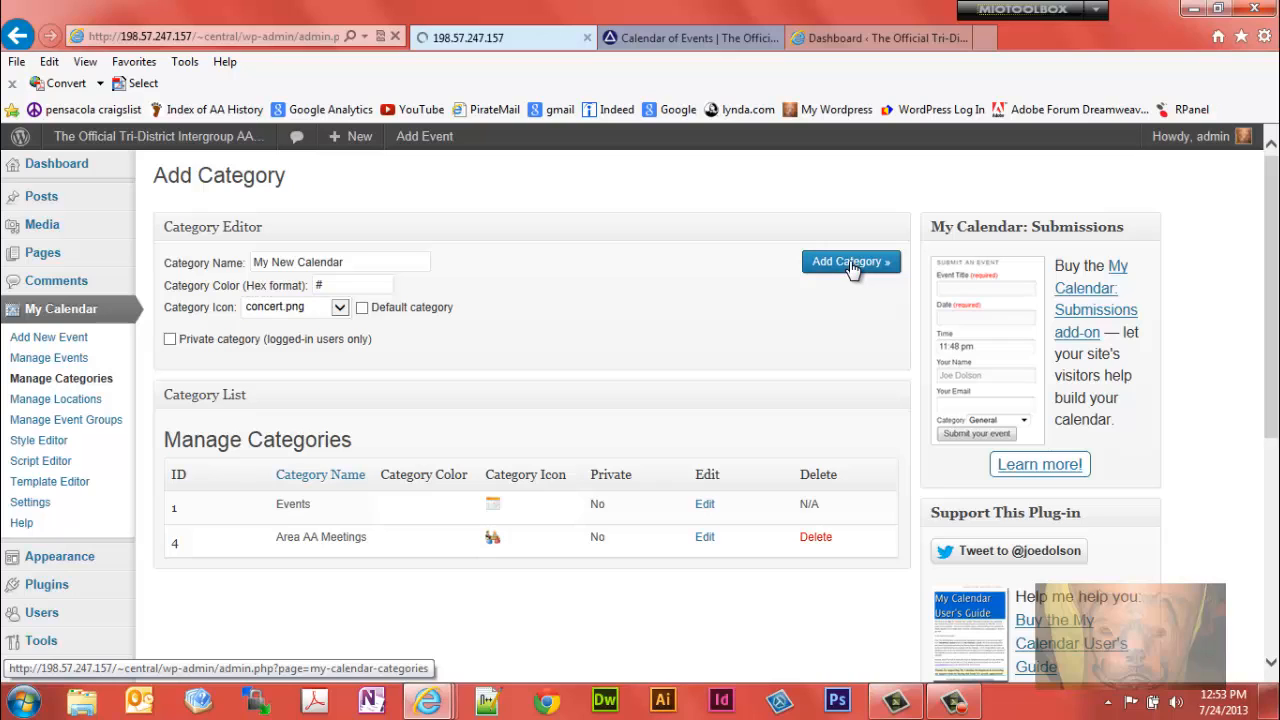
pyautogui.click(849, 261)
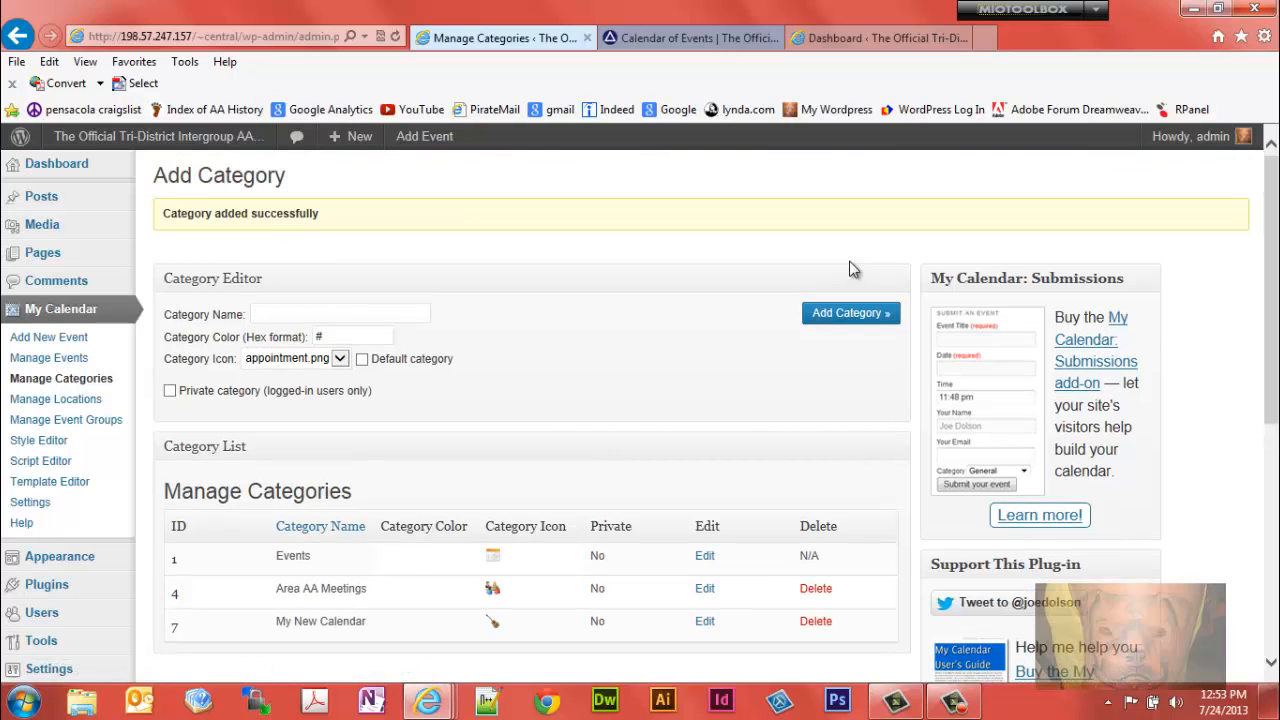
pyautogui.moveTo(458, 564)
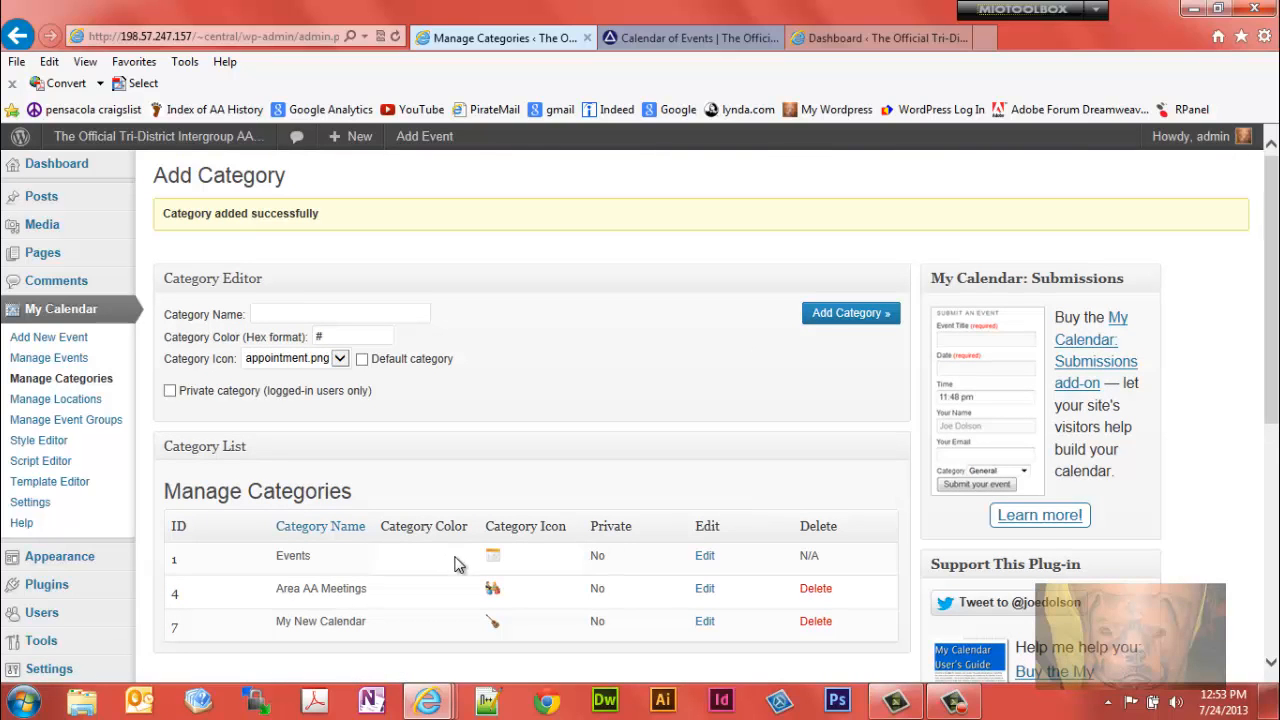
pyautogui.moveTo(473, 572)
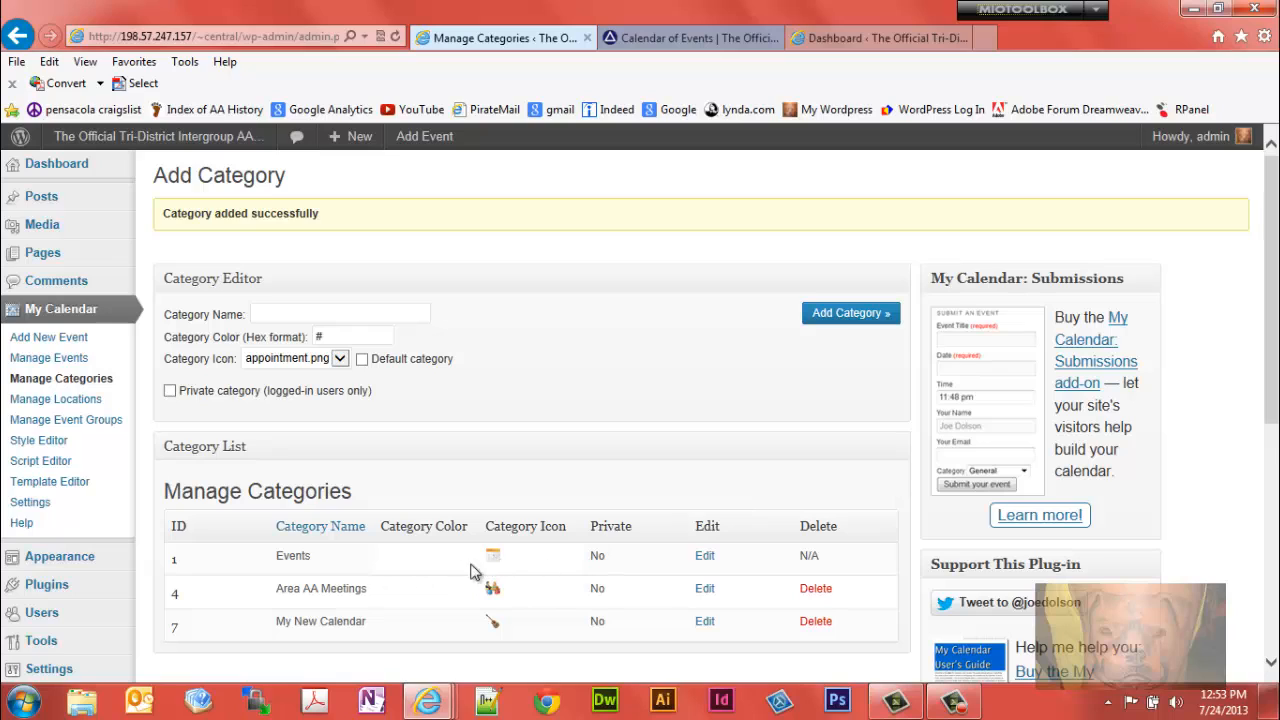
pyautogui.moveTo(358, 589)
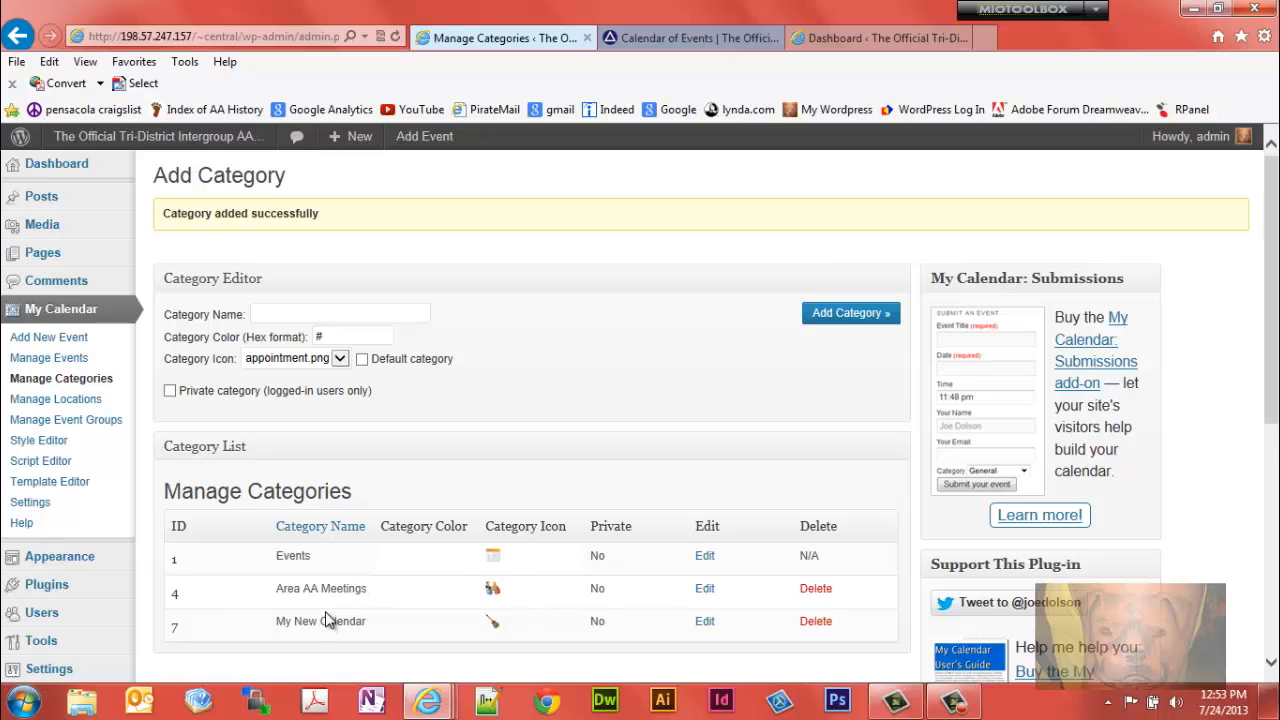
pyautogui.moveTo(380, 627)
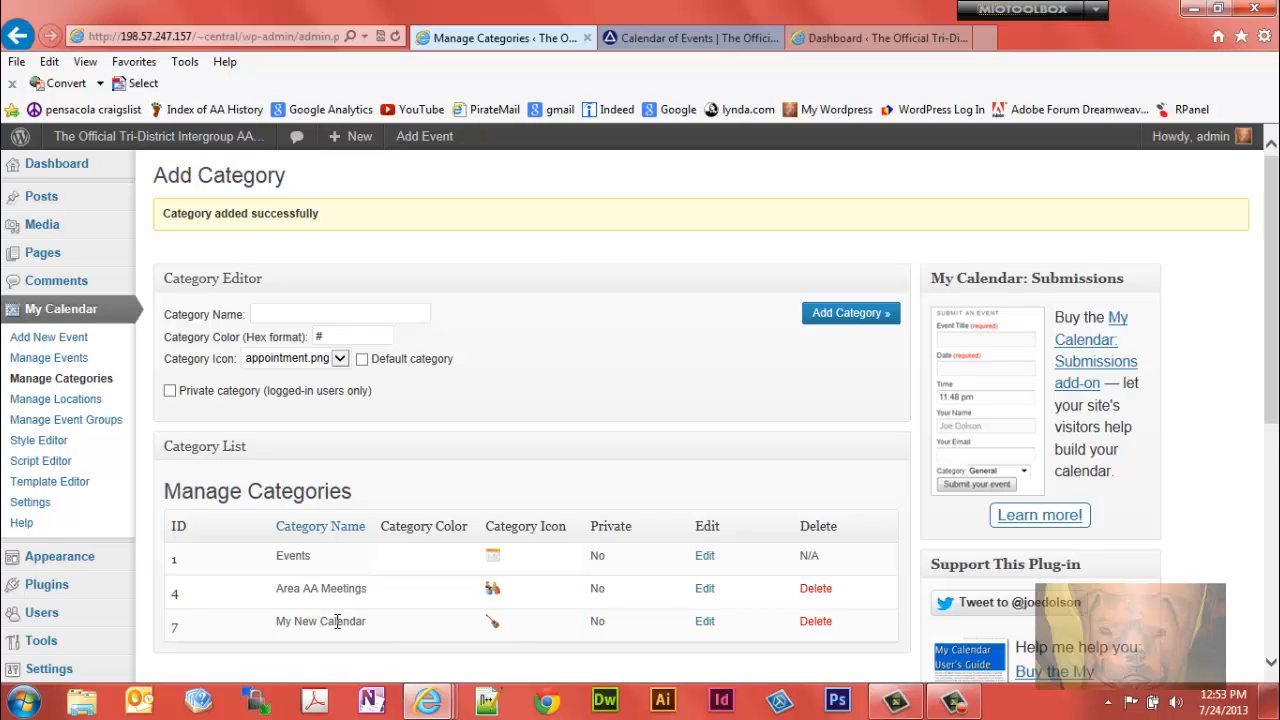
pyautogui.moveTo(507, 625)
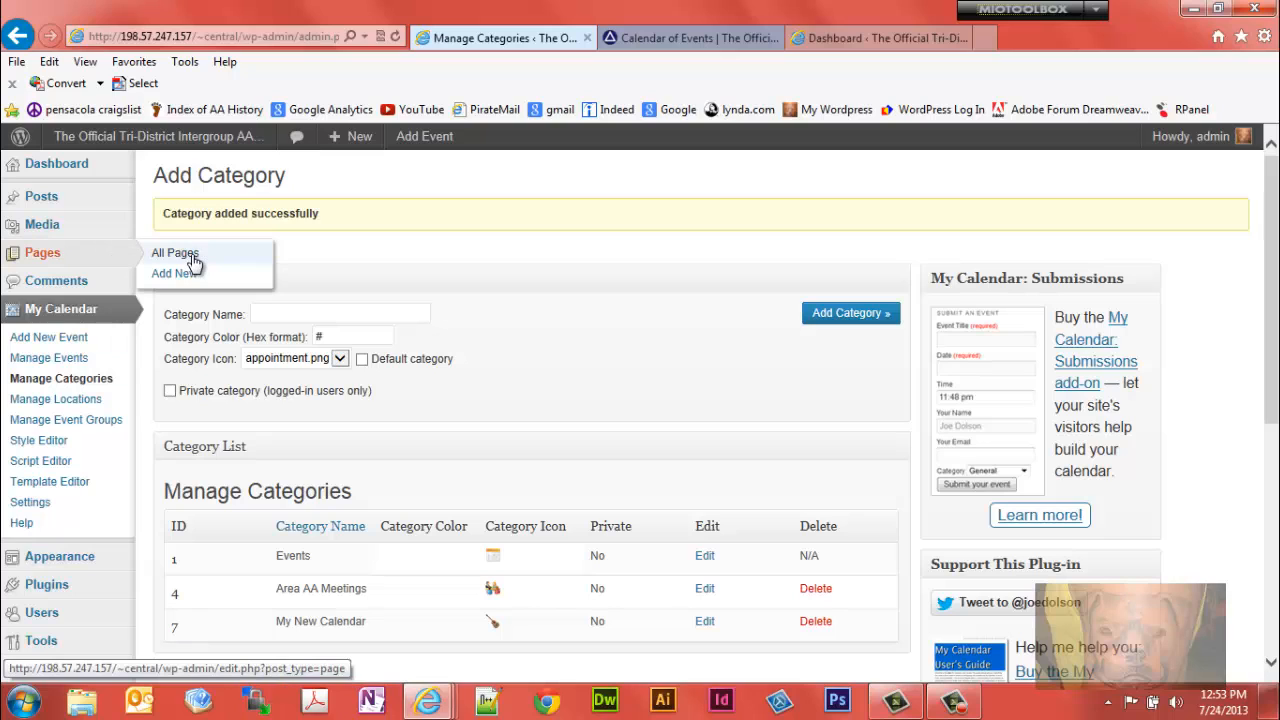
pyautogui.moveTo(175, 273)
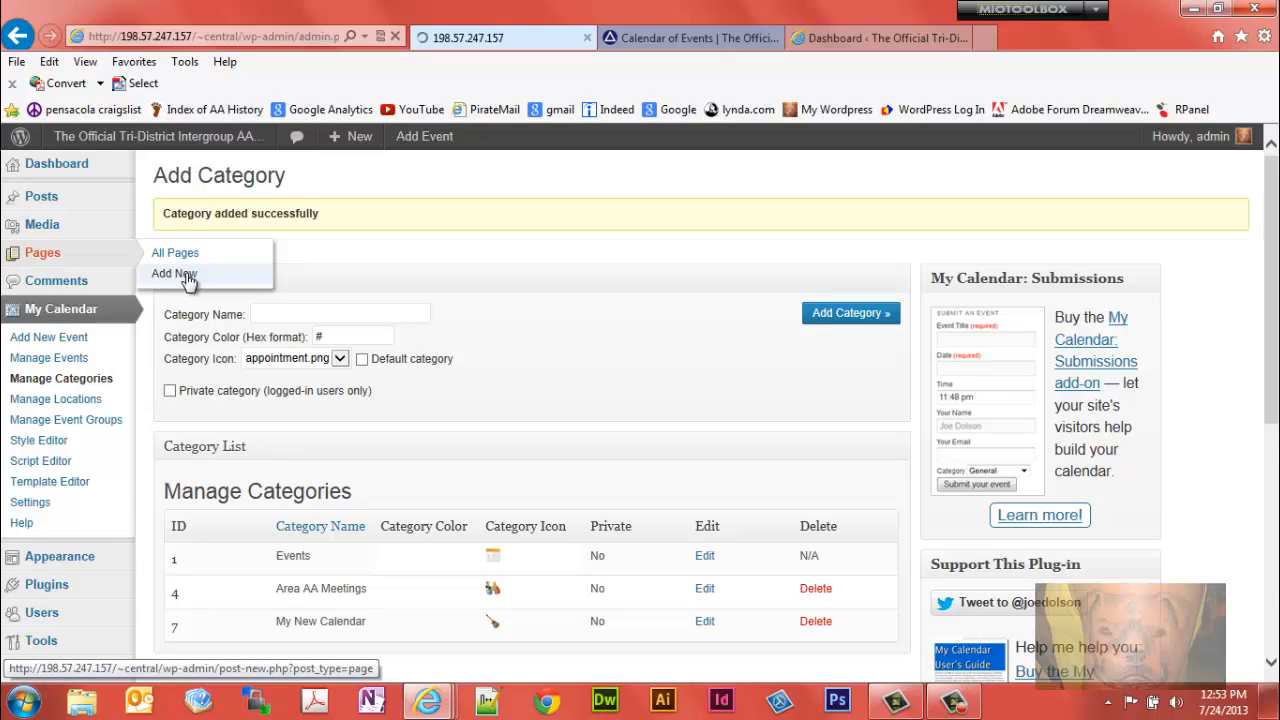
# - Select the [my_calendar] shortcode in My Calendar Help, then return to a blank new page's title
pyautogui.click(174, 273)
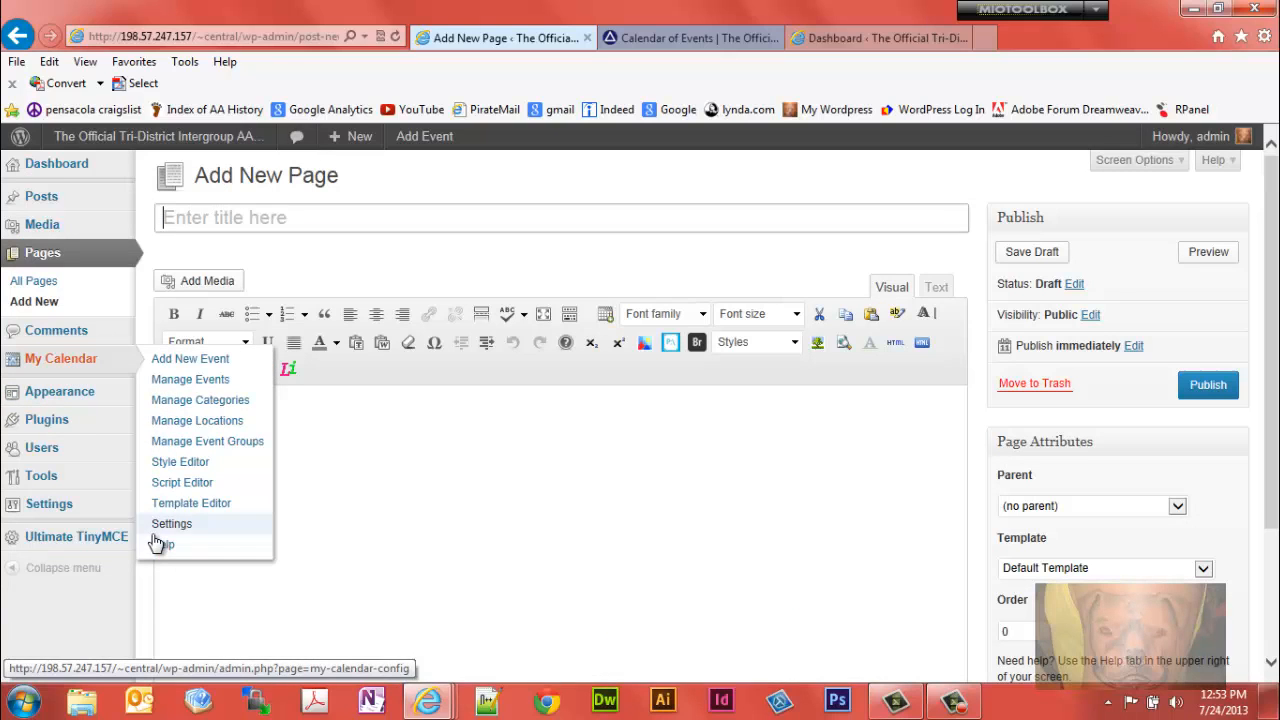
pyautogui.click(161, 544)
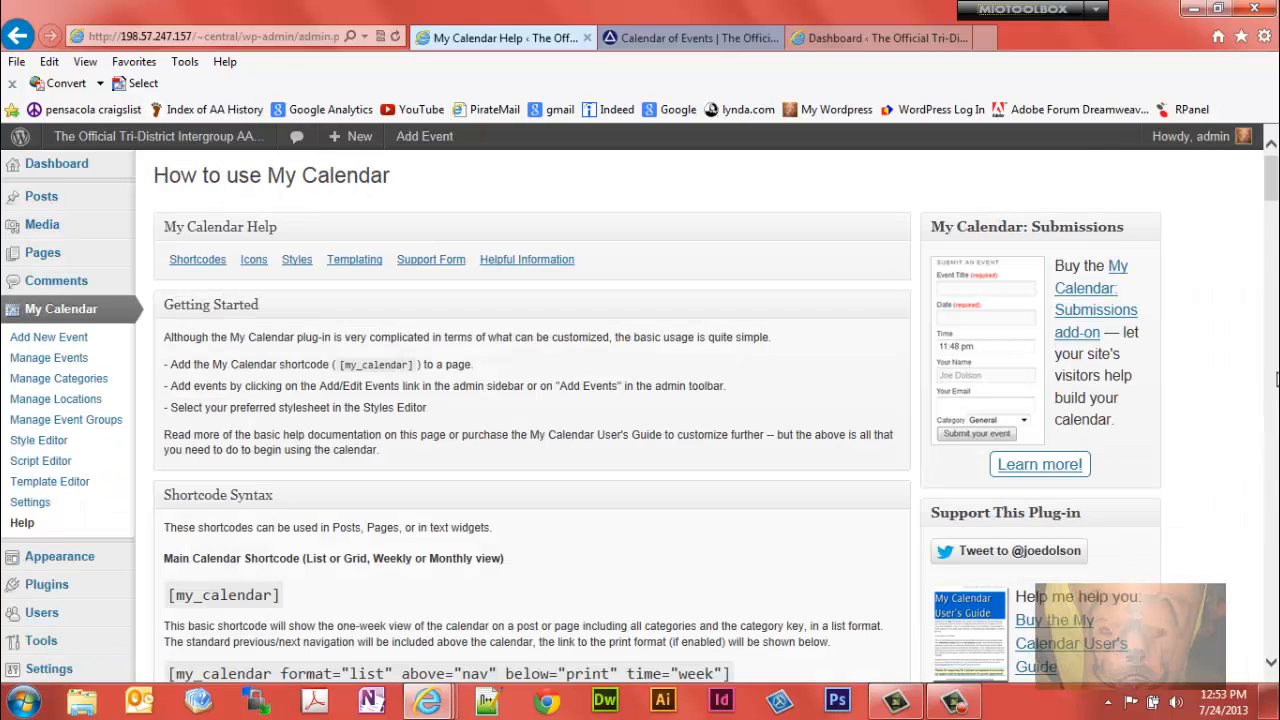
pyautogui.doubleClick(237, 595)
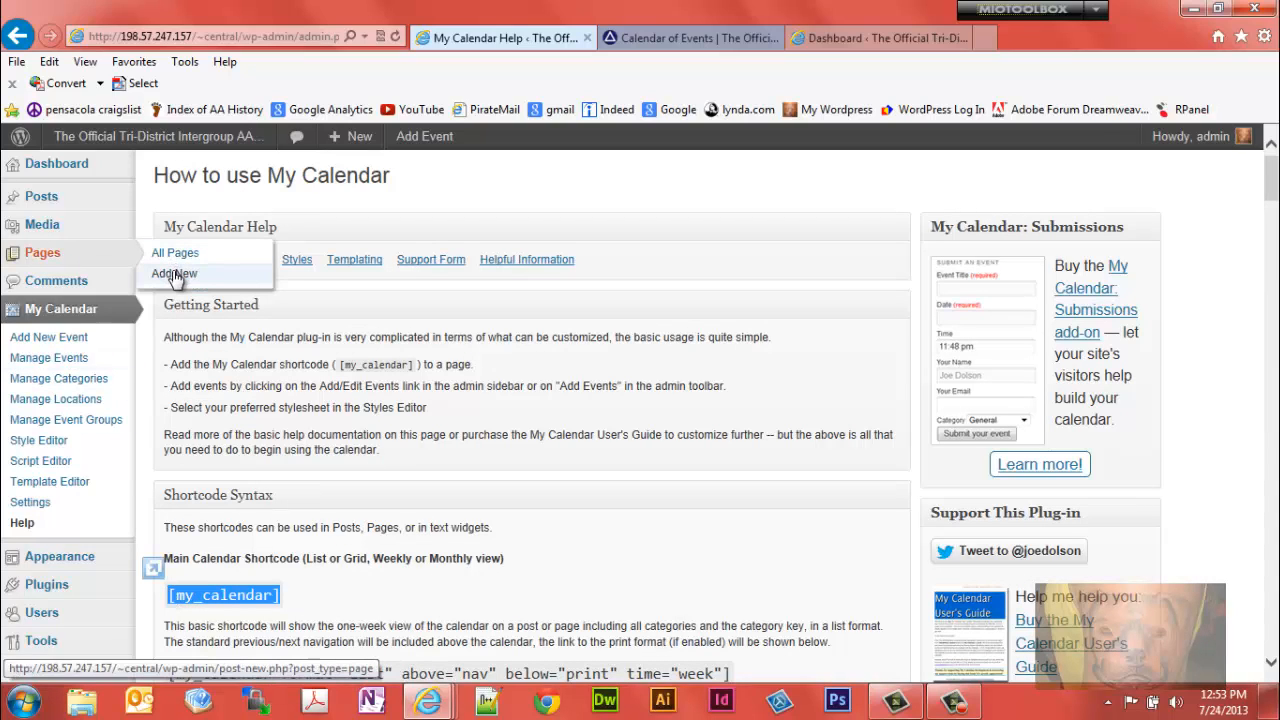
pyautogui.click(174, 273)
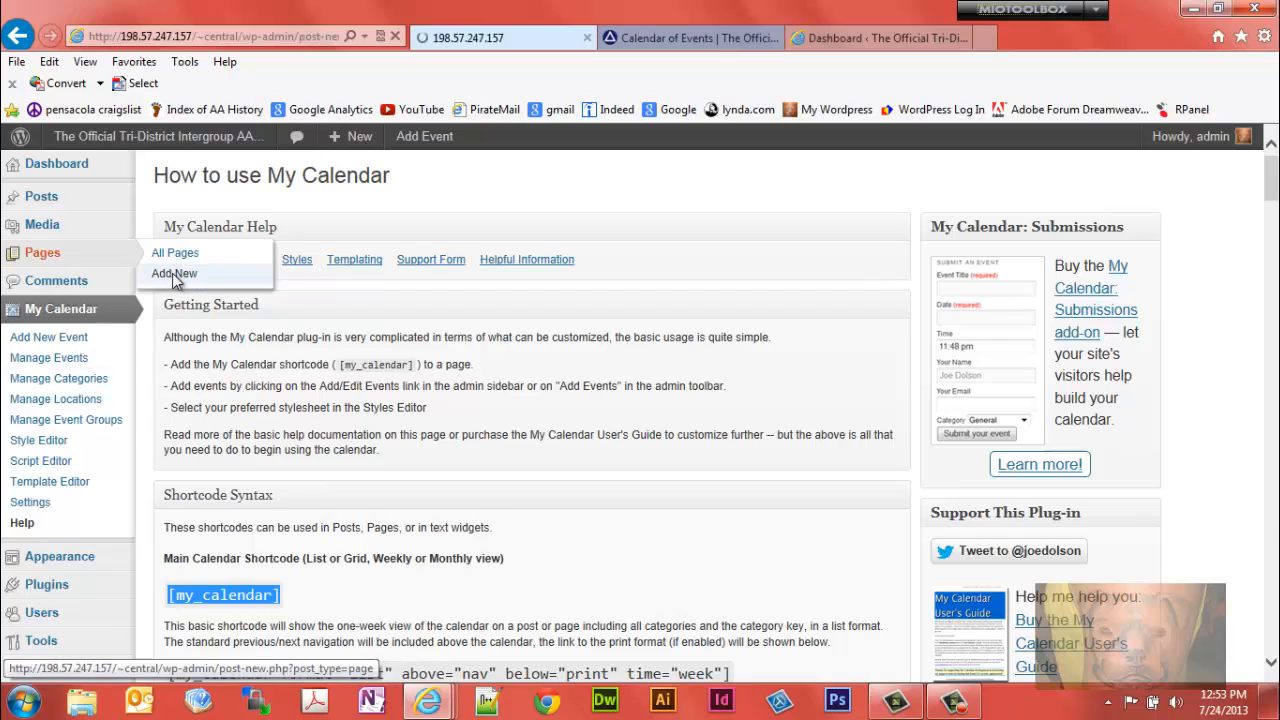
pyautogui.click(174, 273)
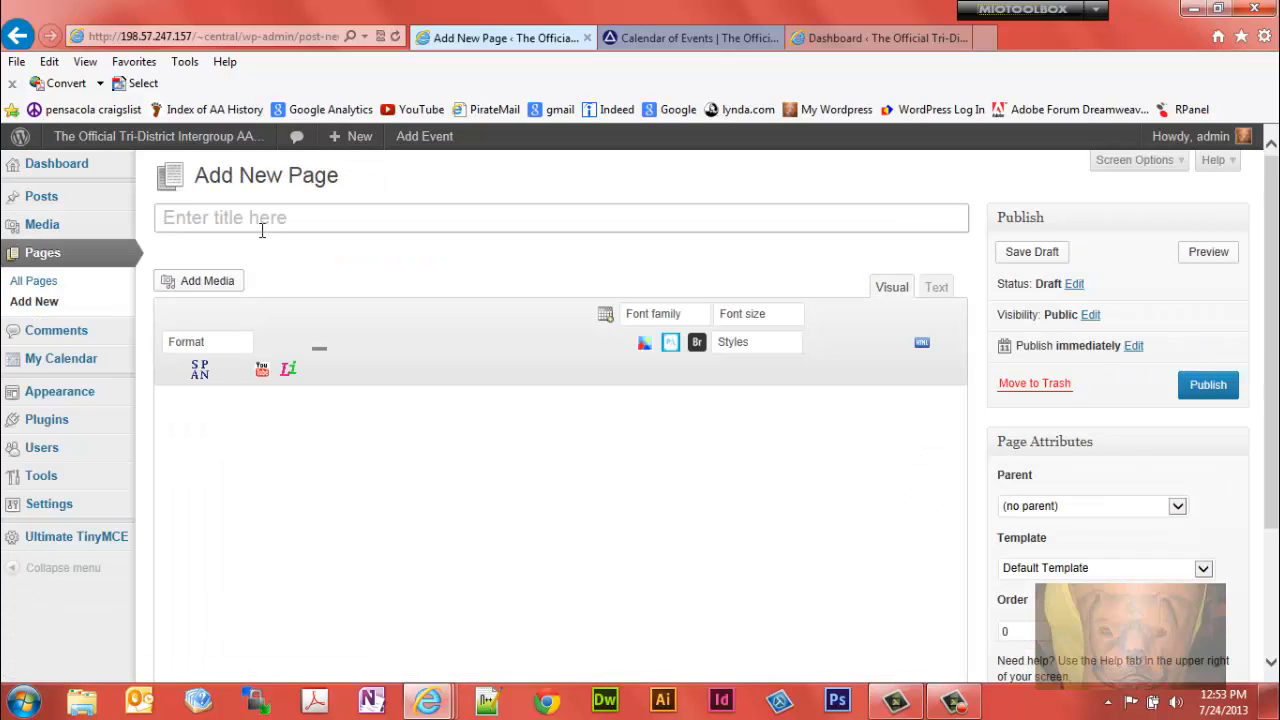
# - Title the page 'New Calendar' and add 'Concert Calendar' to the body
pyautogui.write('N')
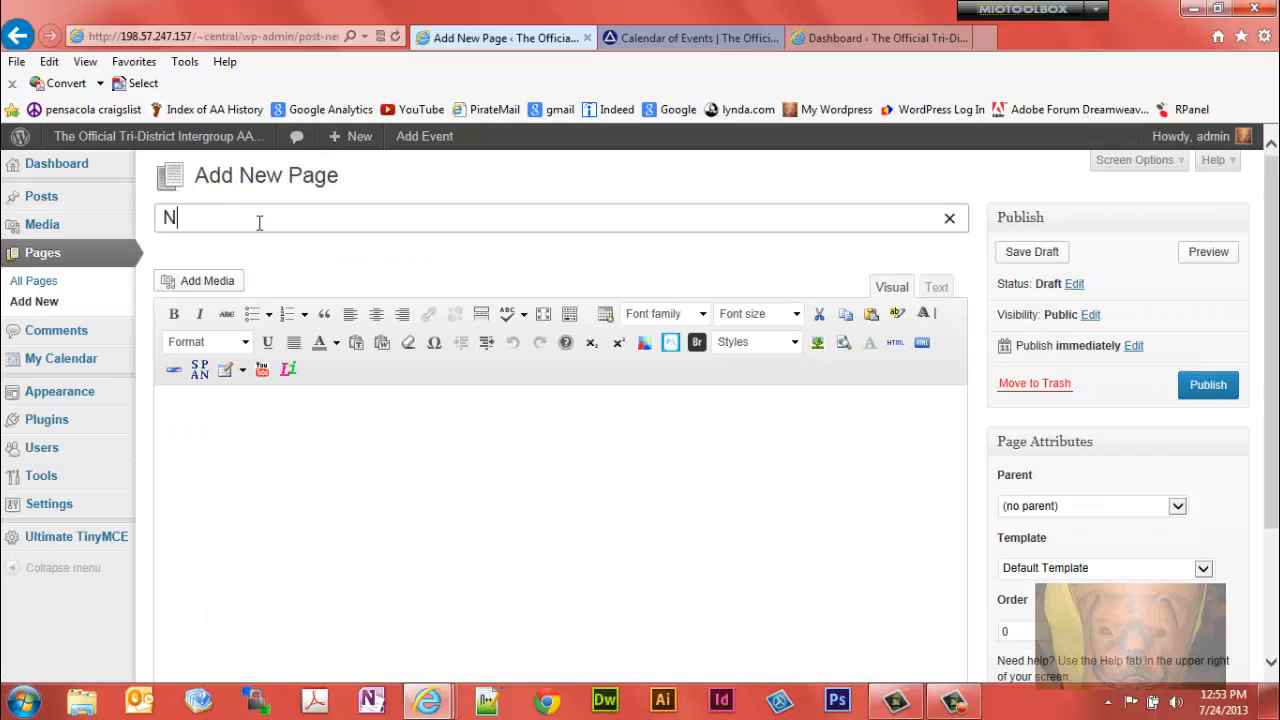
pyautogui.write('ew Calendar')
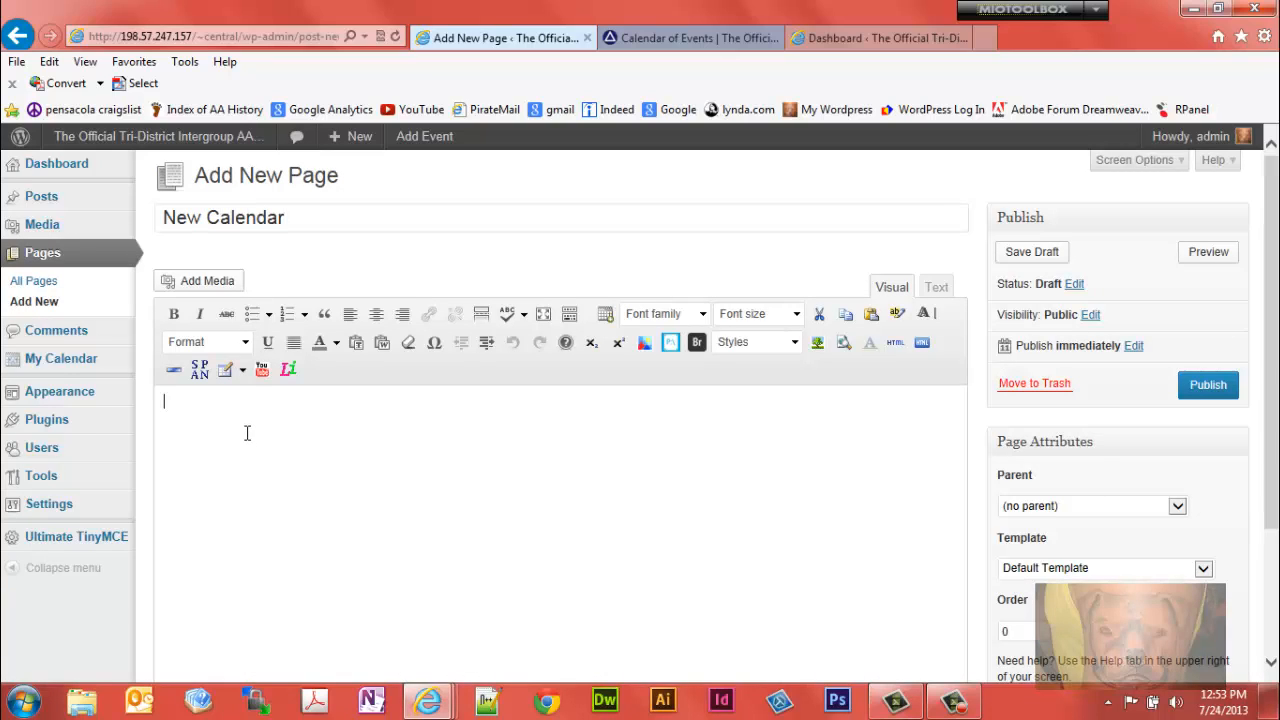
pyautogui.write('C')
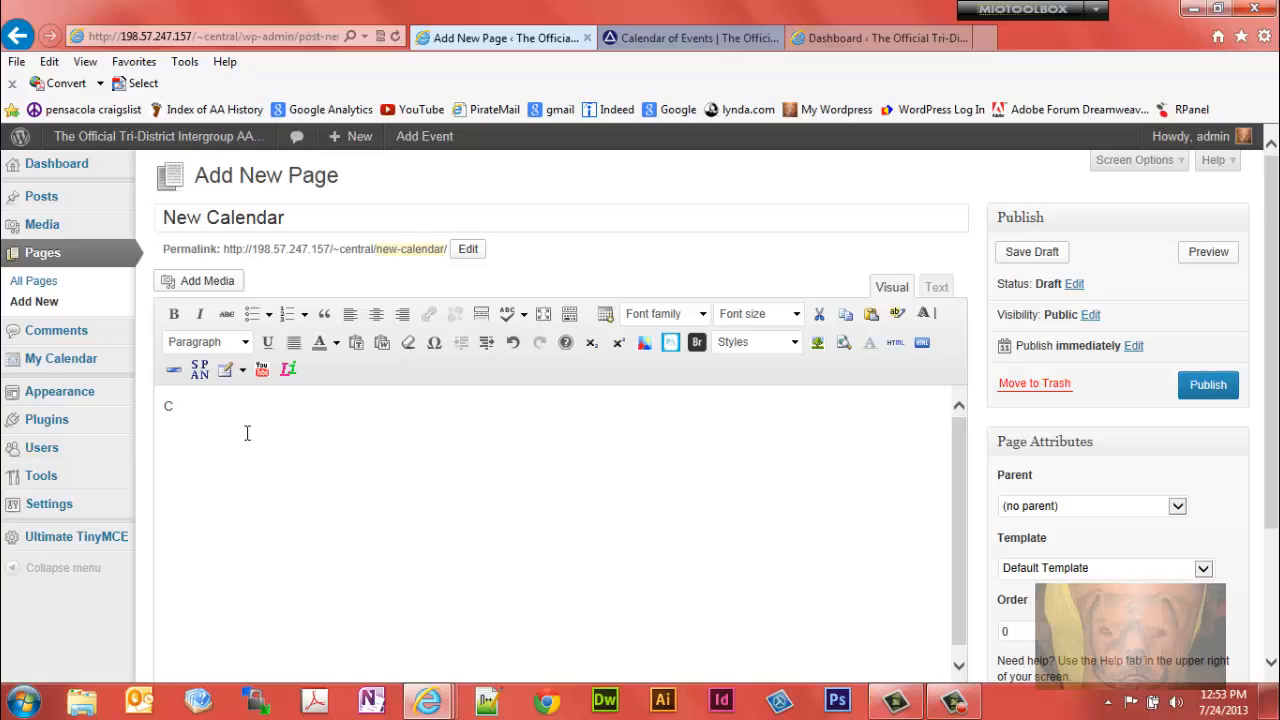
pyautogui.write('oncer')
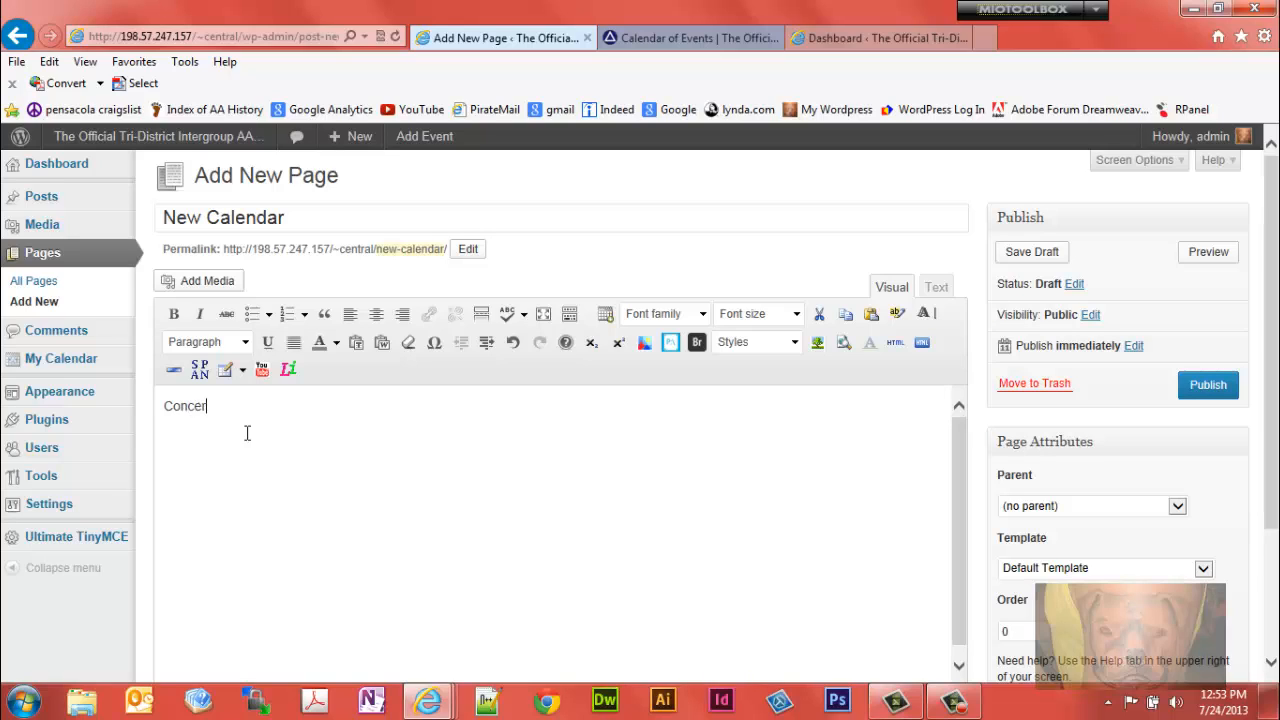
pyautogui.write('t Calen')
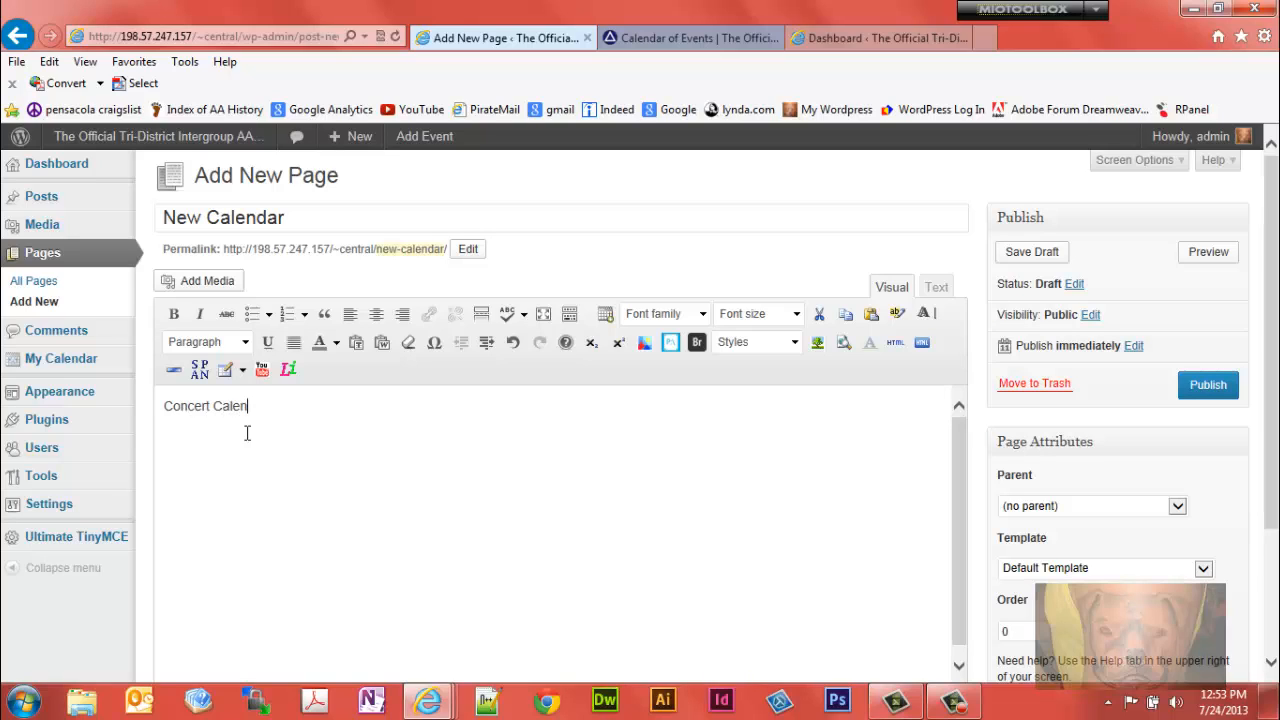
pyautogui.write('dar')
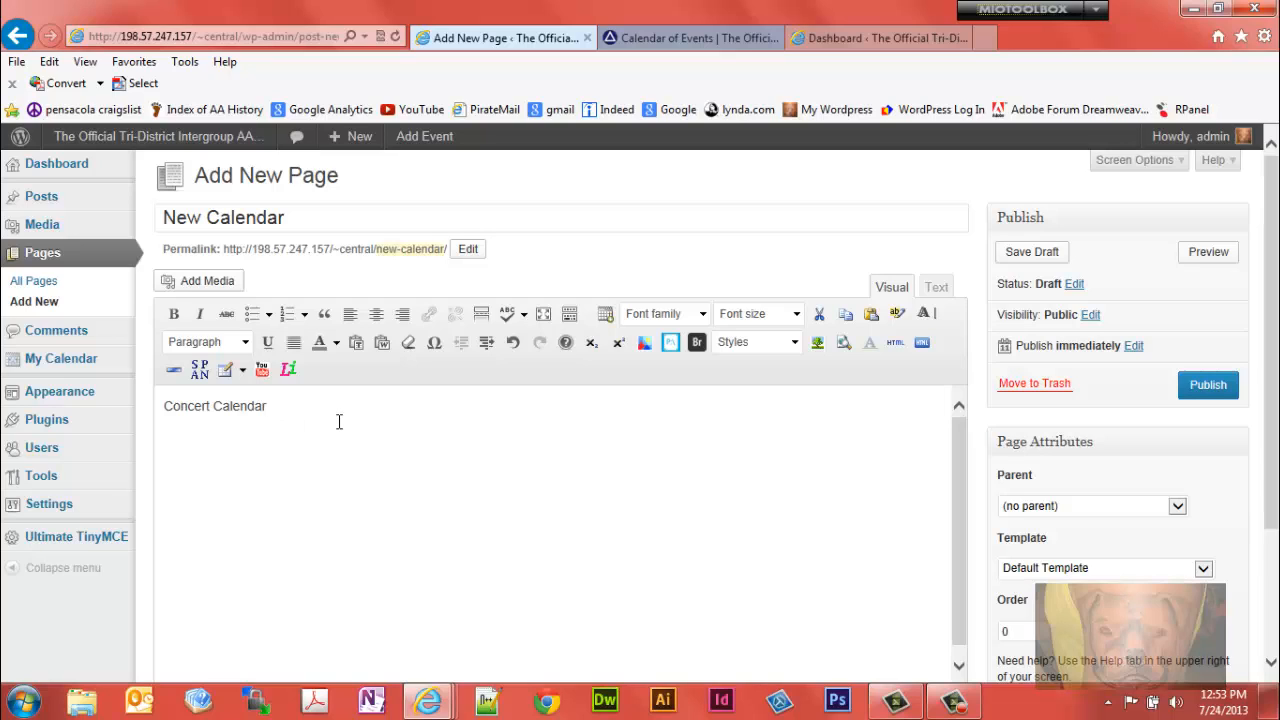
# - Add the shortcode [my_calendar category="7"] to the body and save the draft
pyautogui.write('[my_calendar]')
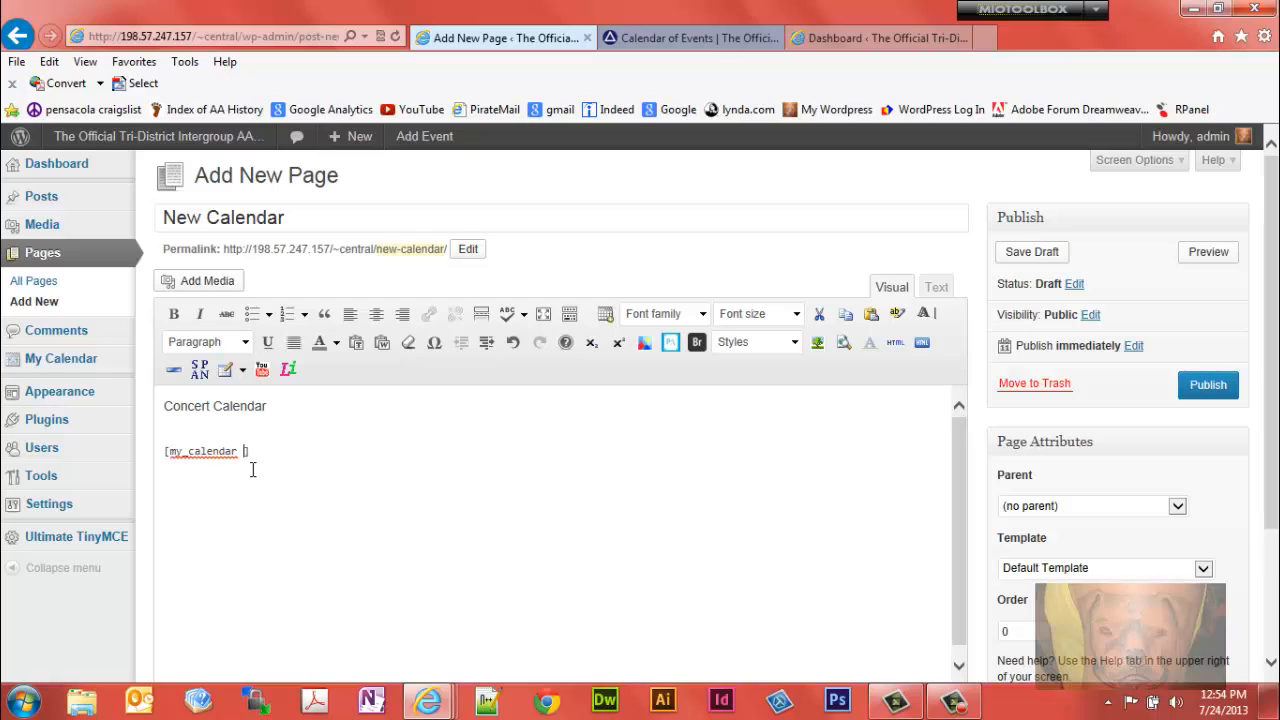
pyautogui.write('category')
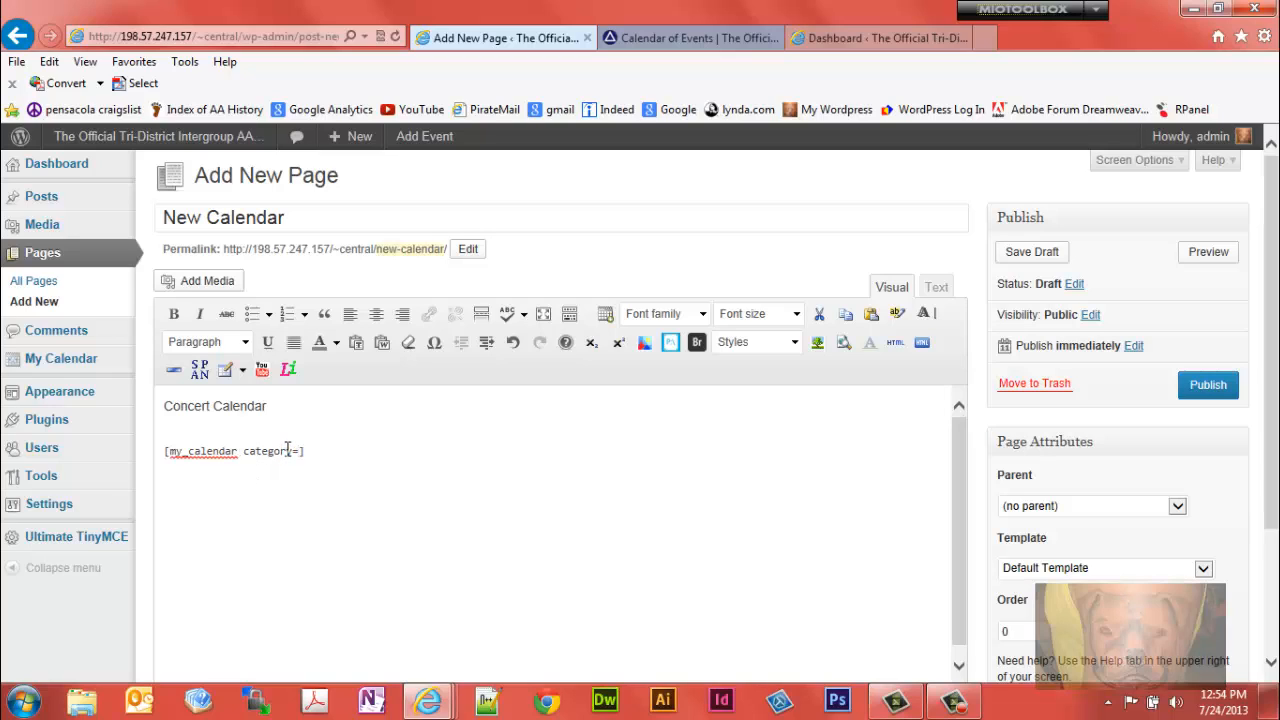
pyautogui.write('="')
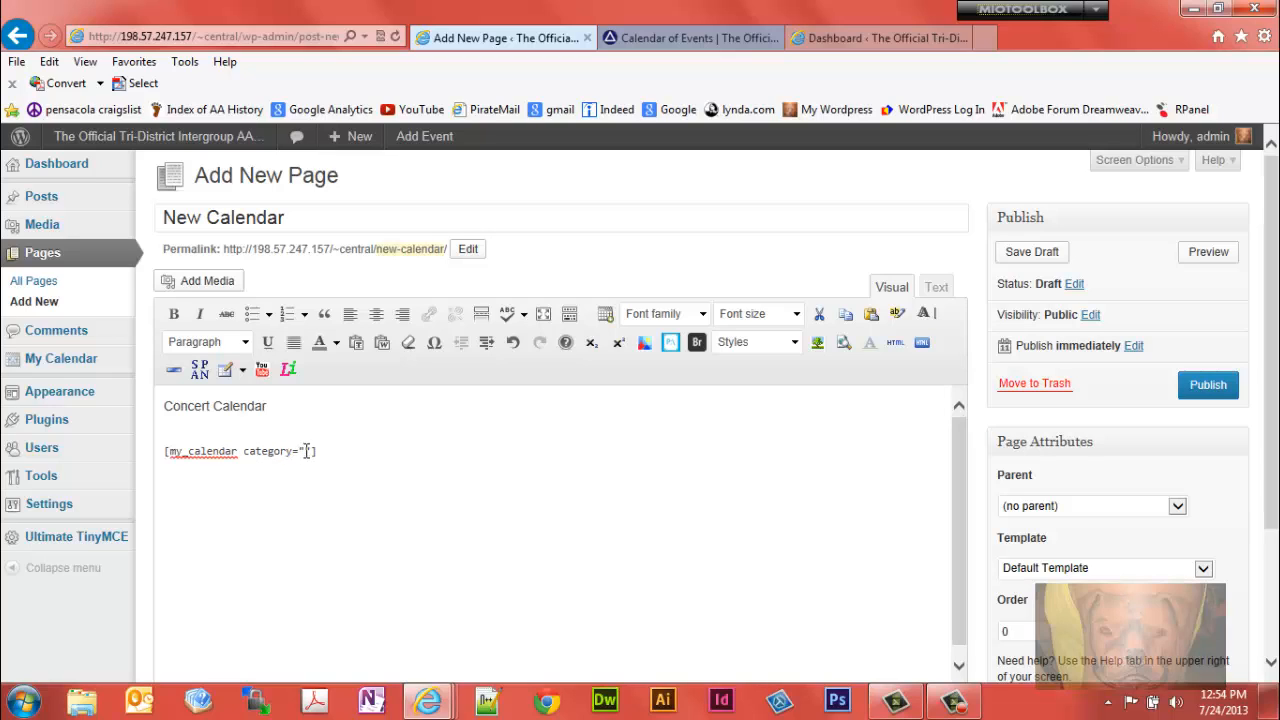
pyautogui.write('7')
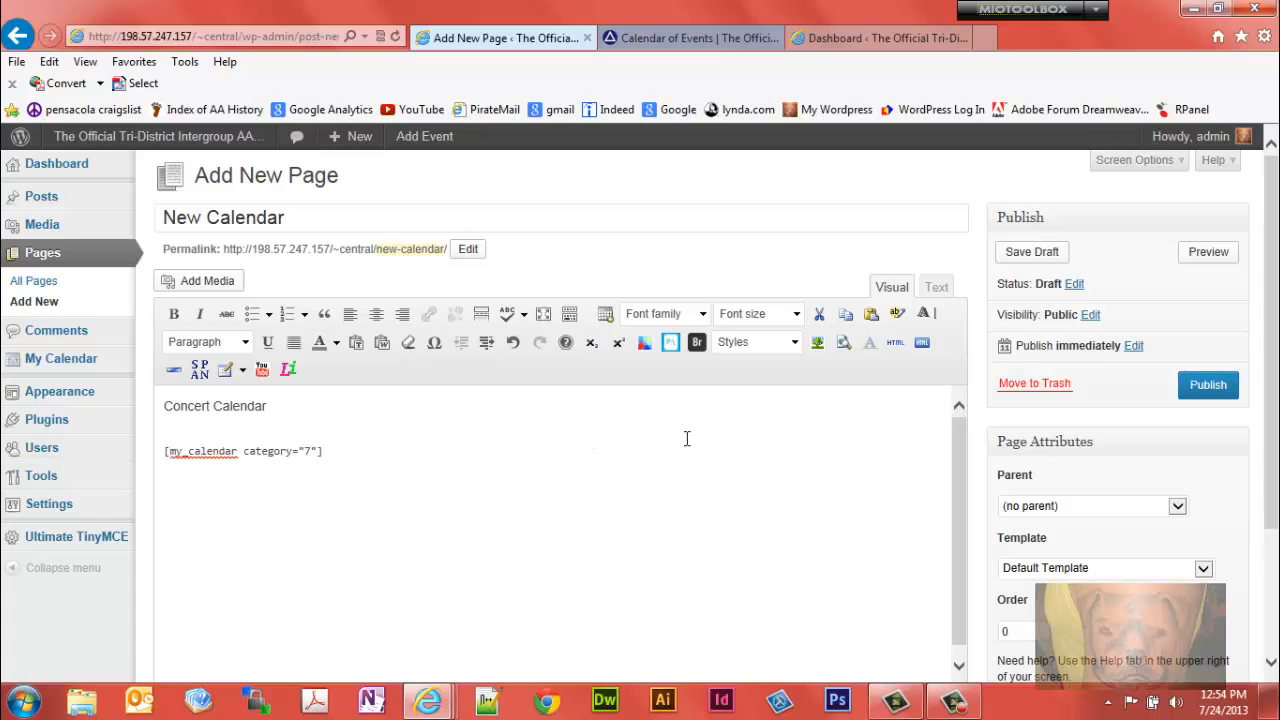
pyautogui.click(1031, 251)
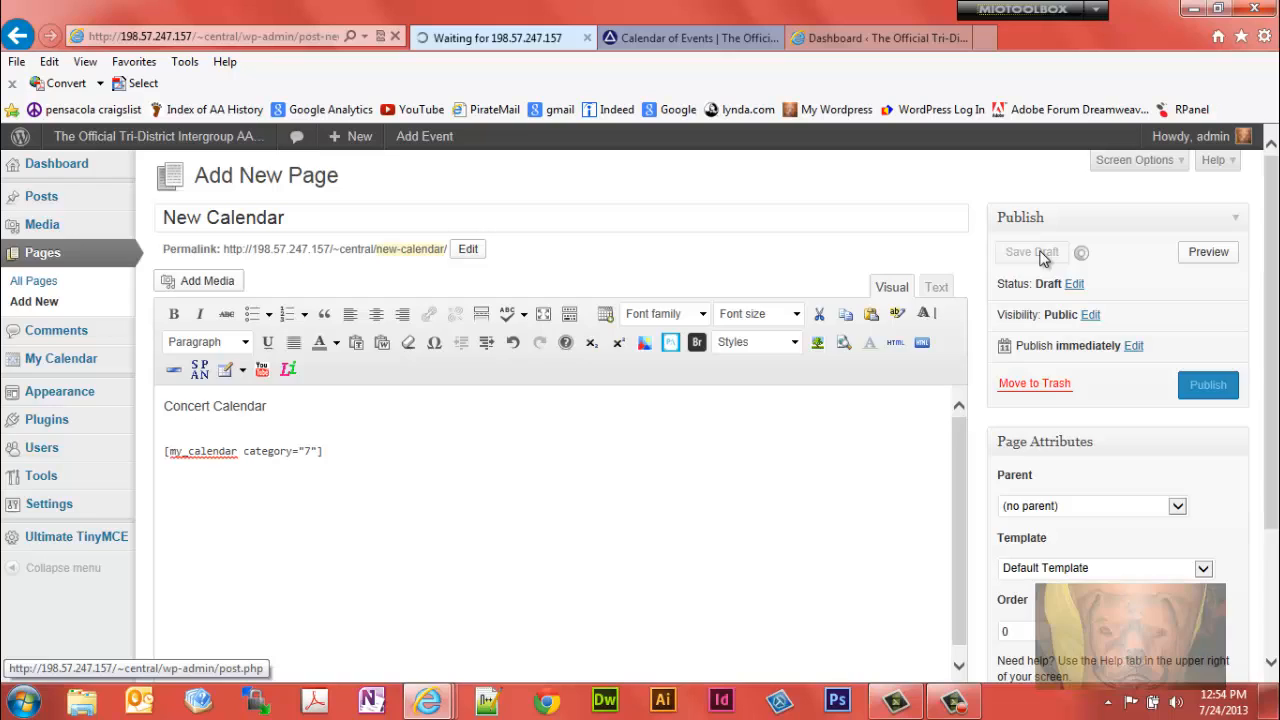
# - Preview the New Calendar draft and scroll through its empty July 2013 month grid
pyautogui.click(1031, 252)
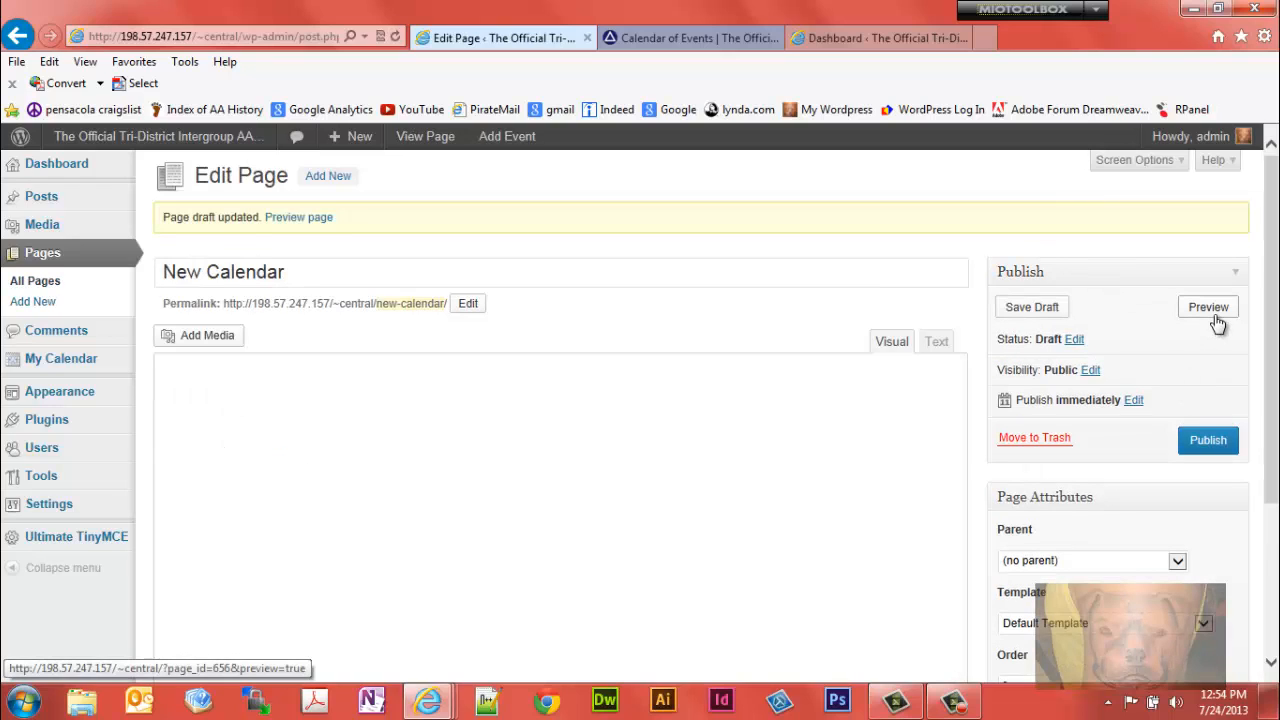
pyautogui.click(1208, 306)
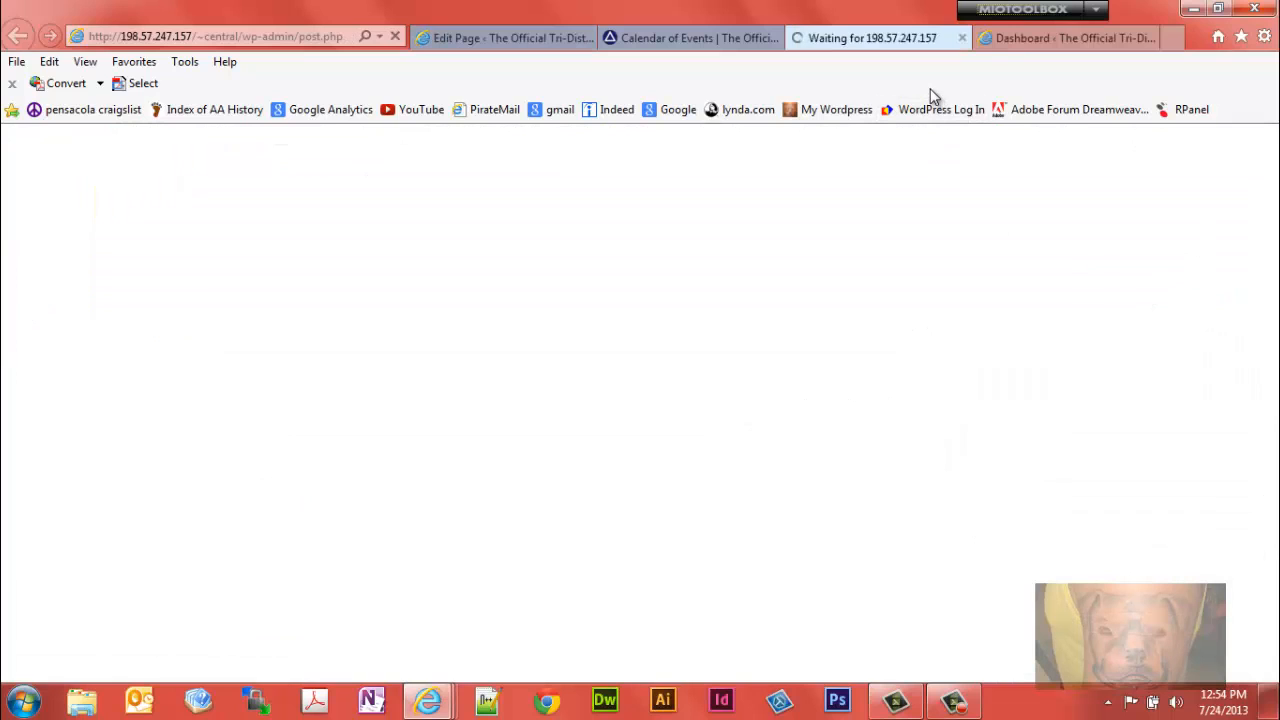
pyautogui.moveTo(1018, 160)
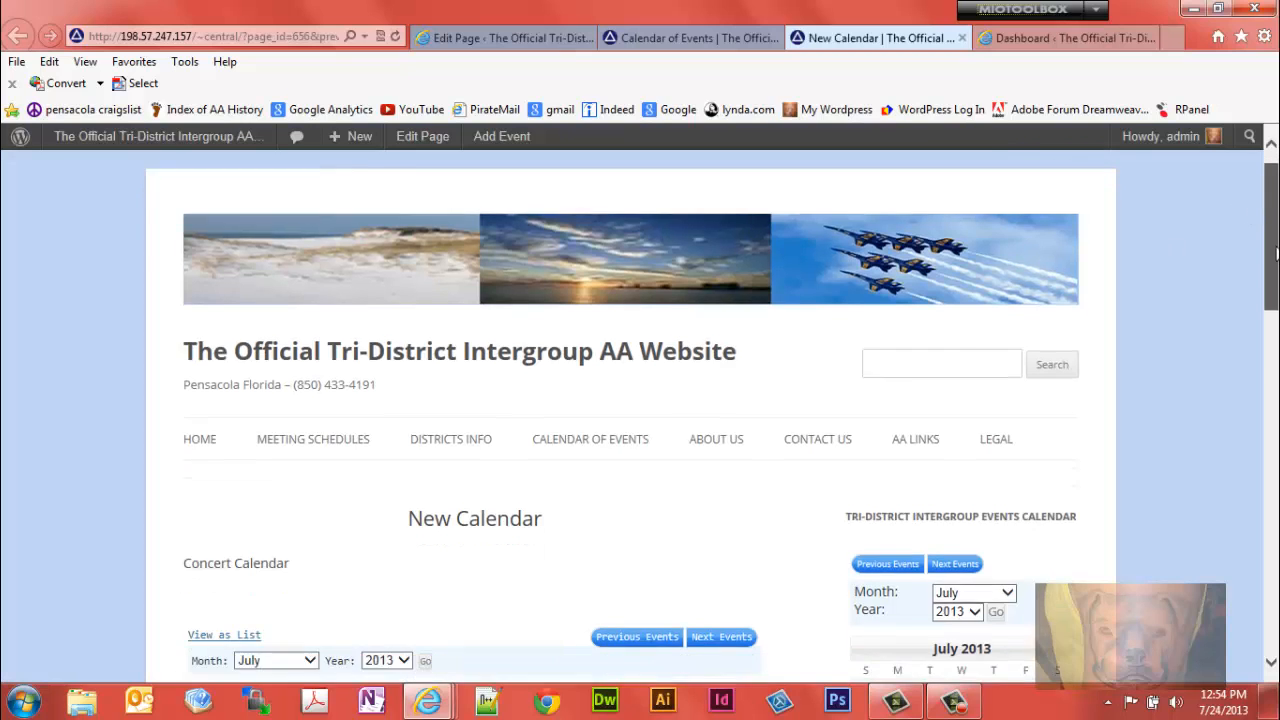
pyautogui.scroll(-3)
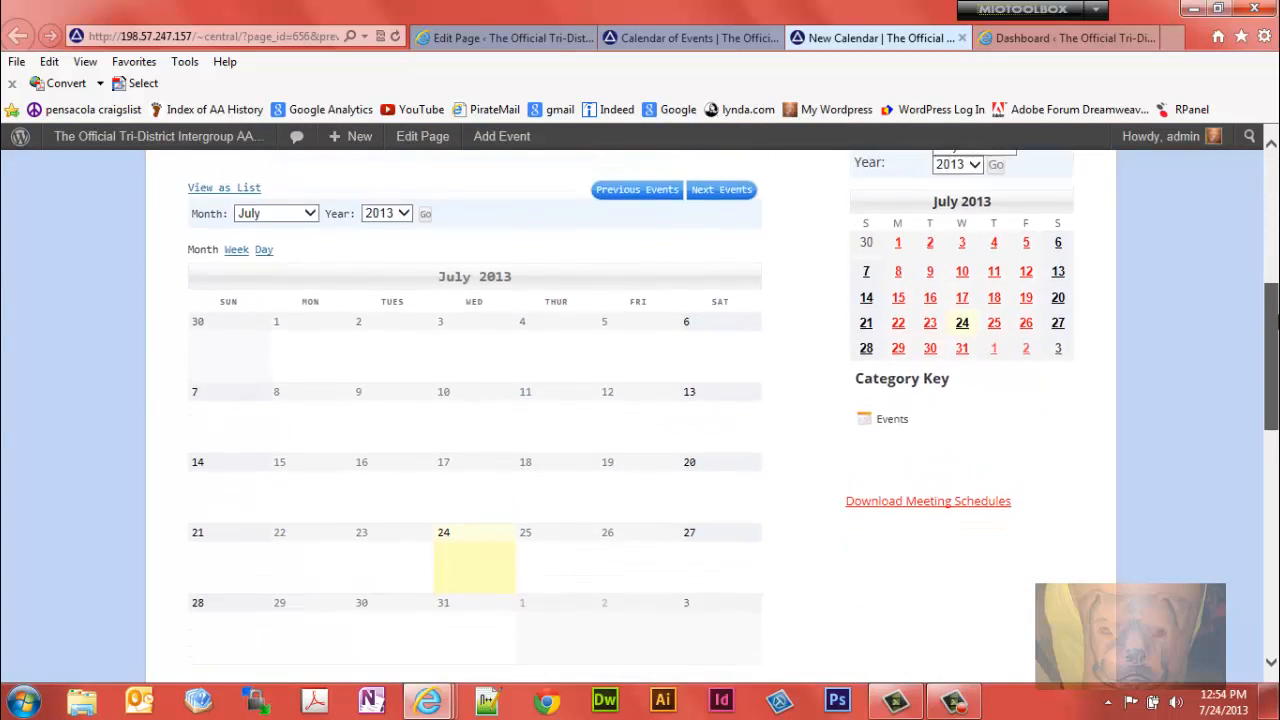
pyautogui.scroll(-3)
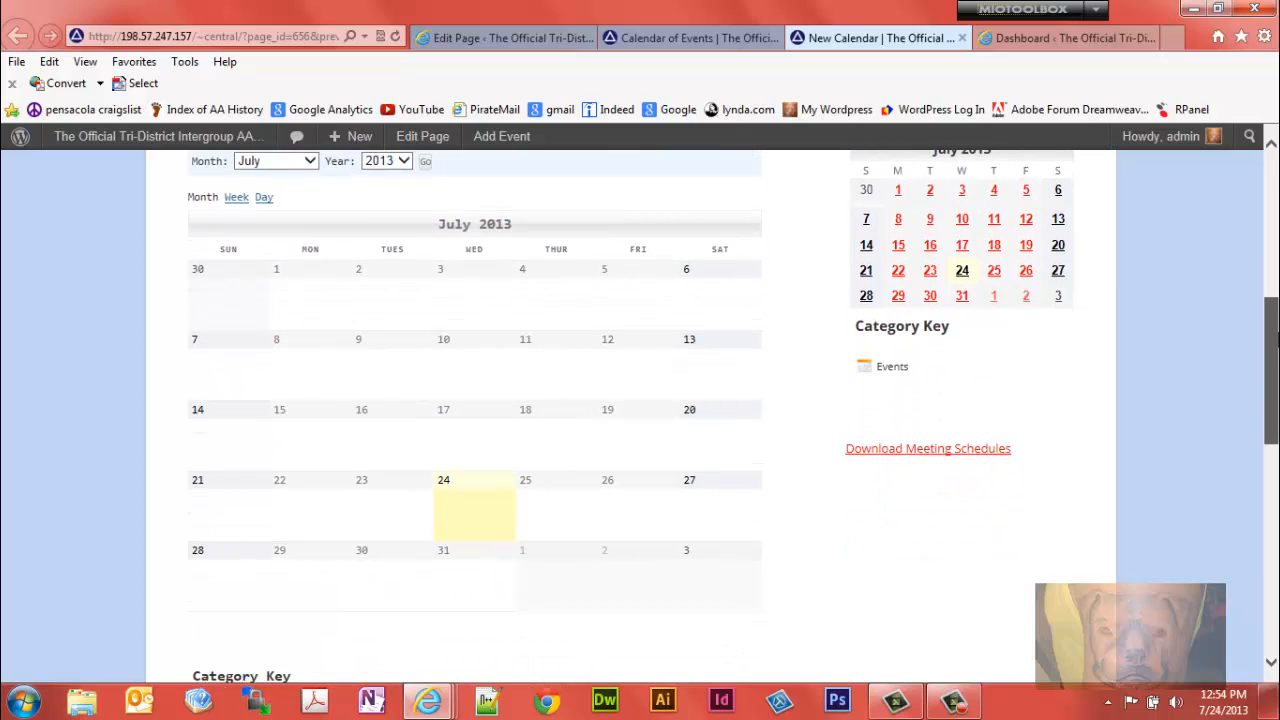
pyautogui.scroll(3)
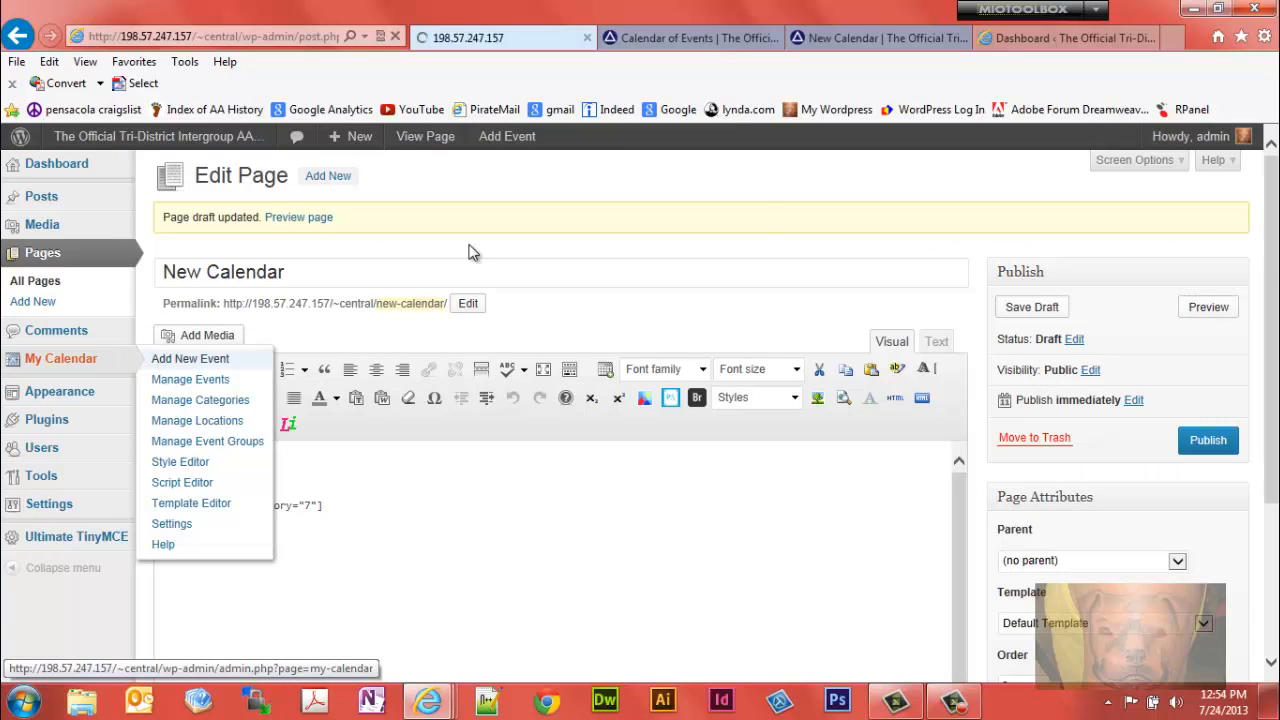
# - Start a new event titled 'My New Event', then return to the New Calendar preview
pyautogui.click(190, 358)
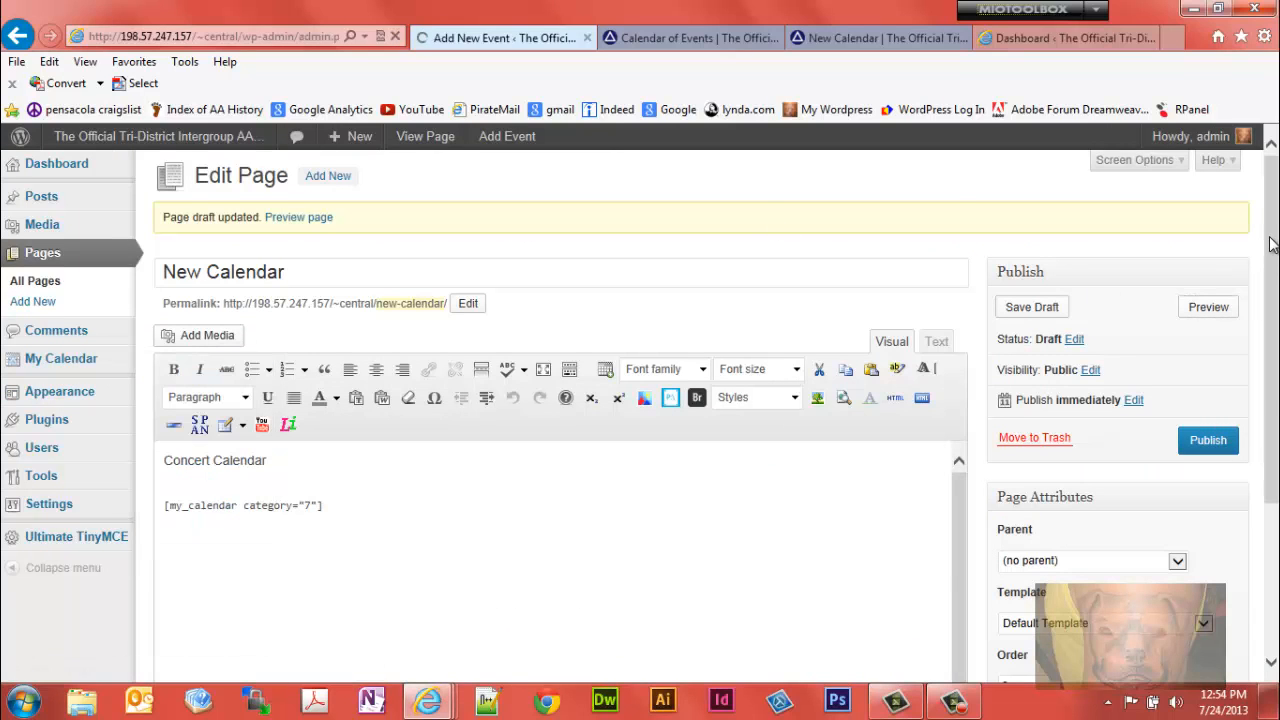
pyautogui.click(507, 136)
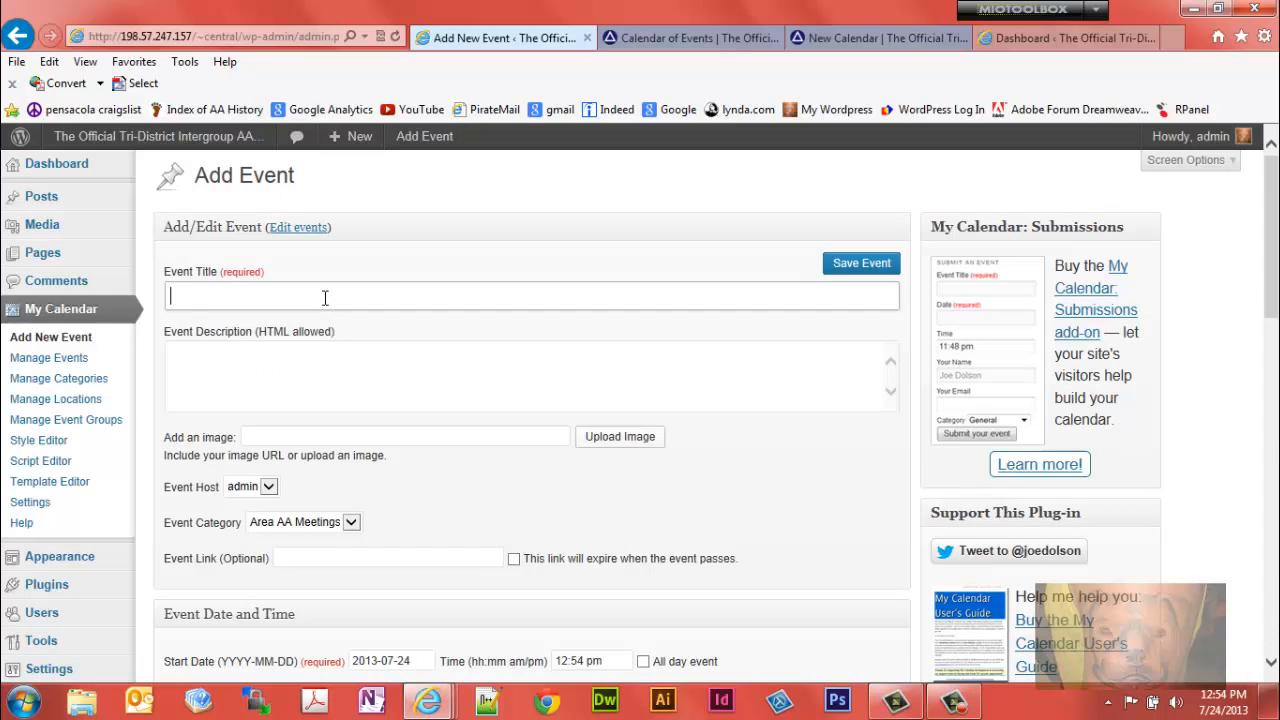
pyautogui.write('My New')
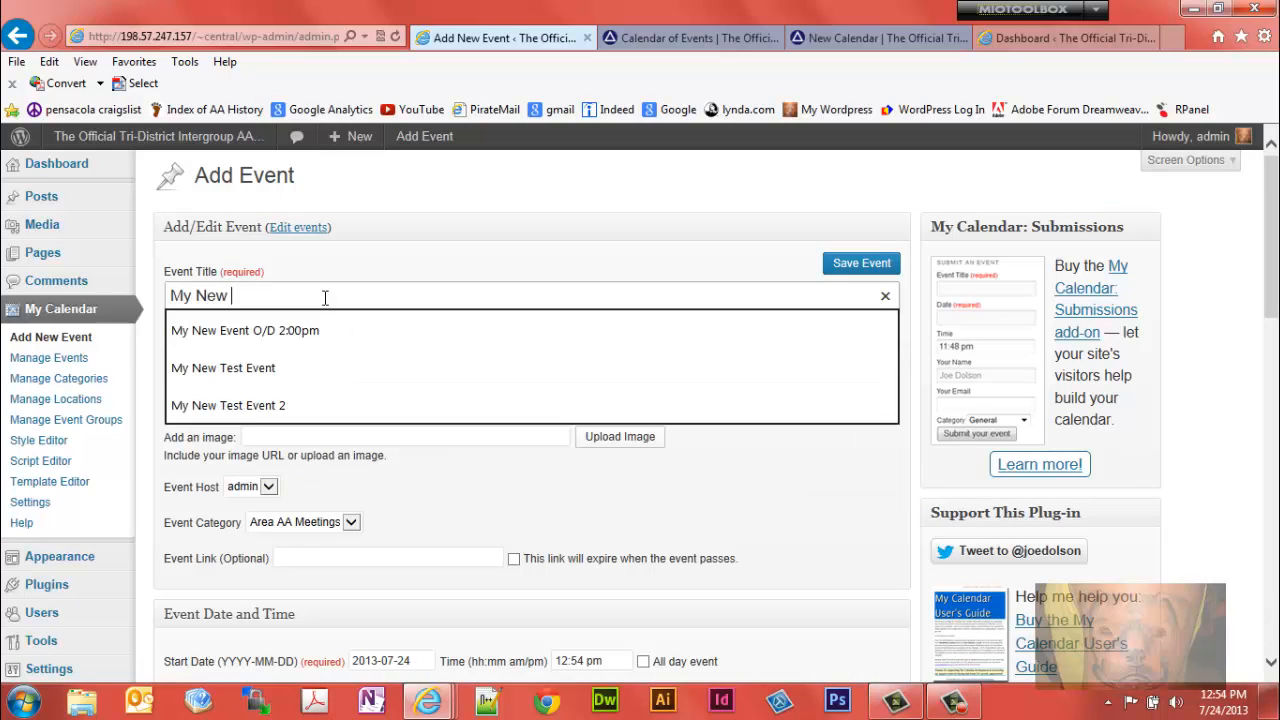
pyautogui.write('Event')
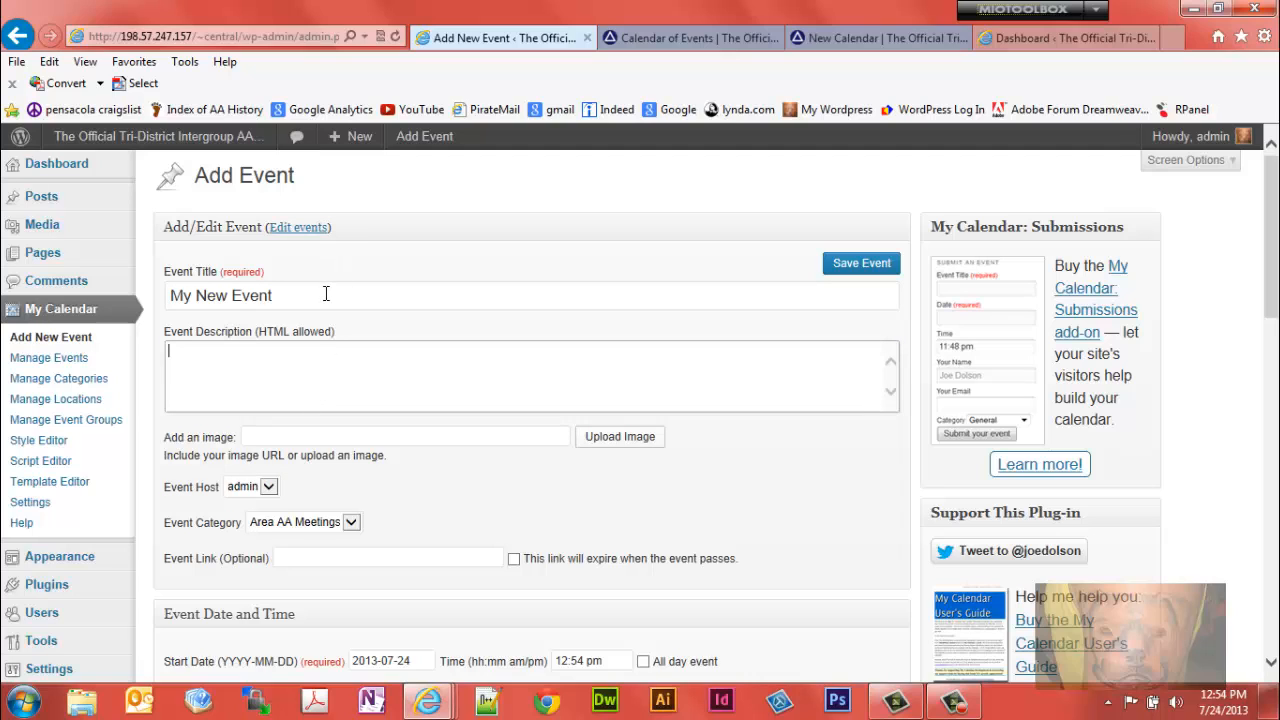
pyautogui.click(870, 38)
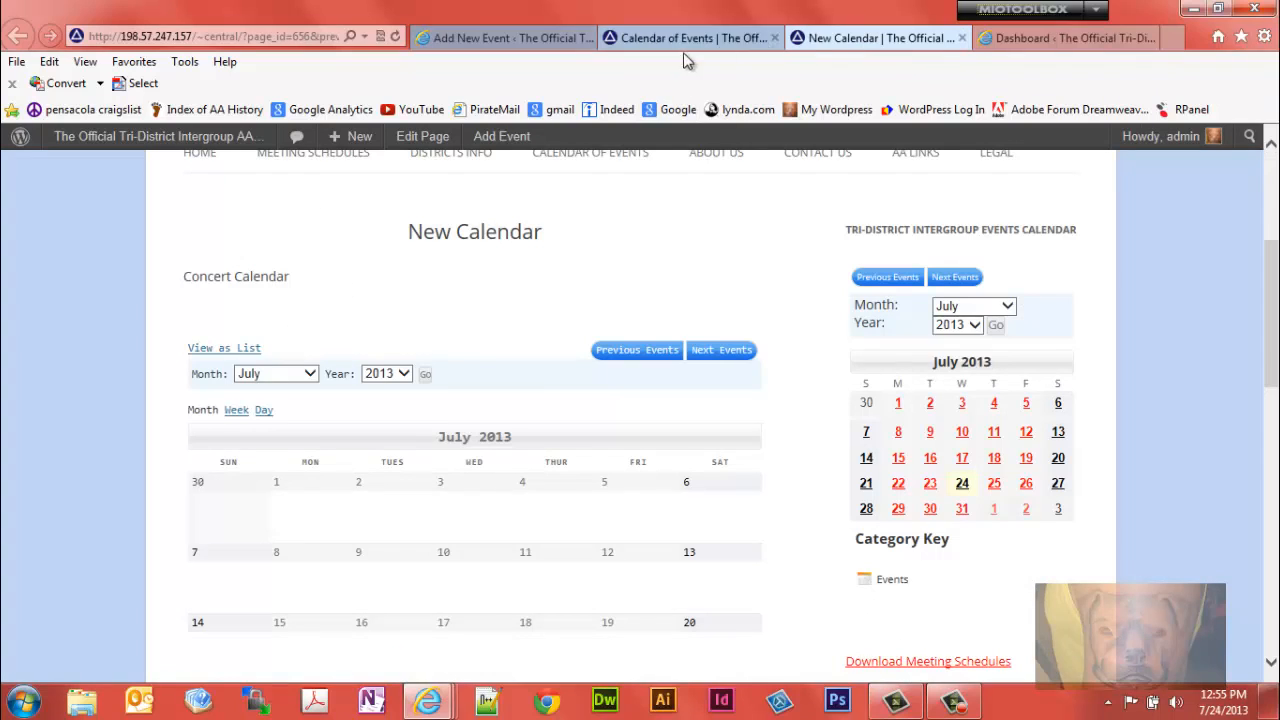
# - Inspect My New Event's July 5 details on Calendar of Events, then return to the event form
pyautogui.click(665, 38)
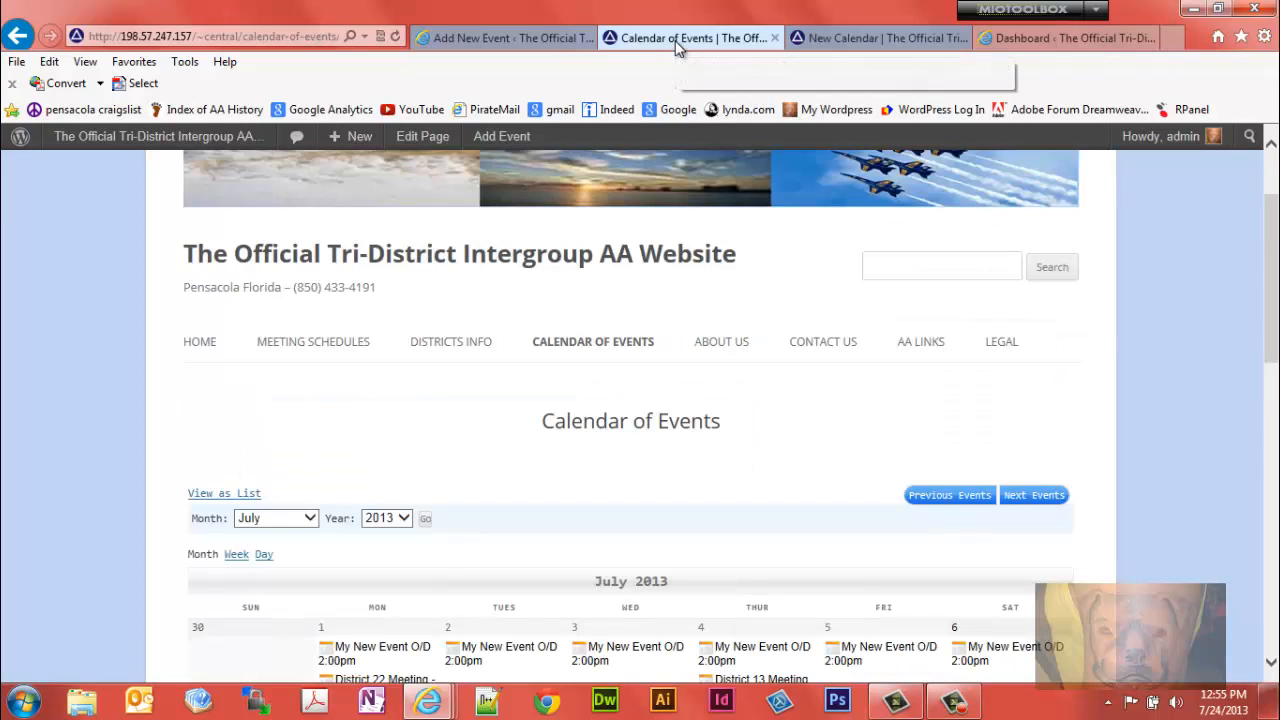
pyautogui.scroll(-3)
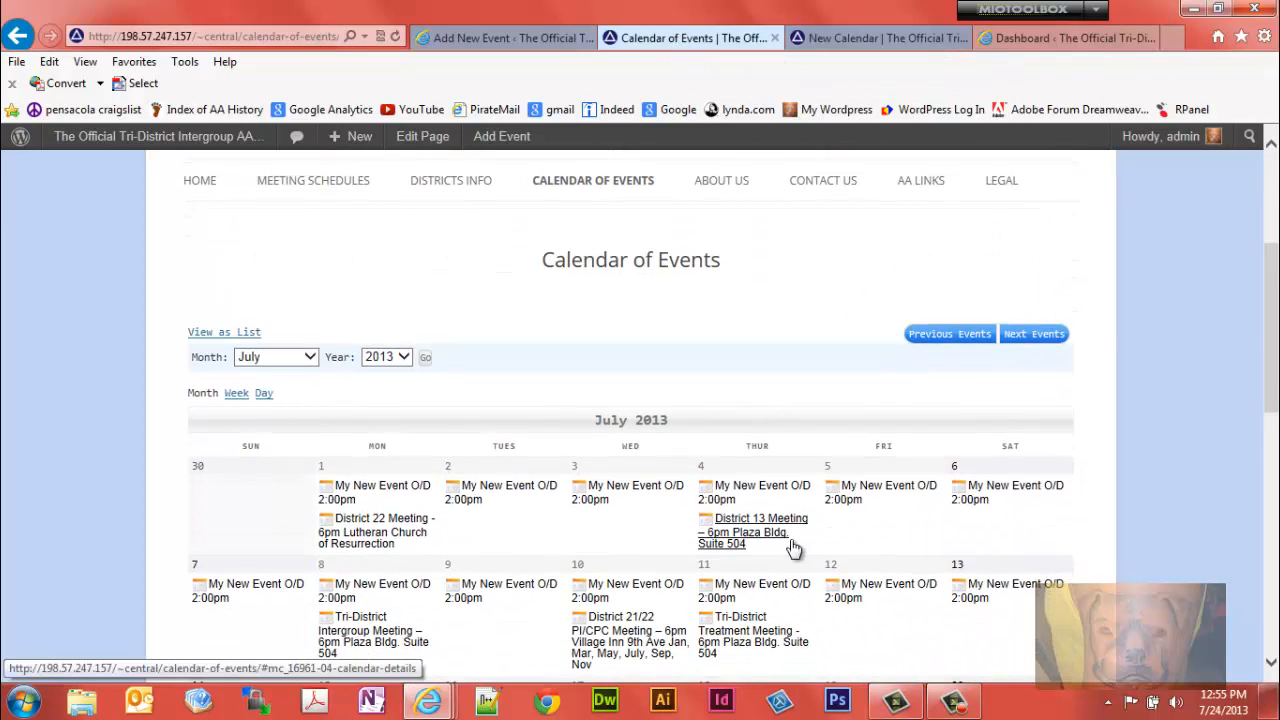
pyautogui.click(884, 485)
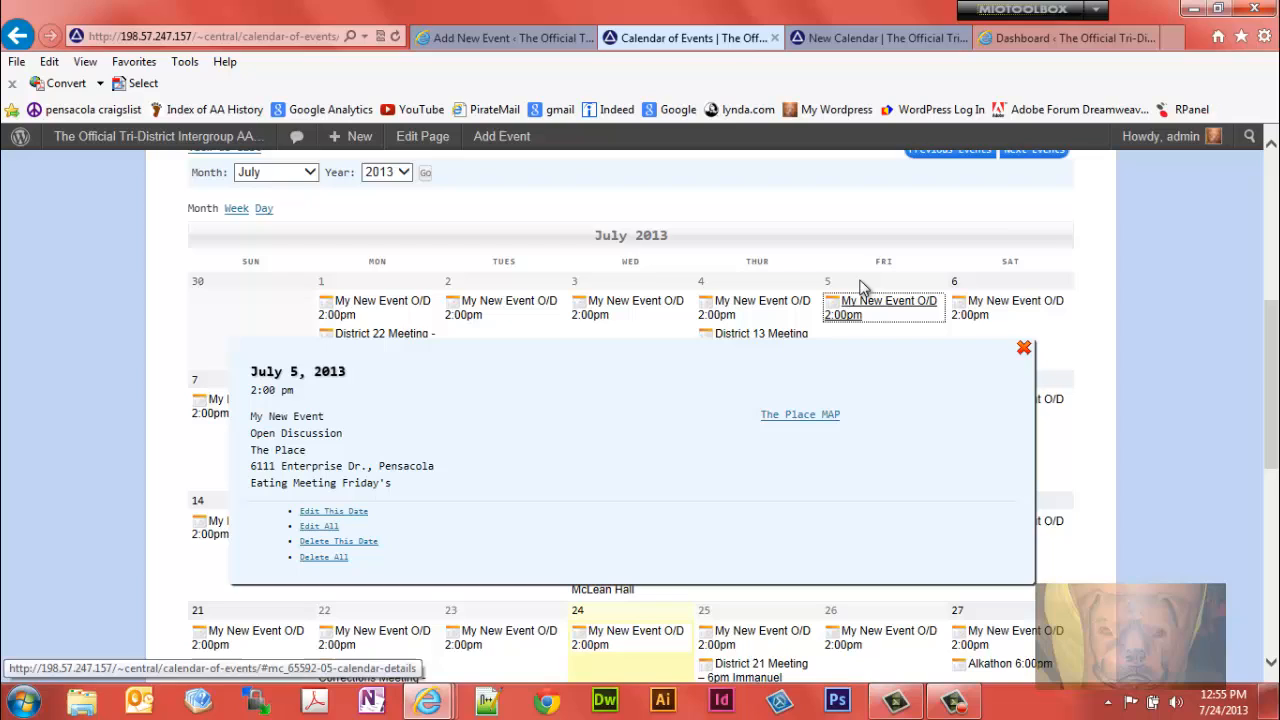
pyautogui.moveTo(915, 310)
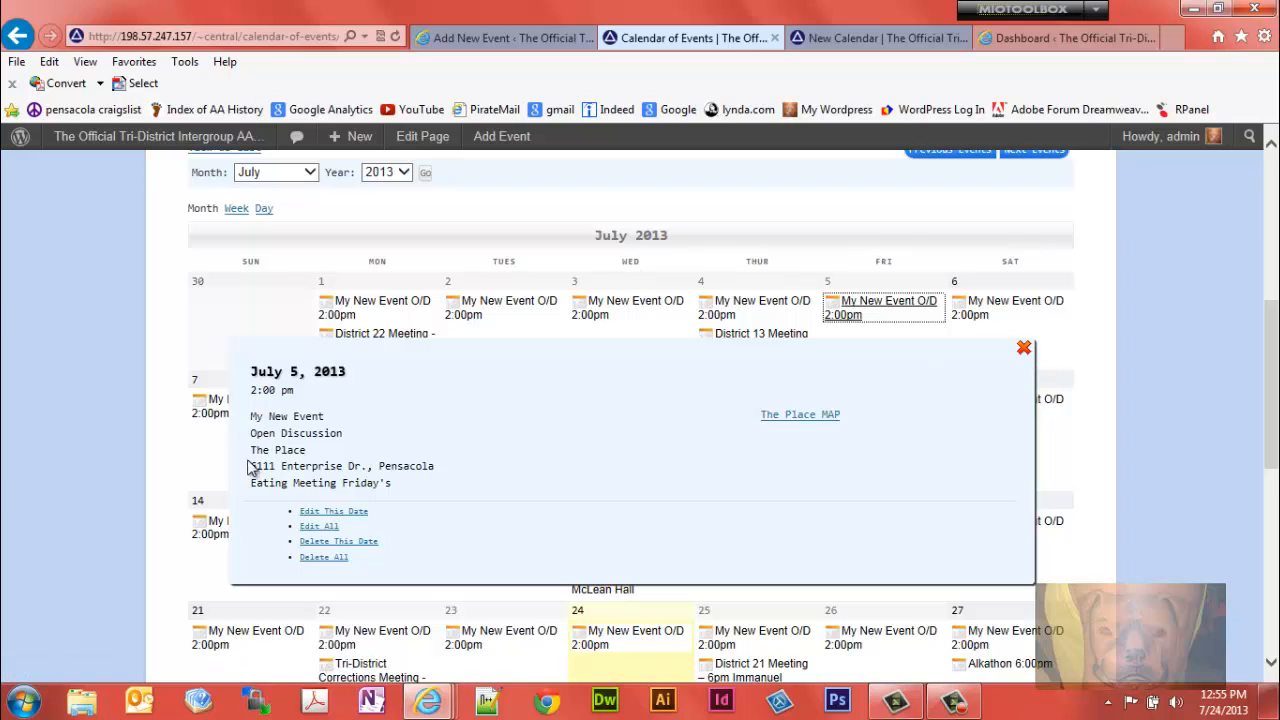
pyautogui.moveTo(923, 395)
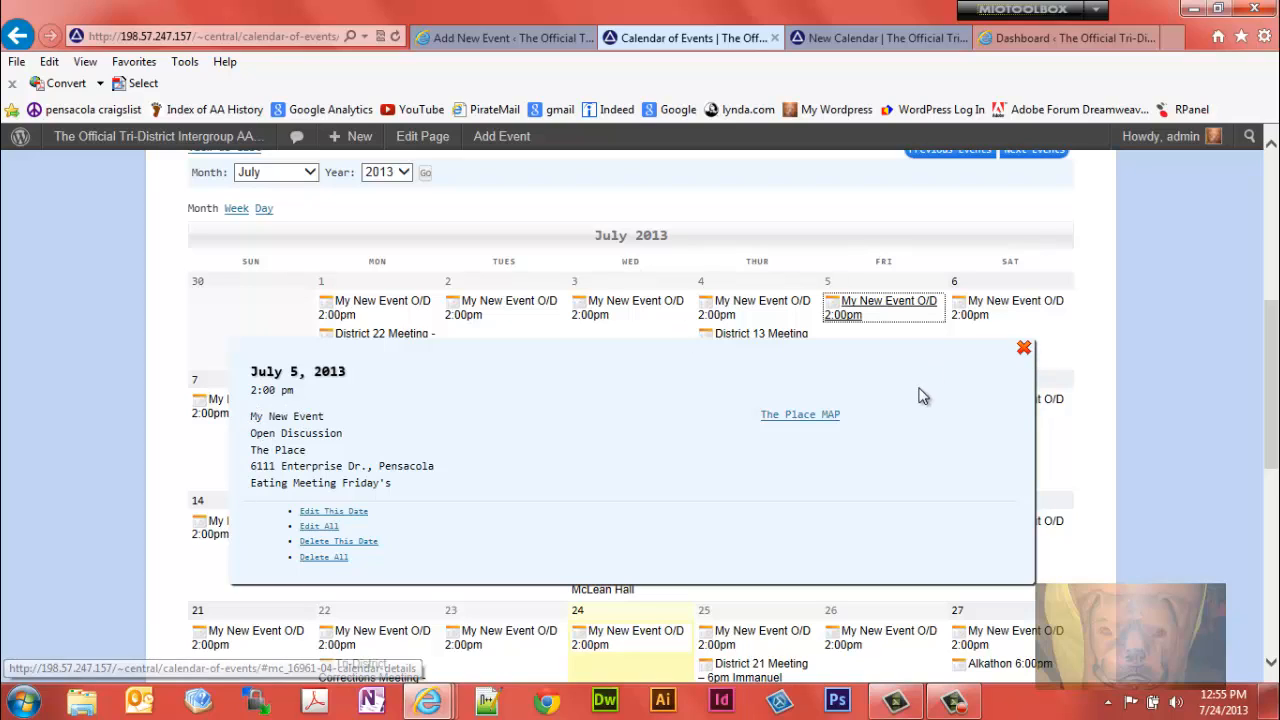
pyautogui.moveTo(1024, 355)
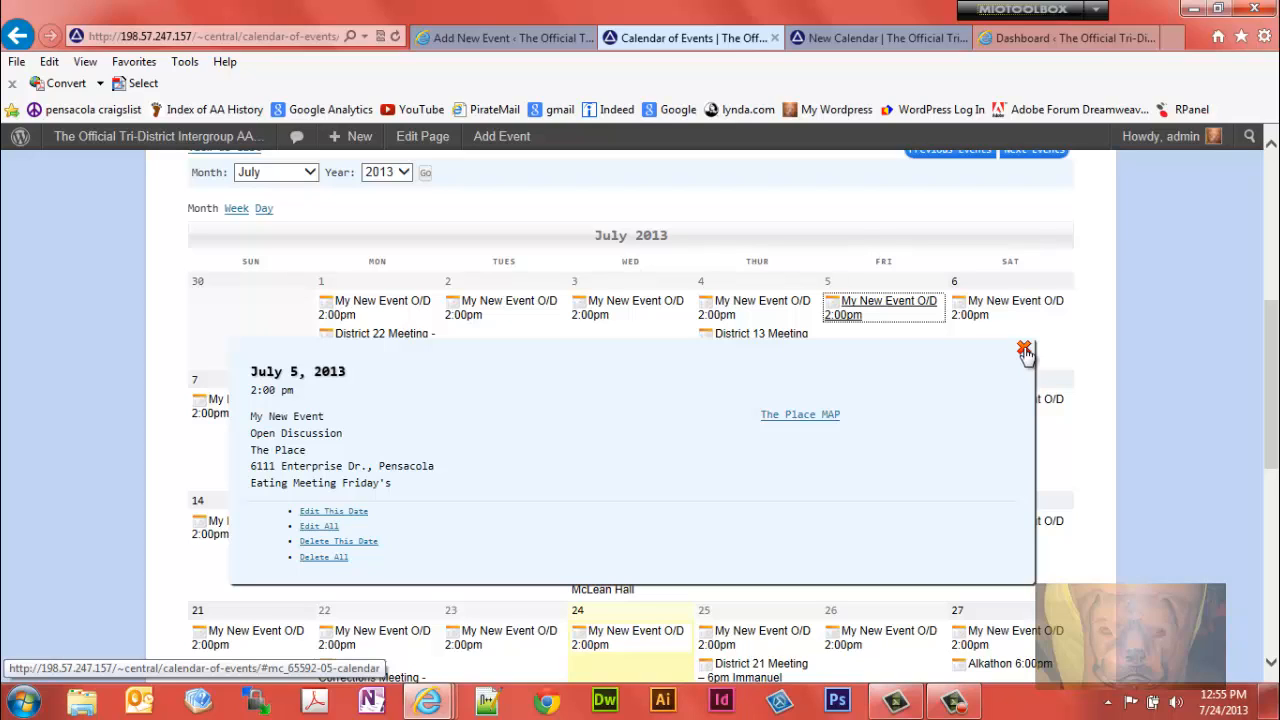
pyautogui.moveTo(330, 420)
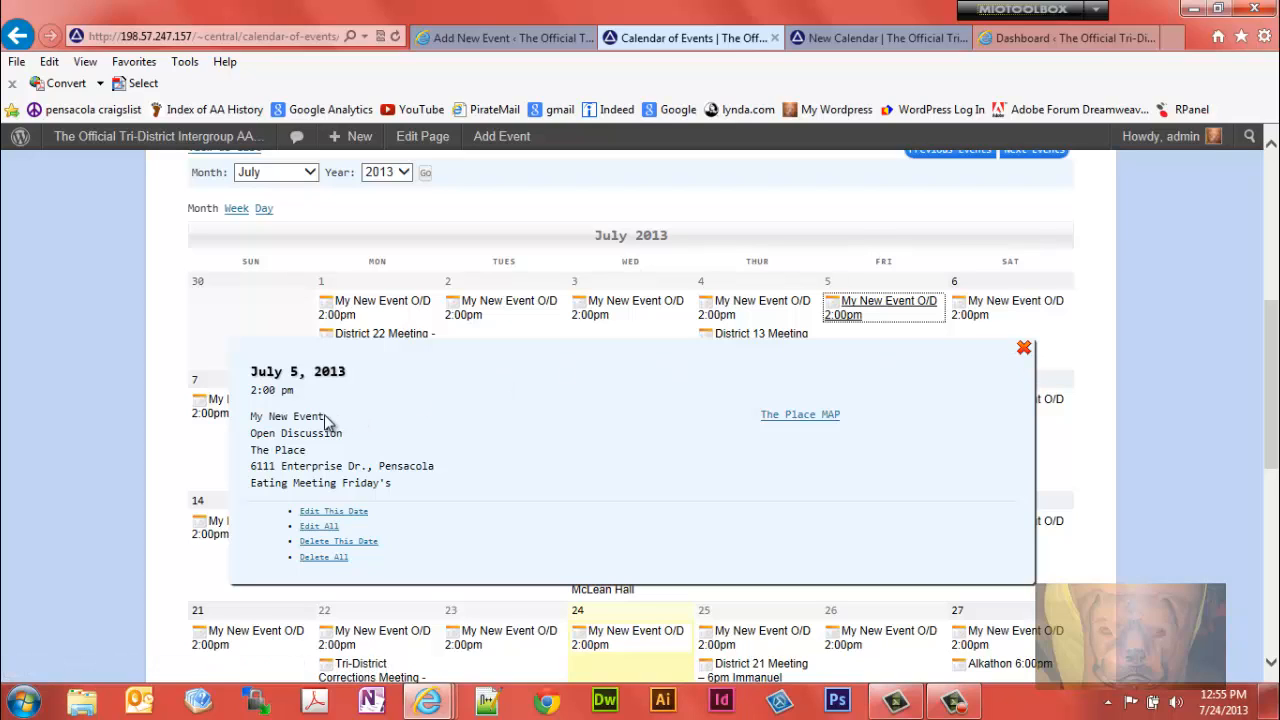
pyautogui.doubleClick(287, 416)
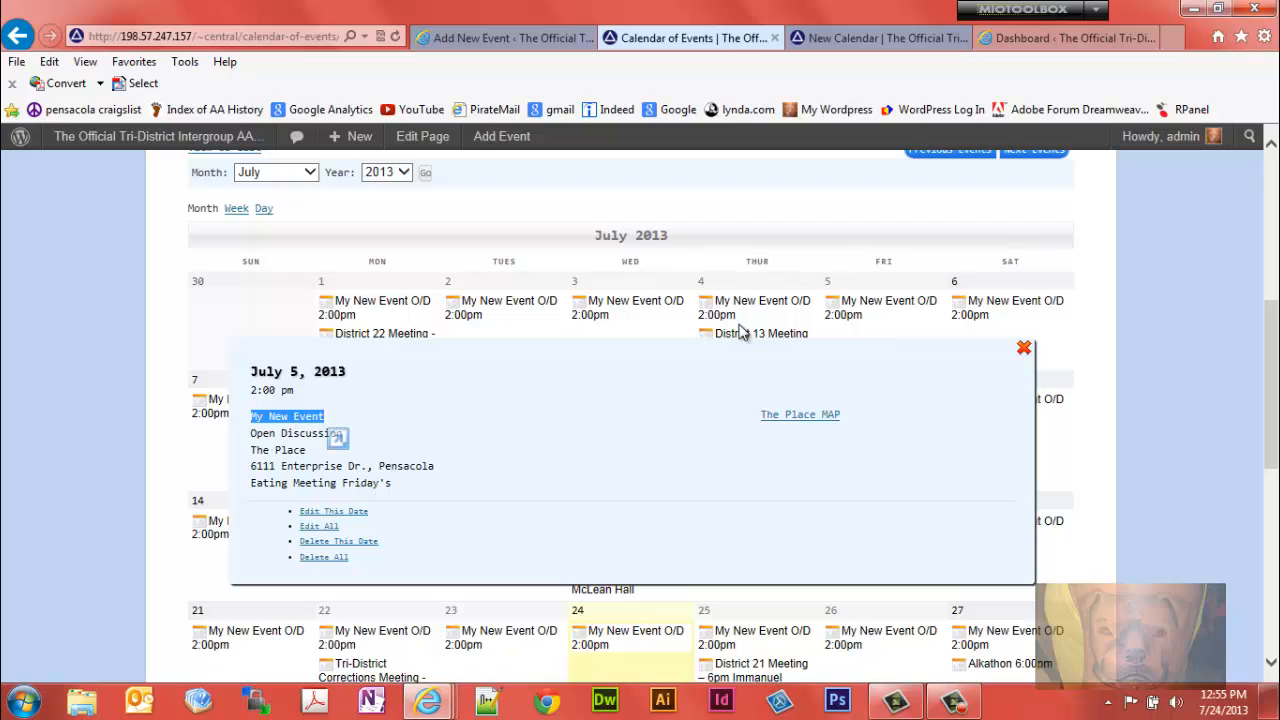
pyautogui.click(1024, 347)
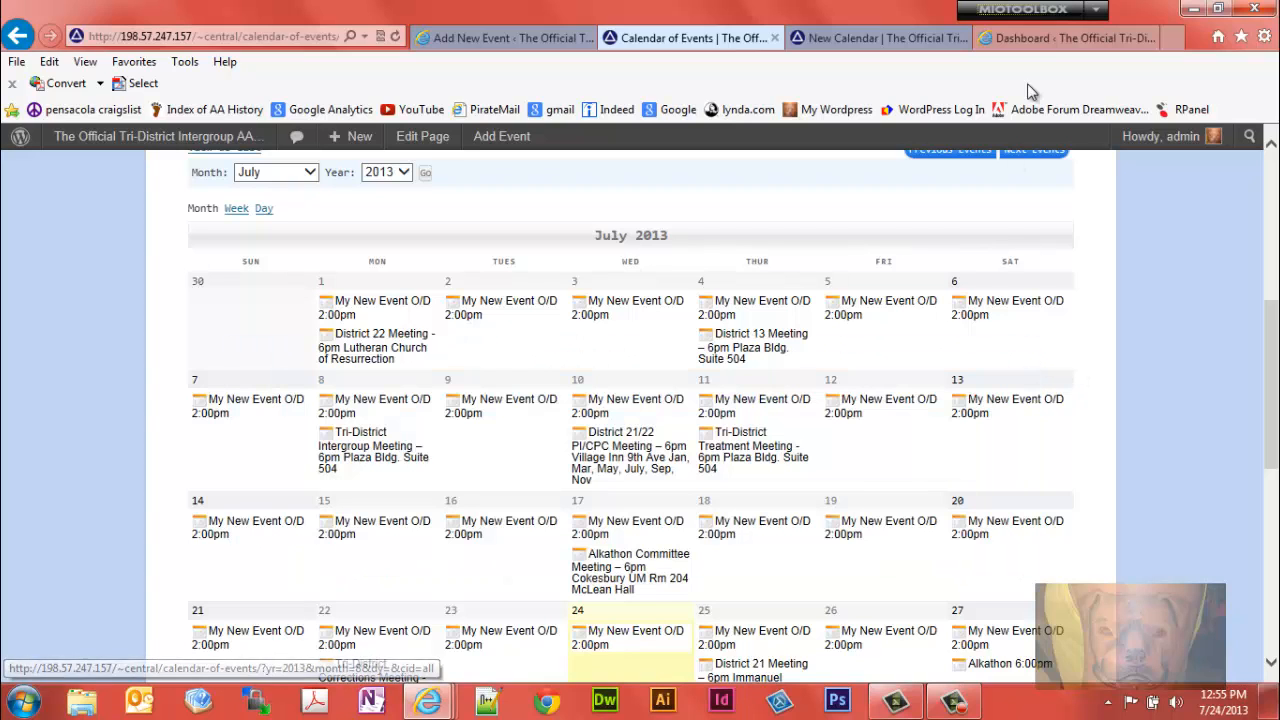
pyautogui.click(1065, 38)
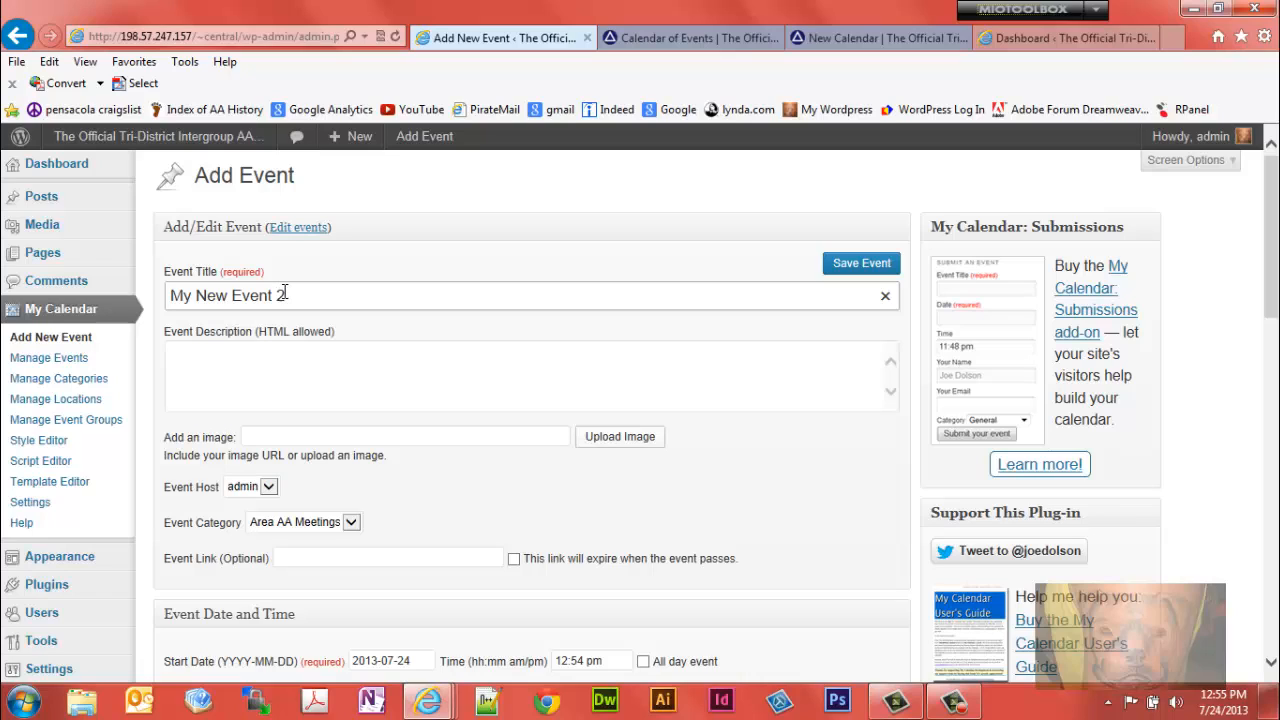
# - Complete the title as 'My New Event 2:00pm' and enter the description 'My New Event' and 'Event Details'
pyautogui.write('00')
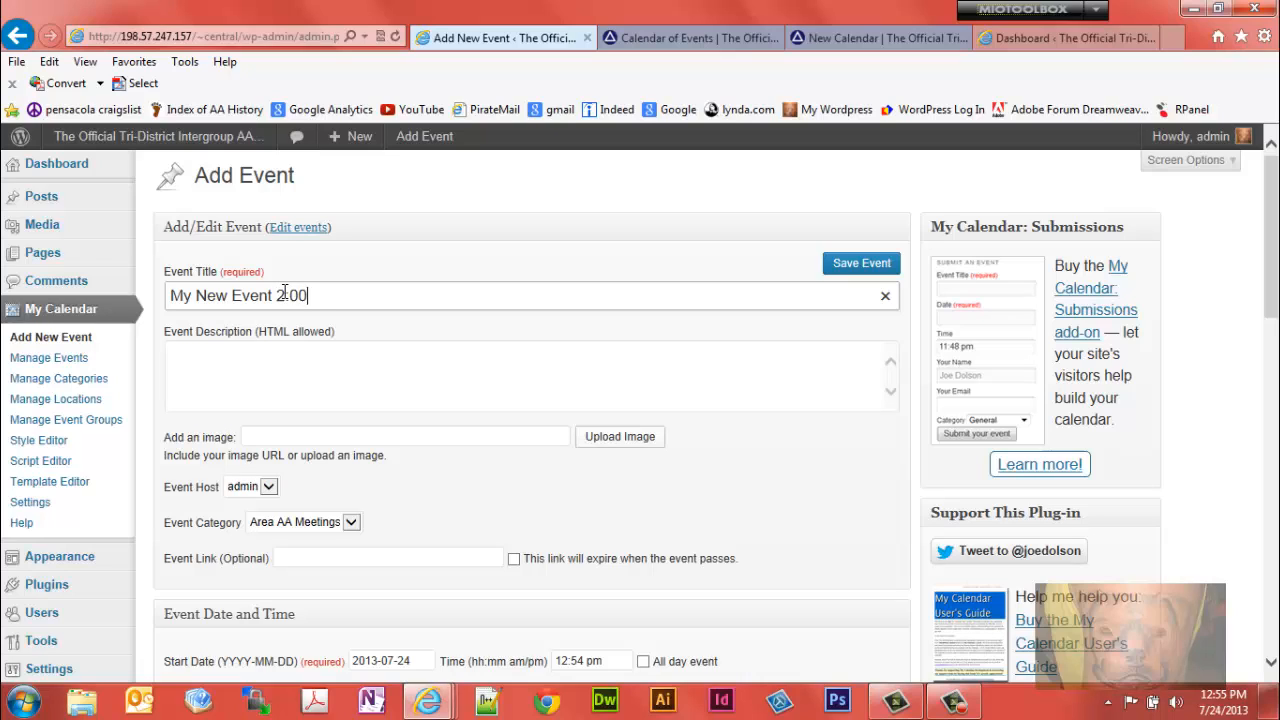
pyautogui.write('pm')
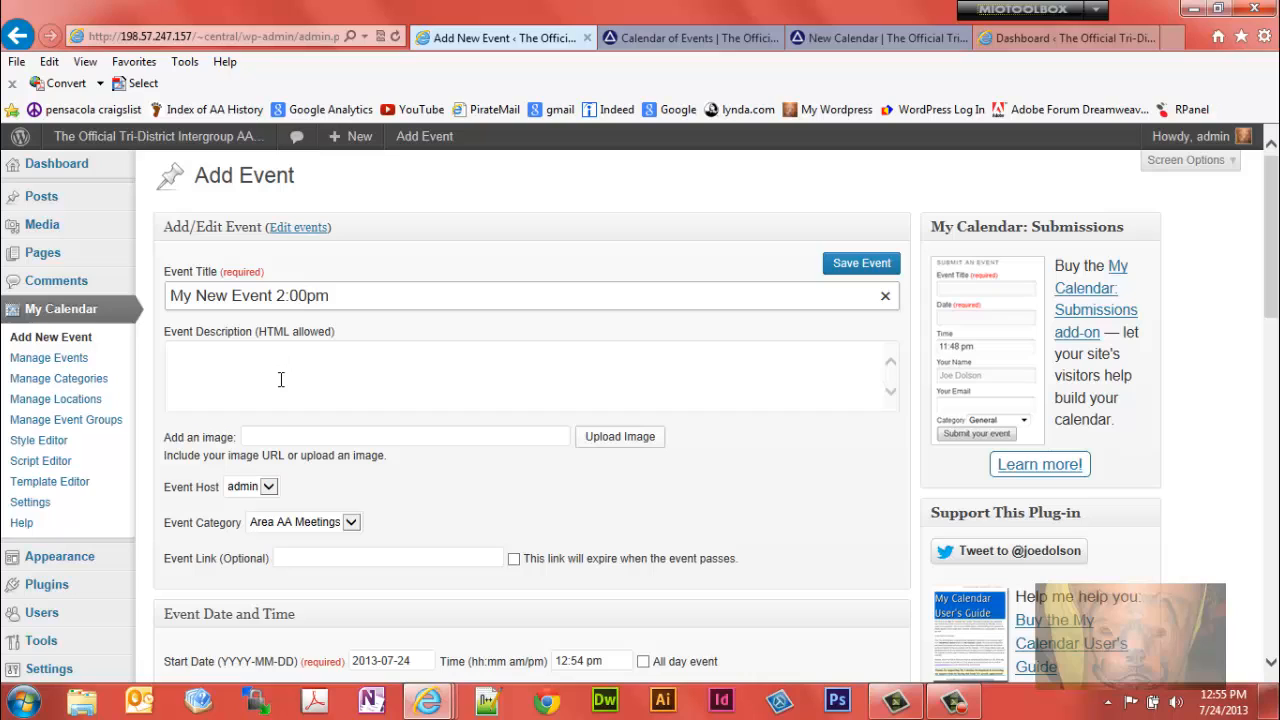
pyautogui.tripleClick(248, 295)
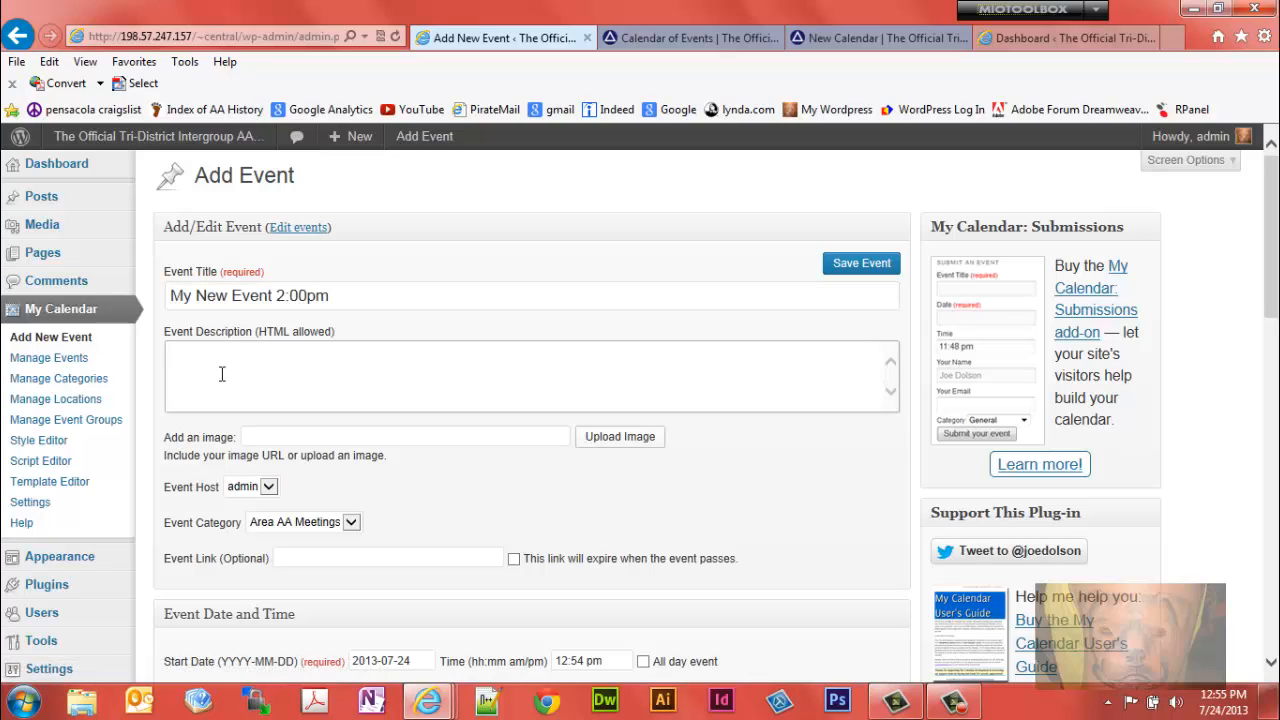
pyautogui.write('My New Event 2:00pm')
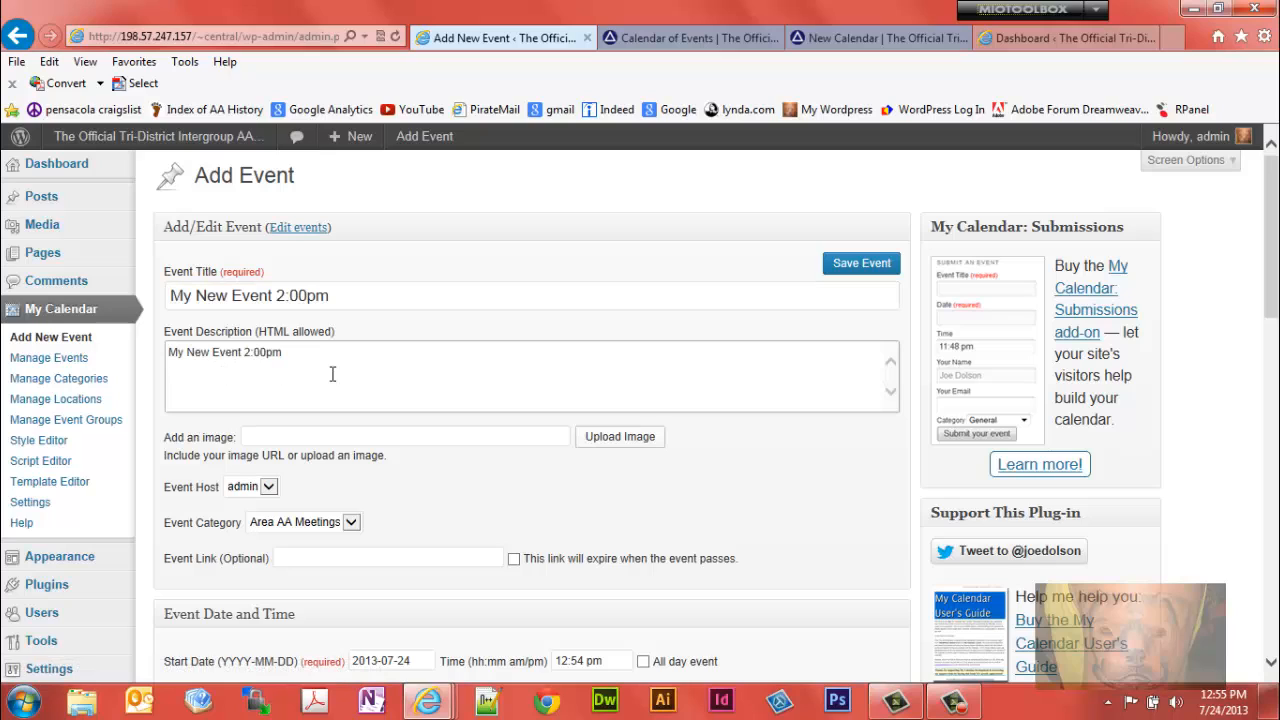
pyautogui.write('Event D')
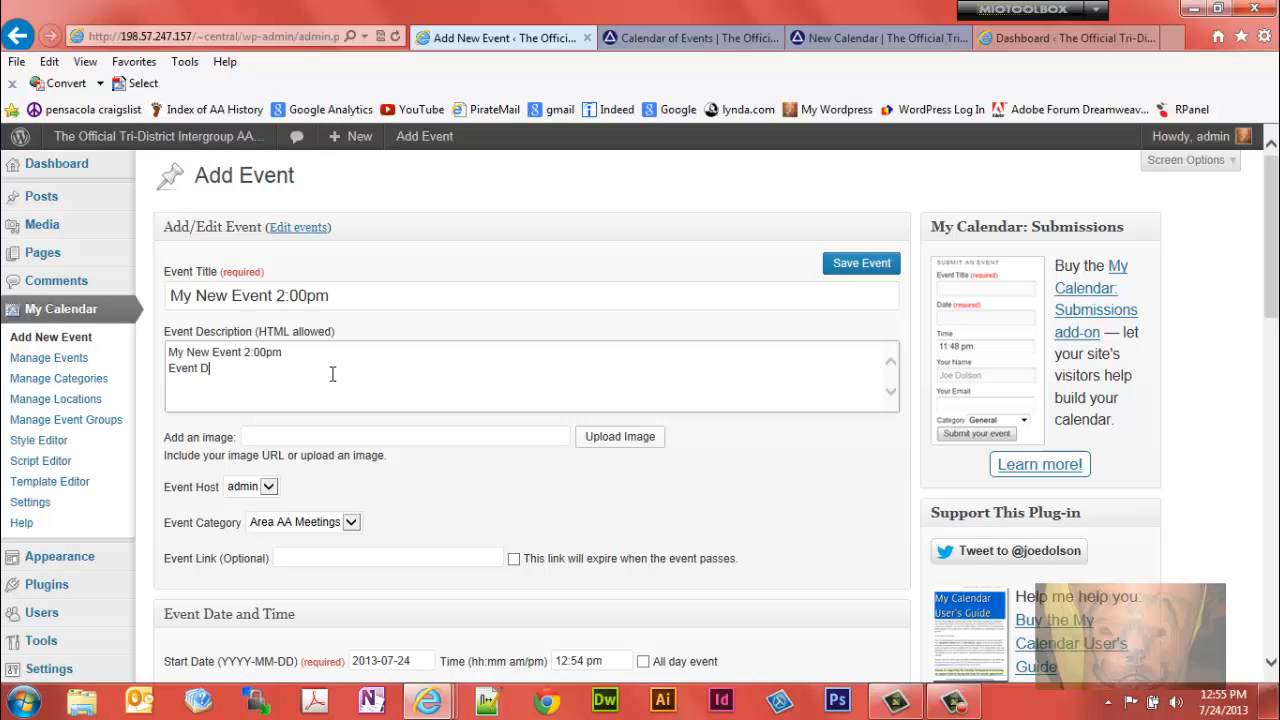
pyautogui.write('etails')
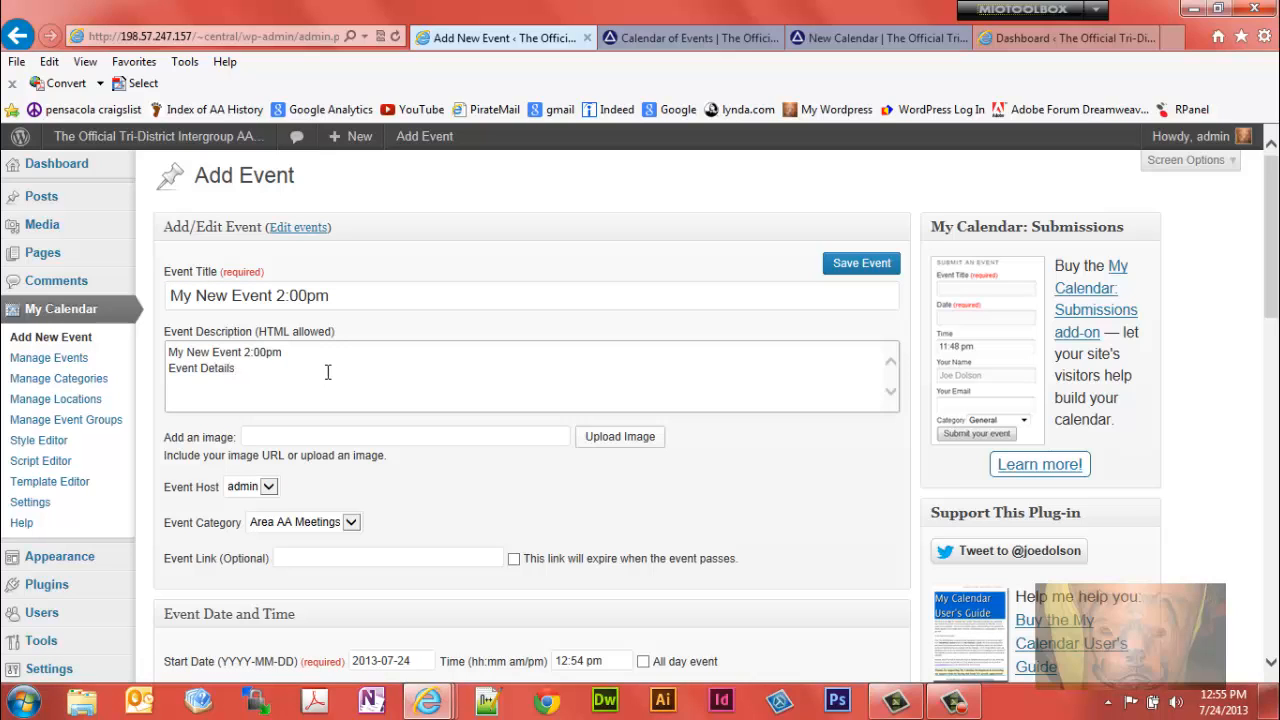
pyautogui.doubleClick(263, 352)
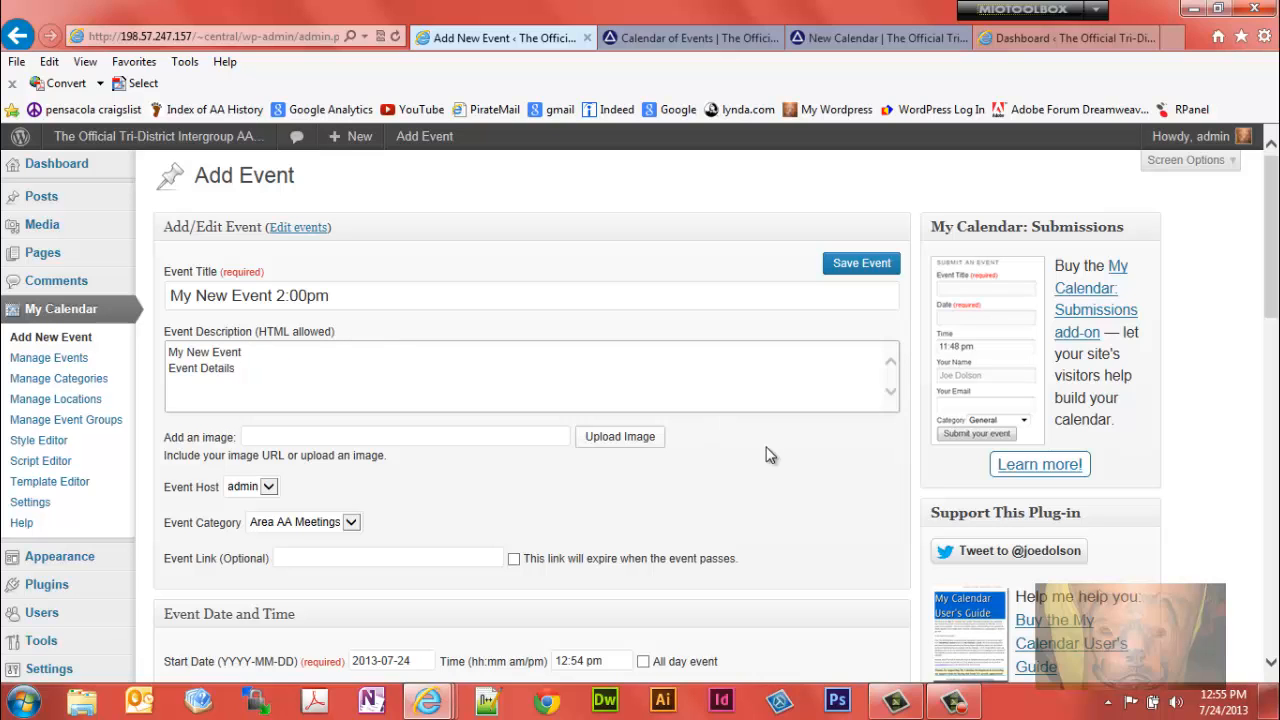
# - Keep July 24 as the event start date and check the start time
pyautogui.scroll(-3)
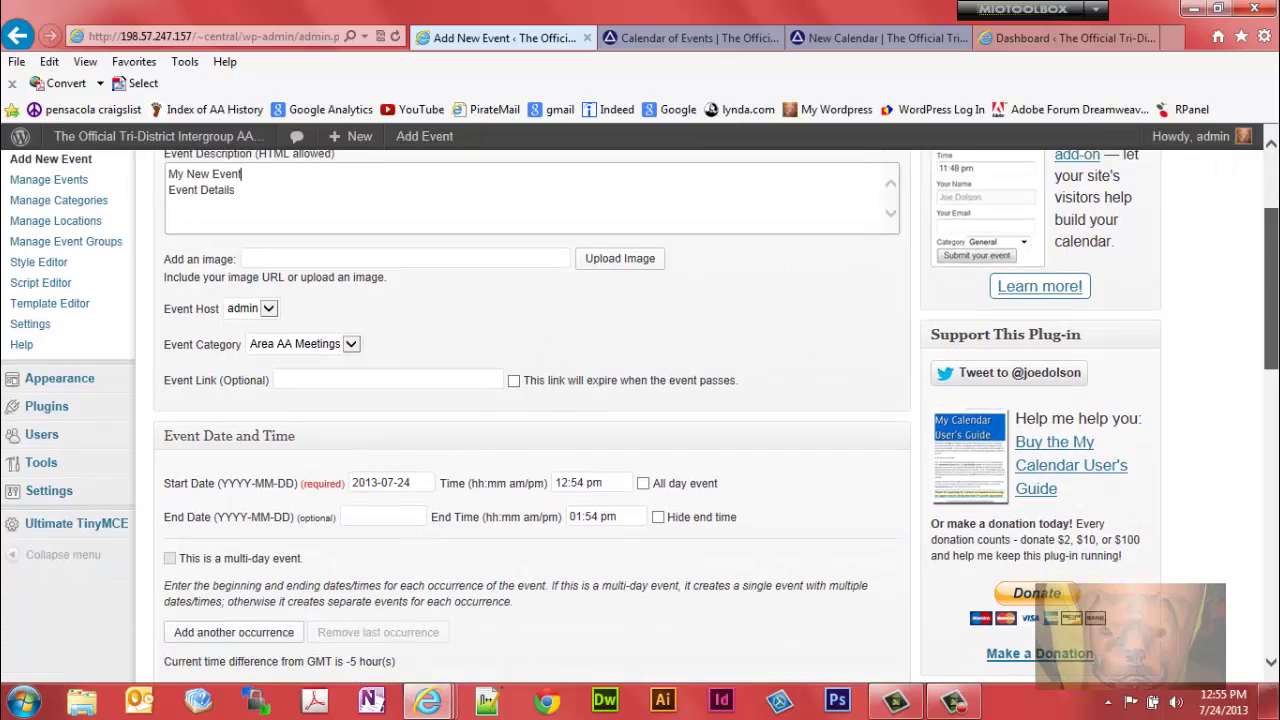
pyautogui.scroll(-3)
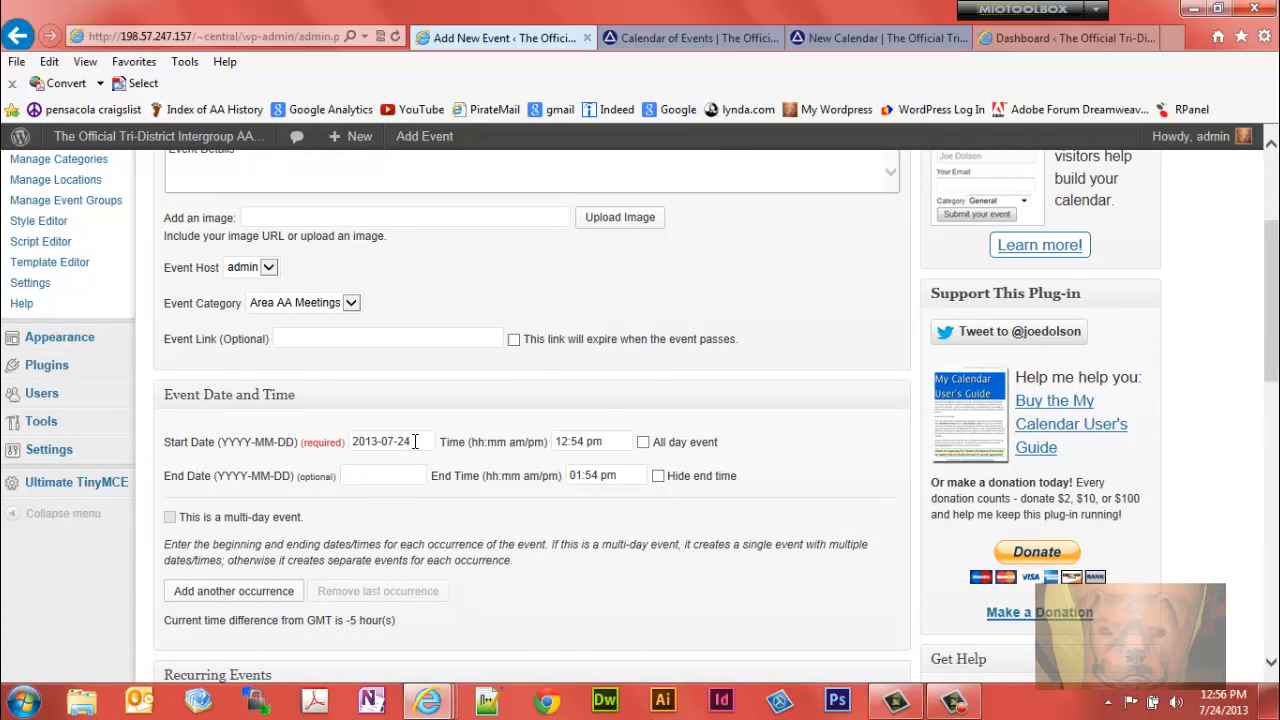
pyautogui.click(390, 441)
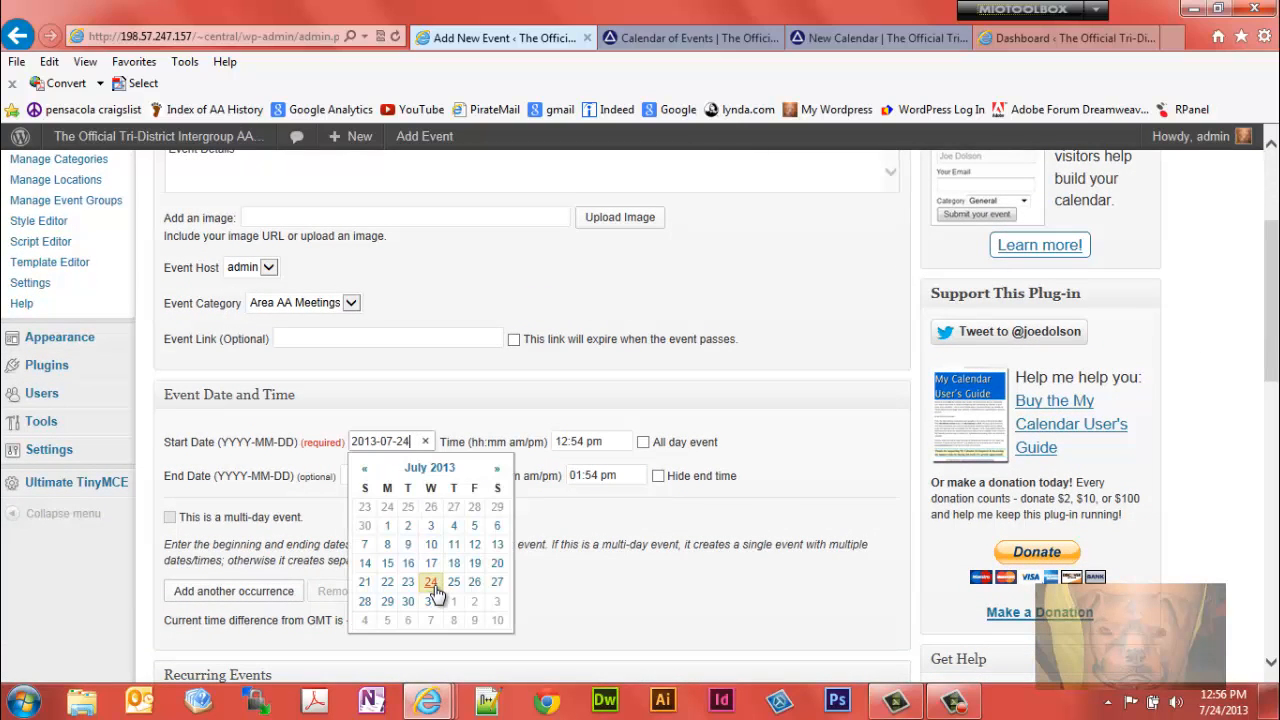
pyautogui.click(431, 581)
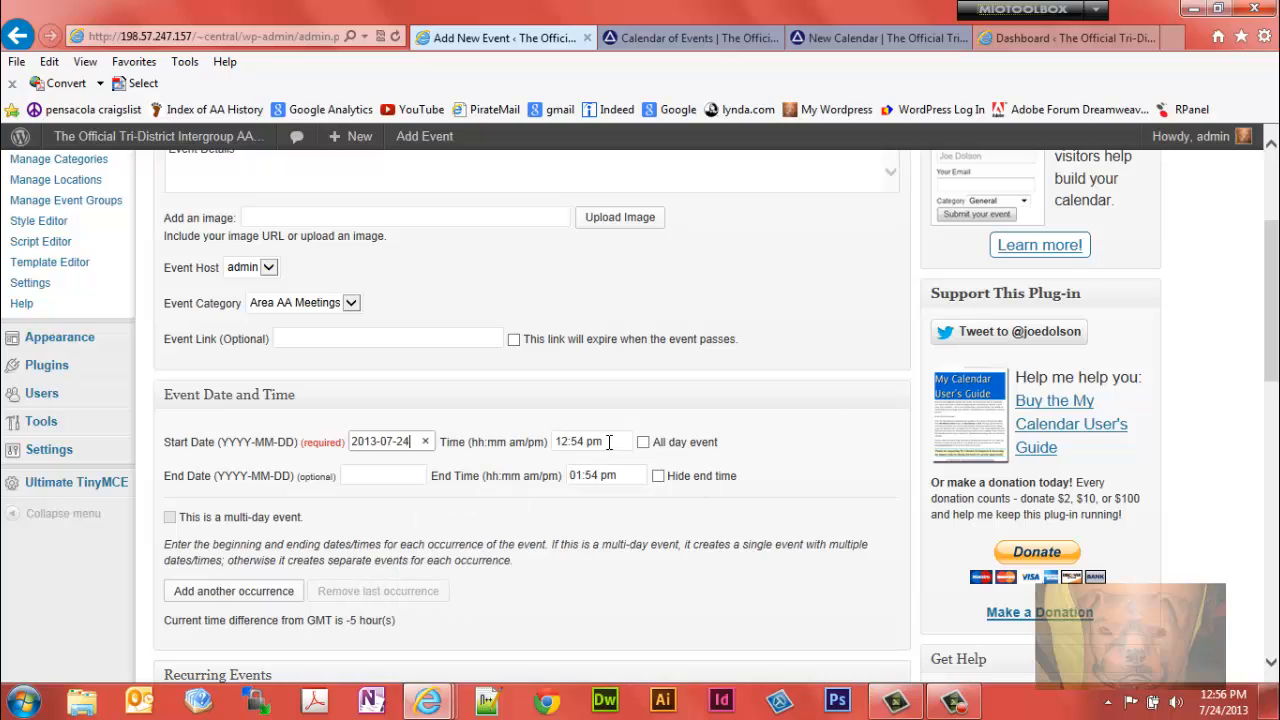
pyautogui.click(590, 441)
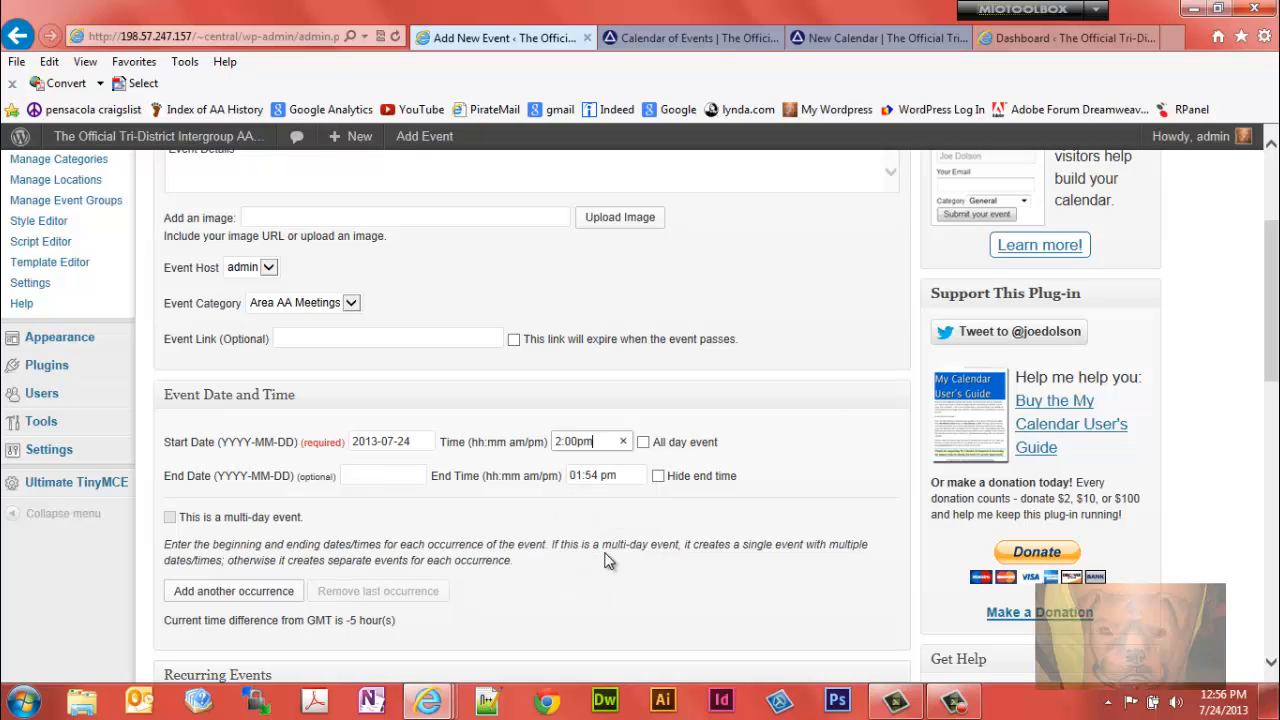
# - Choose Harbortown 35A MAP as the event's preset location
pyautogui.scroll(-3)
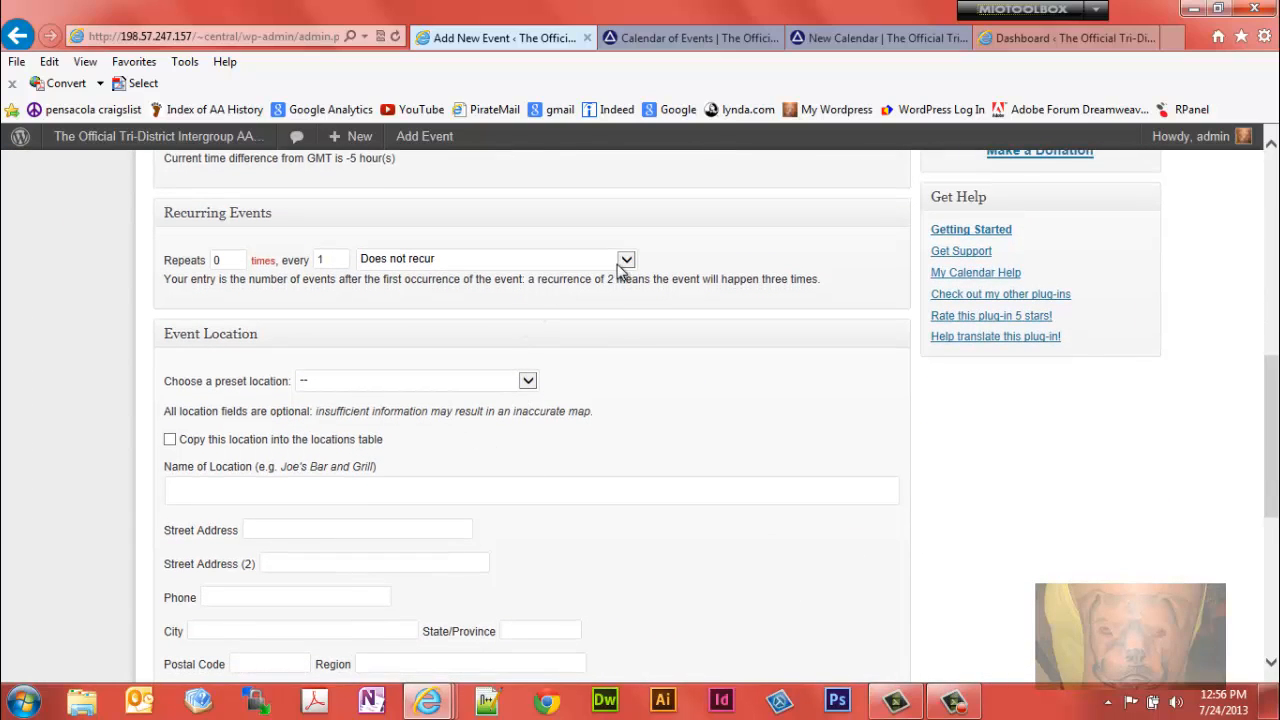
pyautogui.click(626, 259)
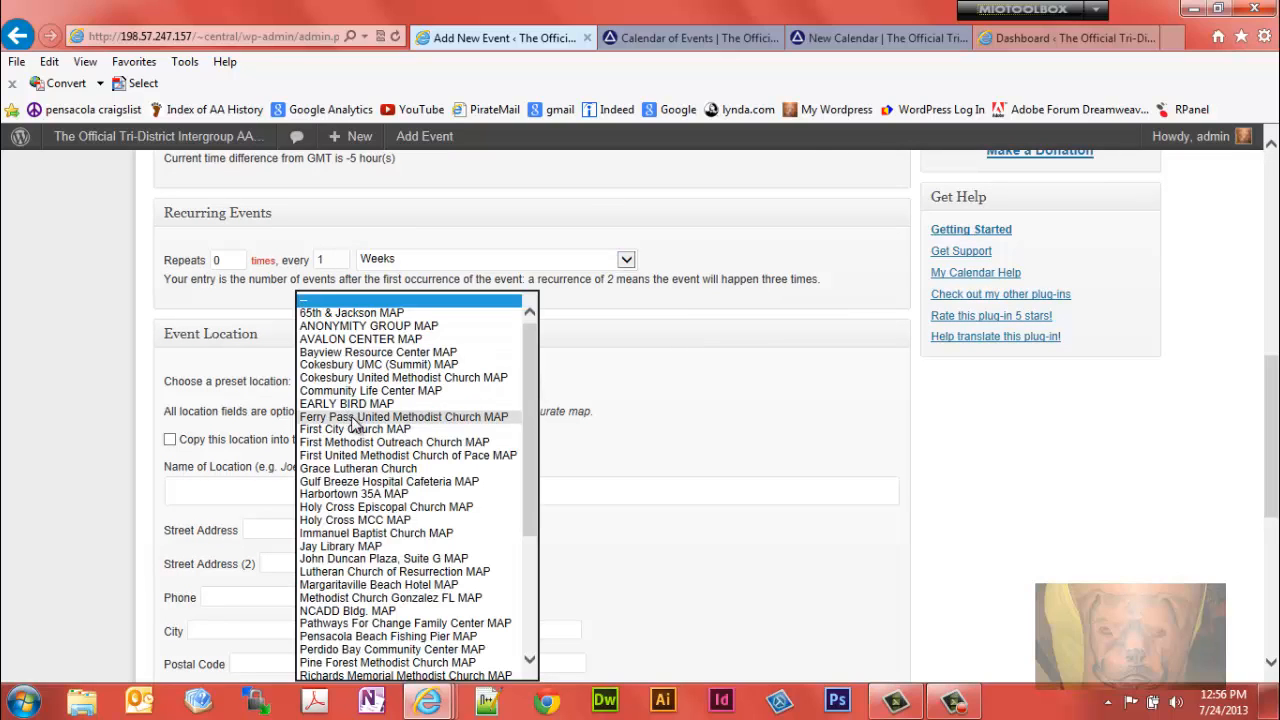
pyautogui.moveTo(355, 481)
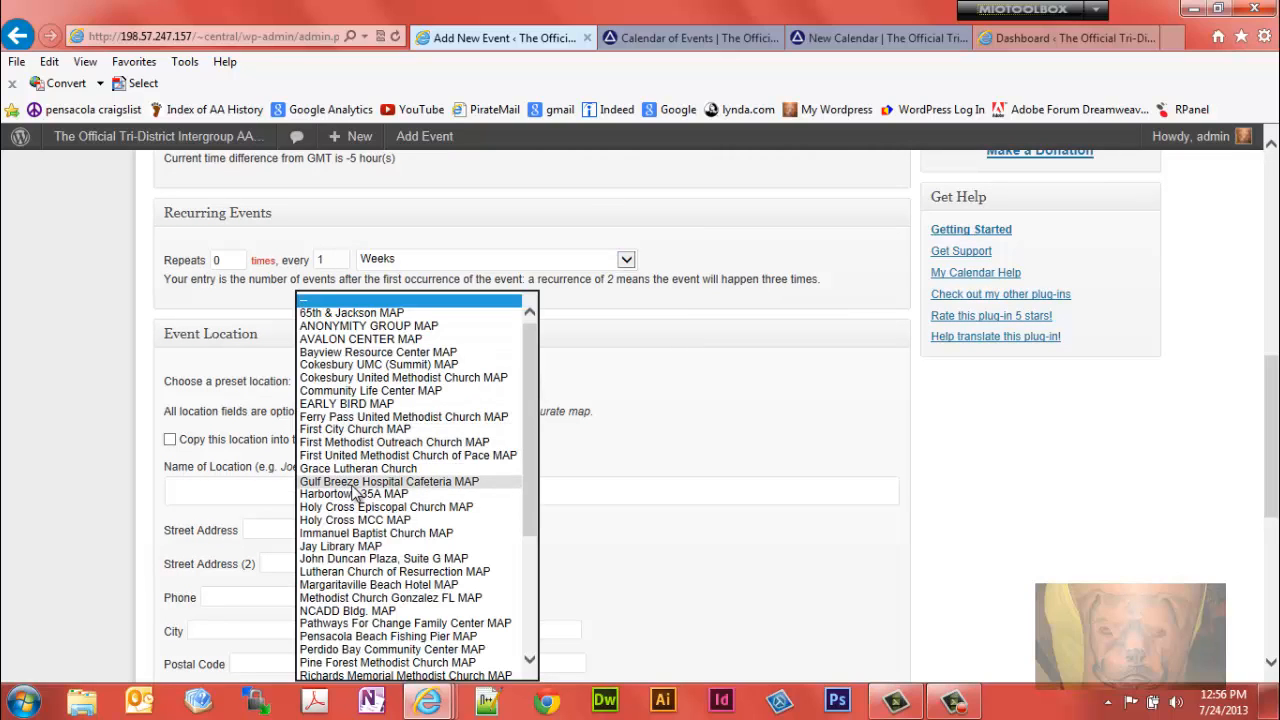
pyautogui.click(354, 493)
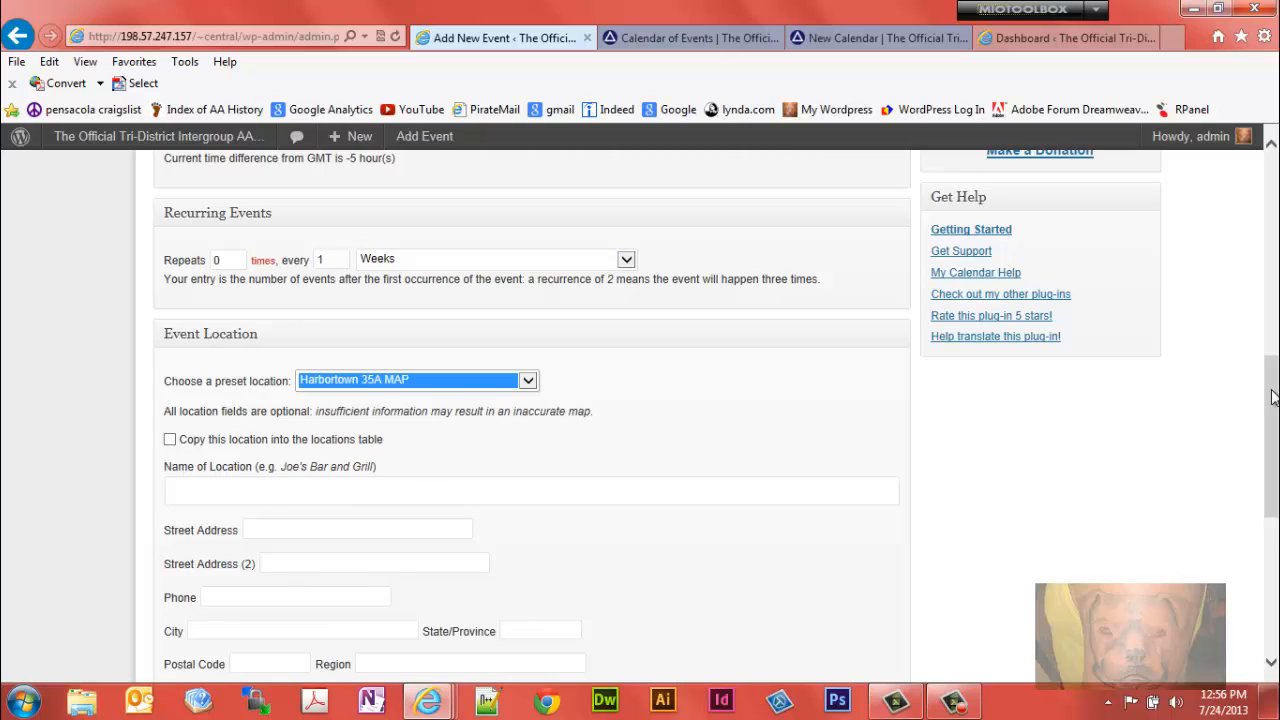
pyautogui.scroll(-3)
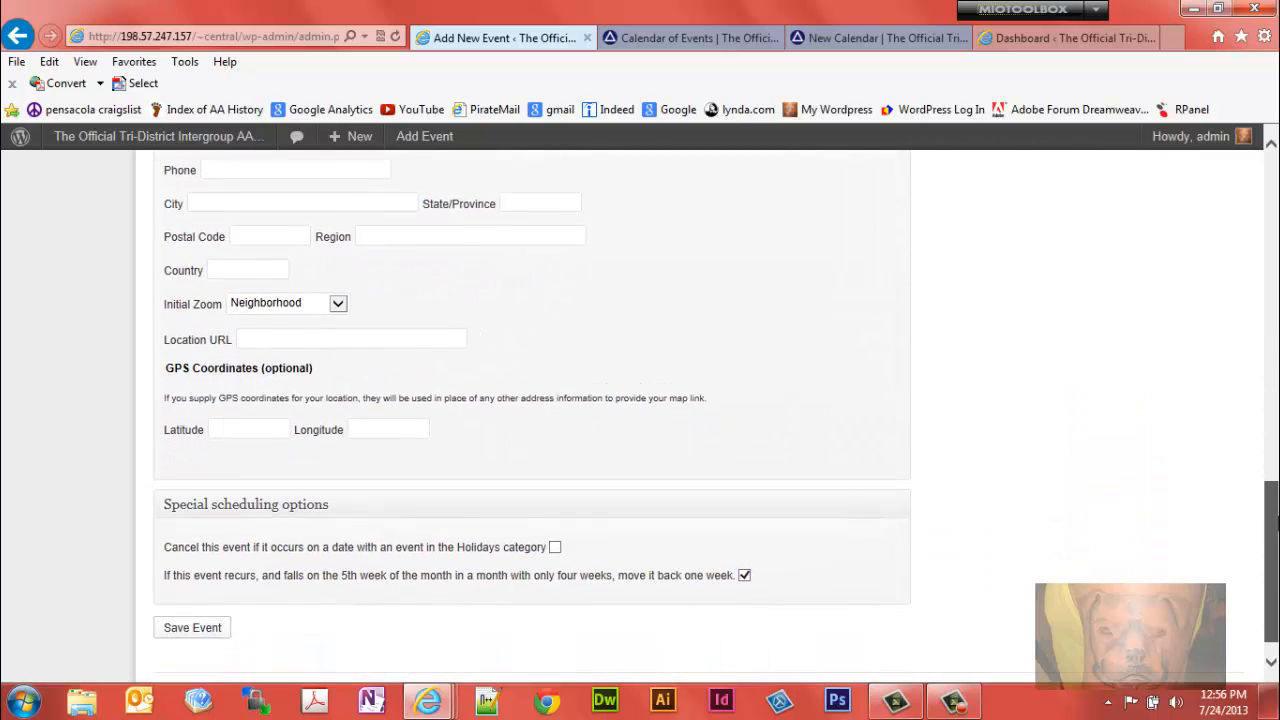
pyautogui.scroll(-3)
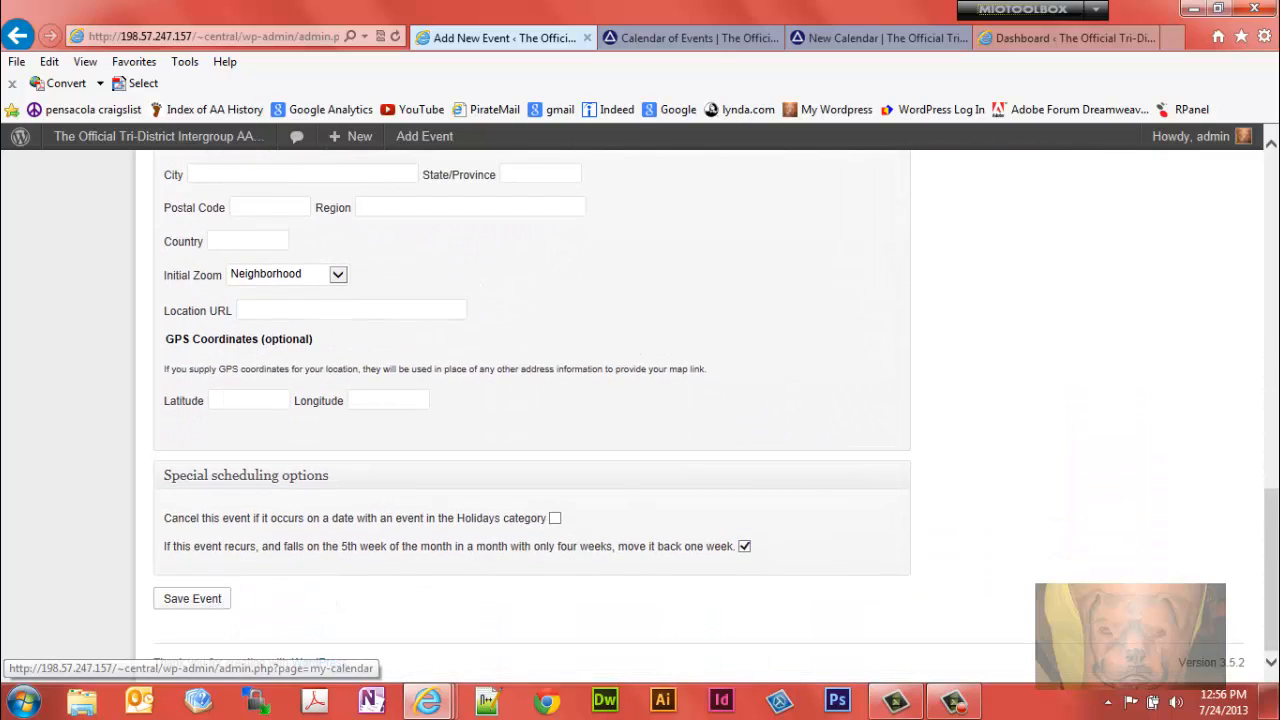
pyautogui.scroll(3)
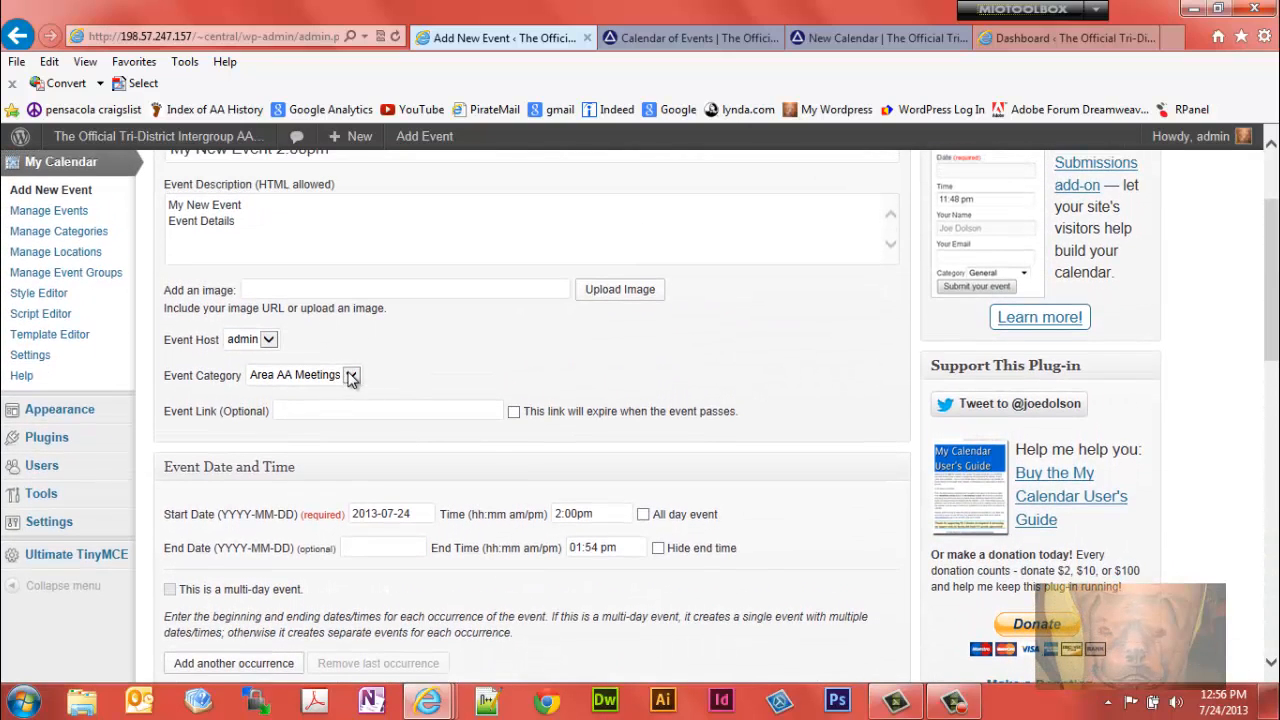
# - Set the event category to My New Calendar
pyautogui.click(350, 375)
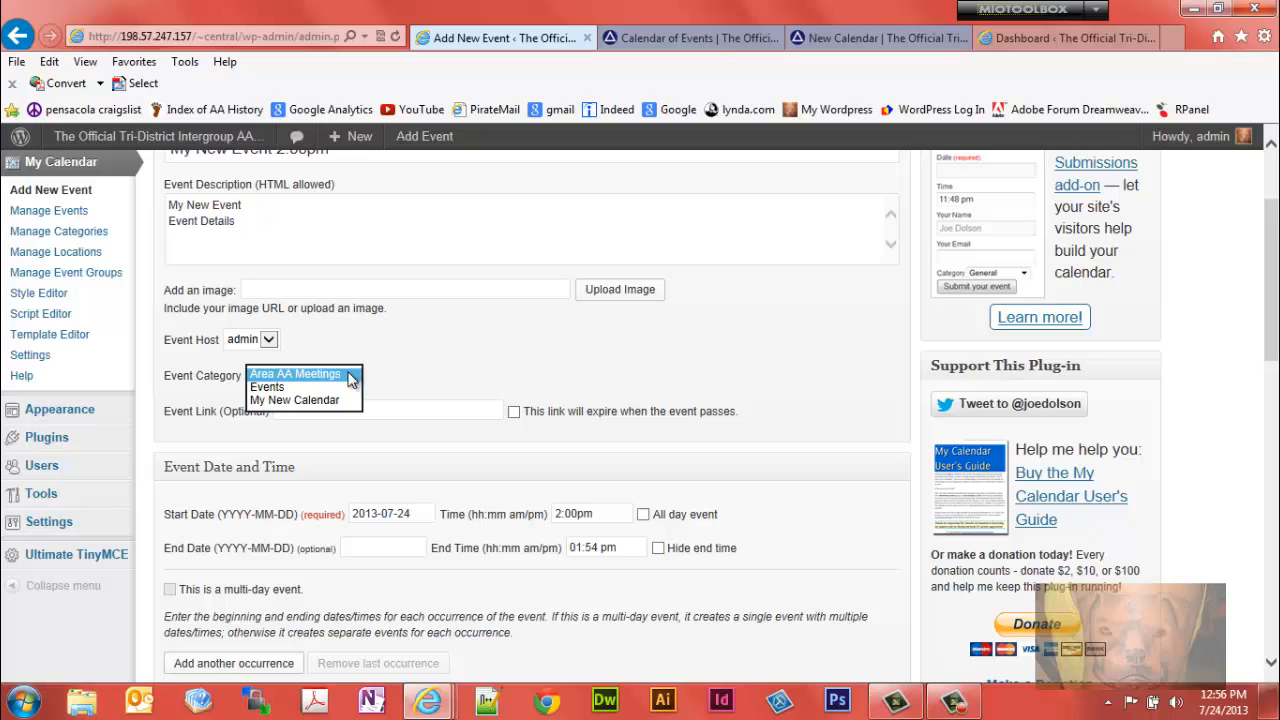
pyautogui.click(294, 400)
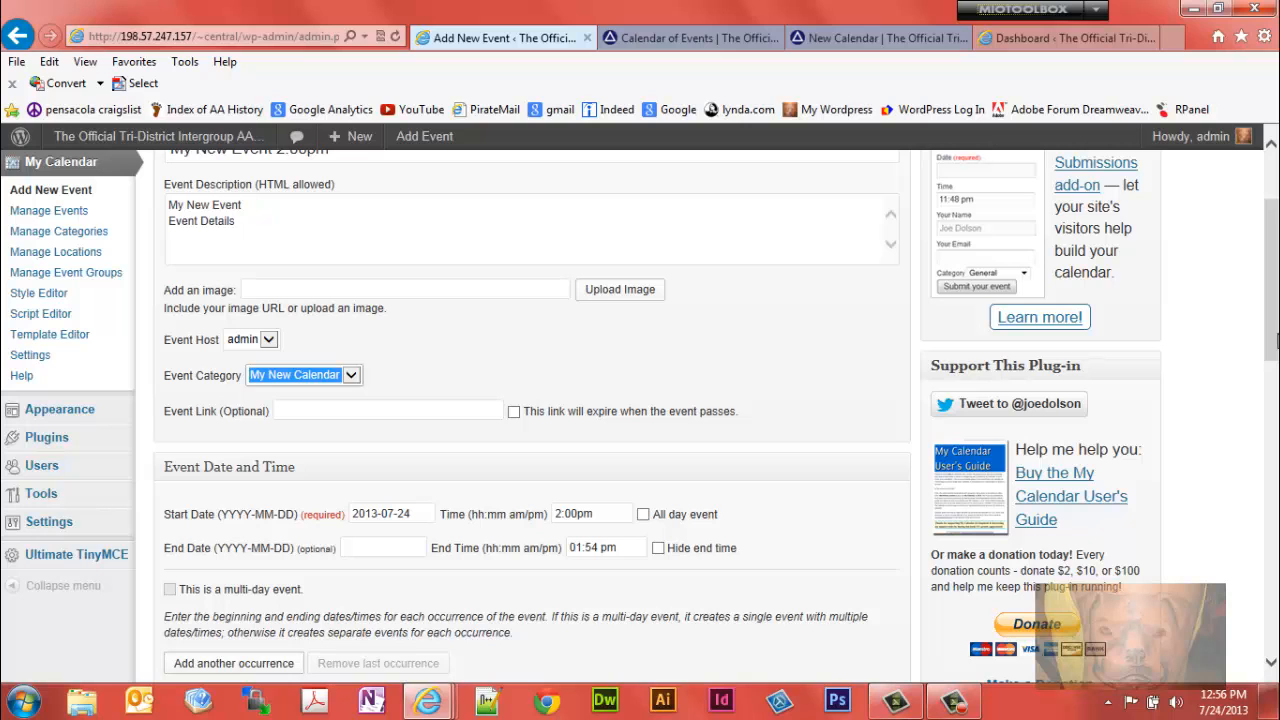
pyautogui.scroll(-3)
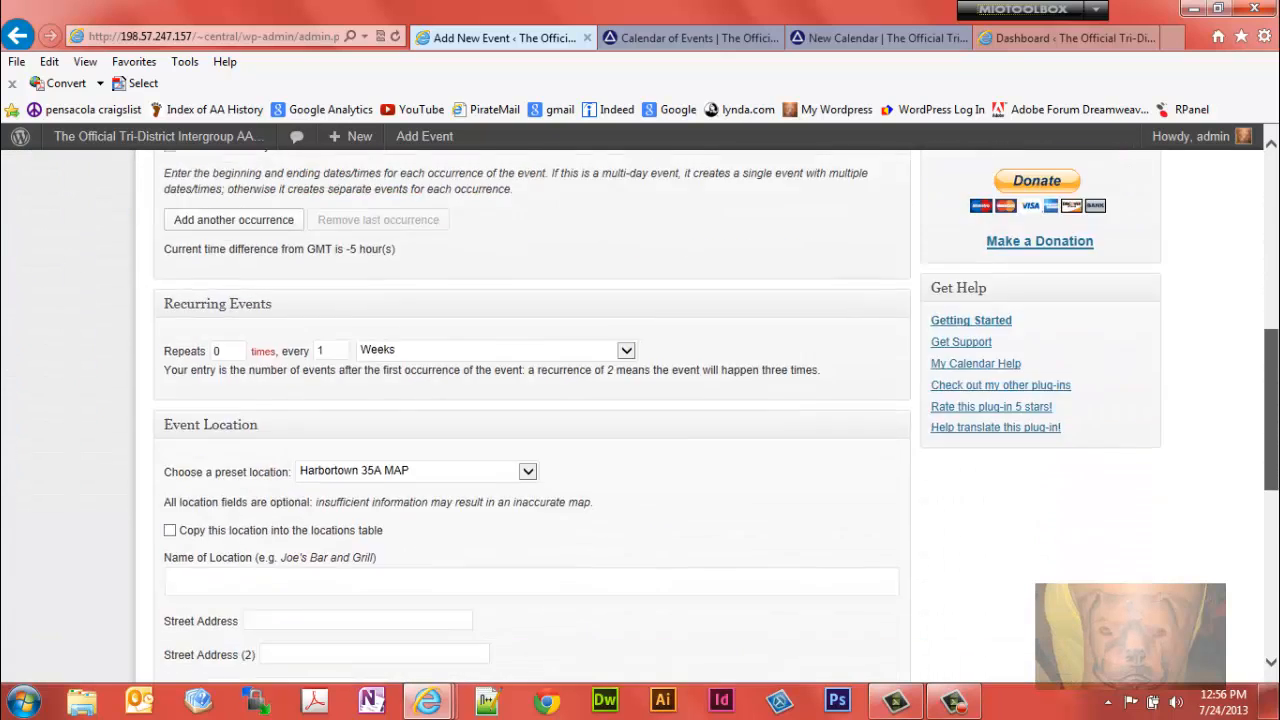
pyautogui.scroll(-3)
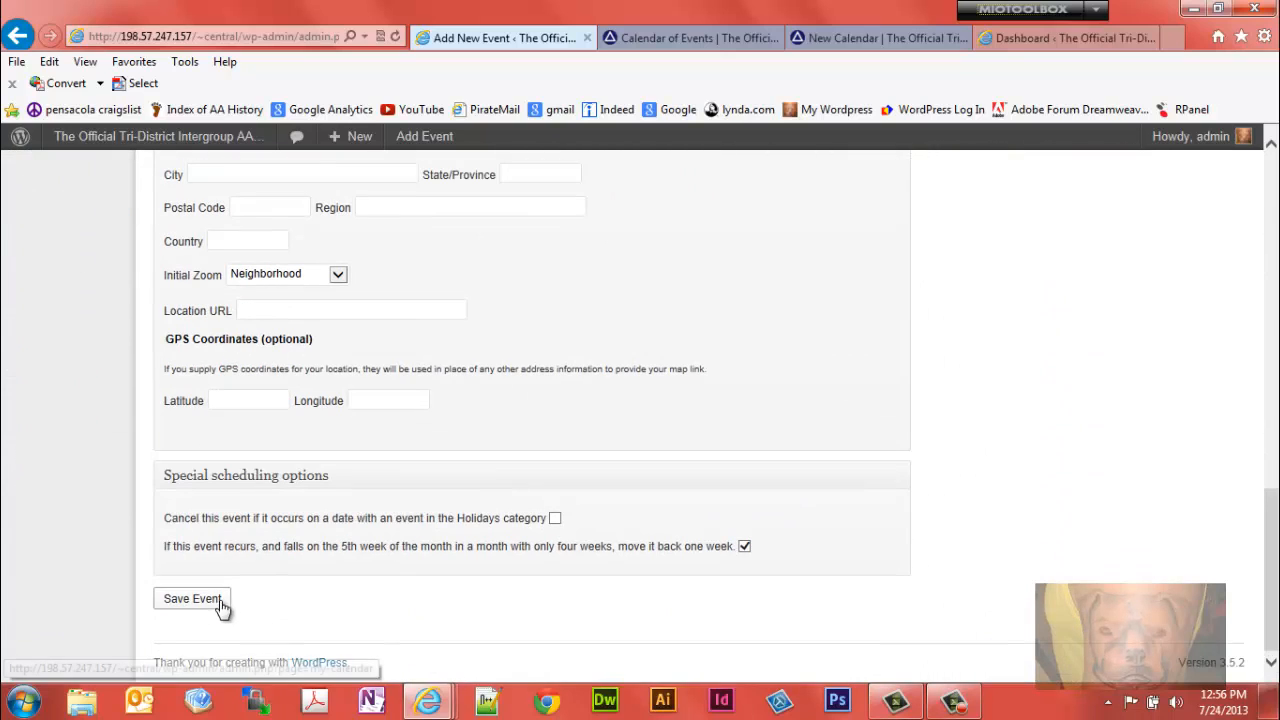
# - Save the event and switch to the New Calendar page preview
pyautogui.click(191, 598)
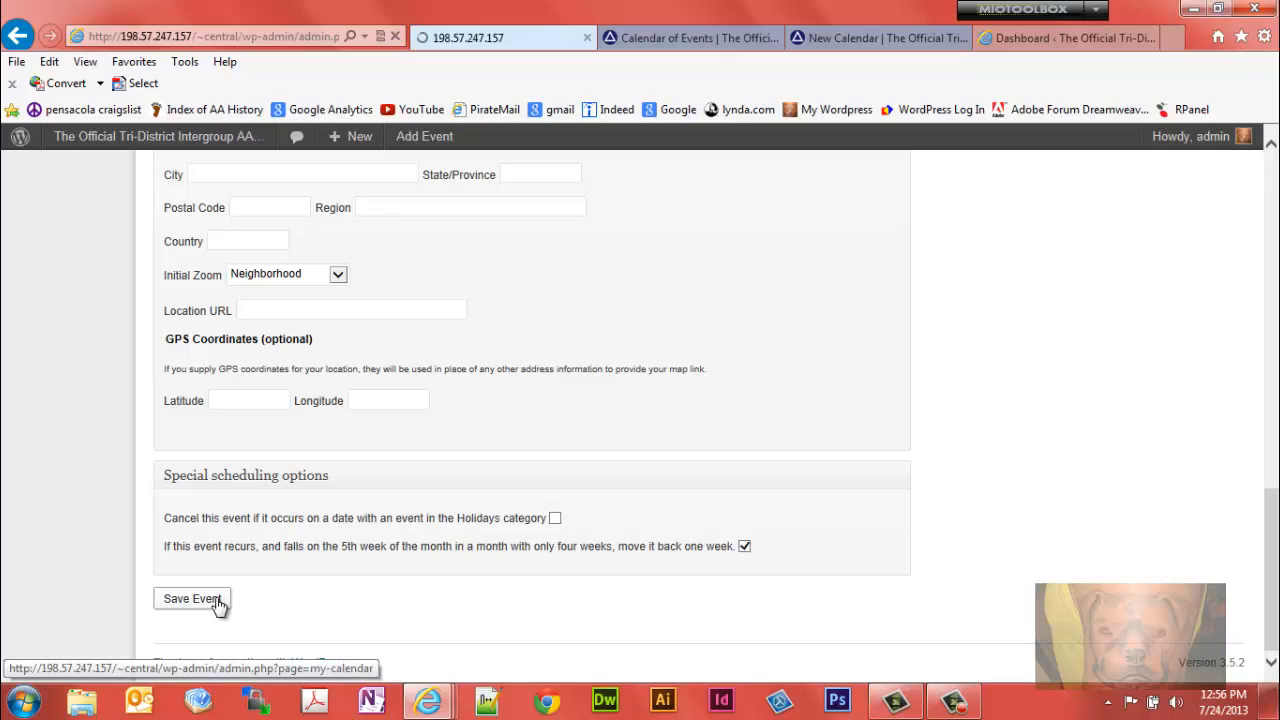
pyautogui.click(192, 598)
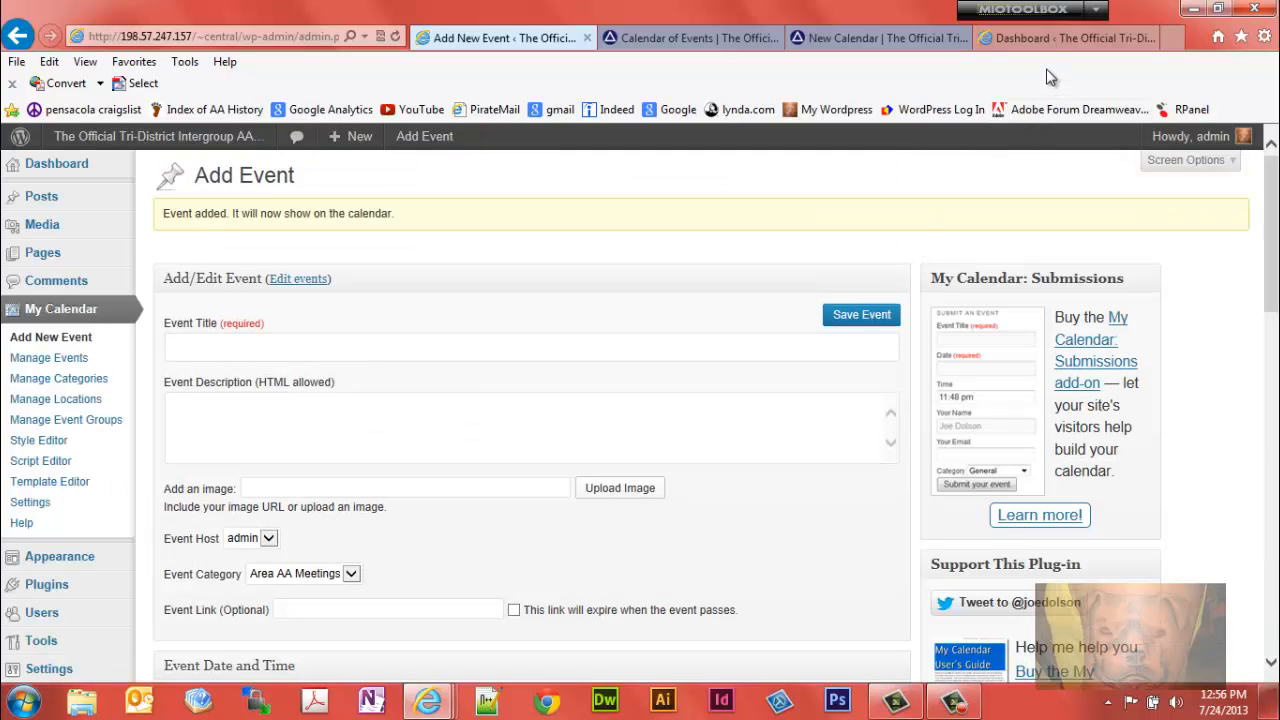
pyautogui.click(875, 38)
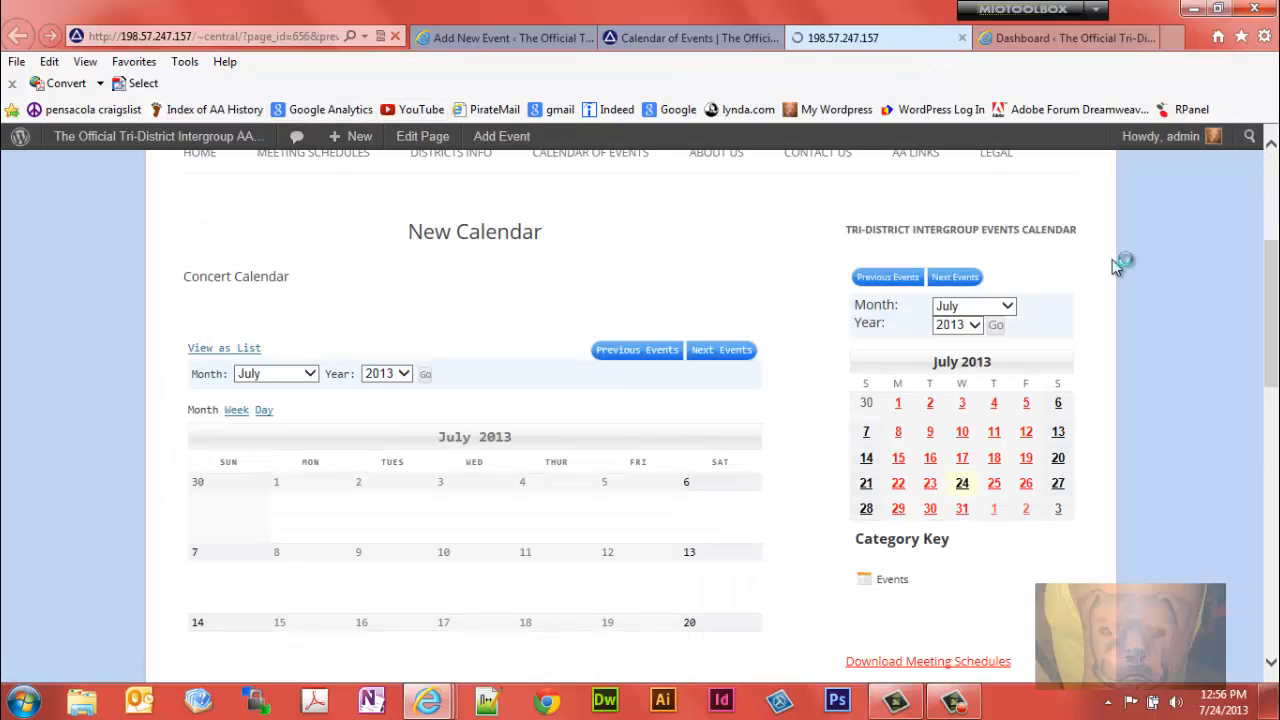
# - View the July 24 My New Event details and open its Harbortown 35A MAP link
pyautogui.scroll(3)
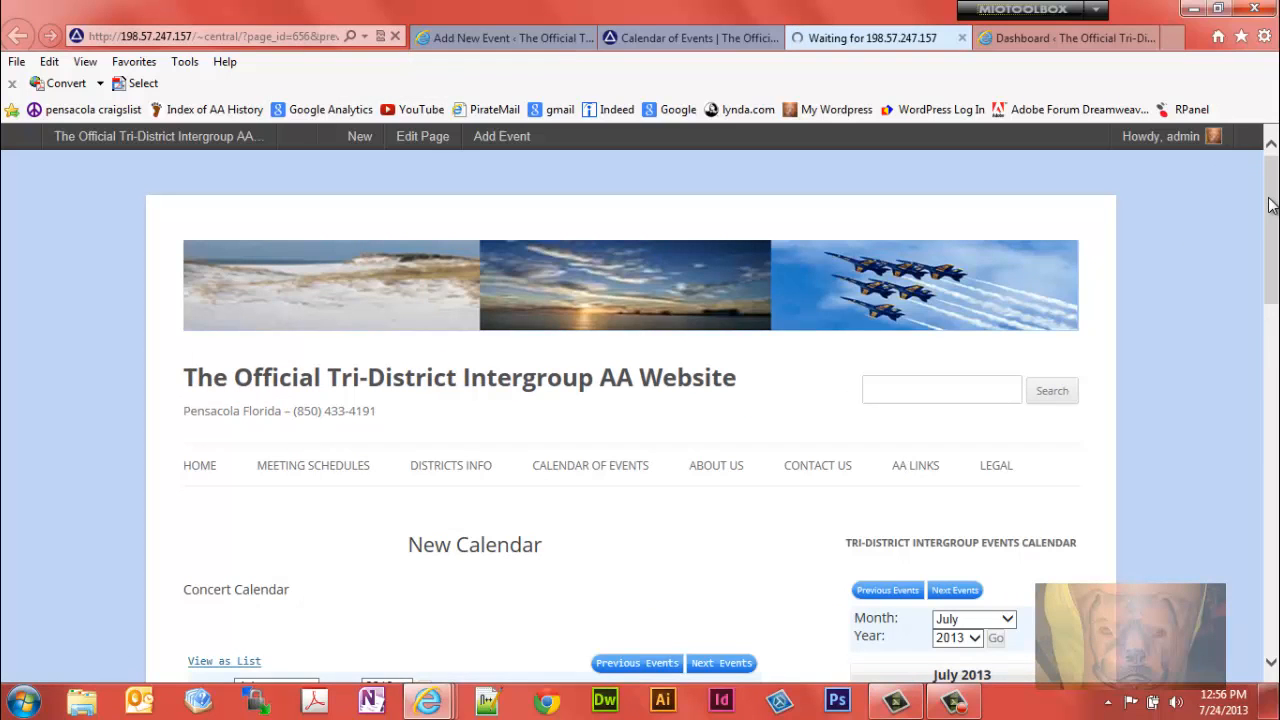
pyautogui.scroll(-3)
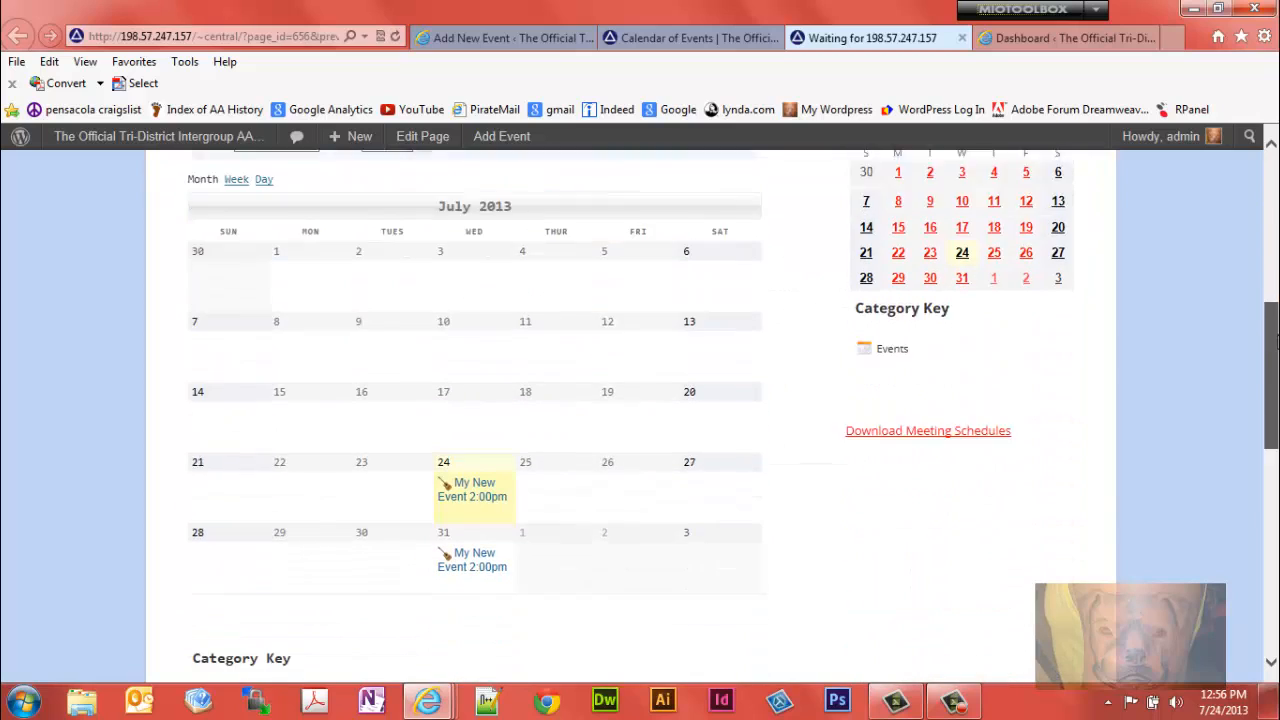
pyautogui.scroll(-3)
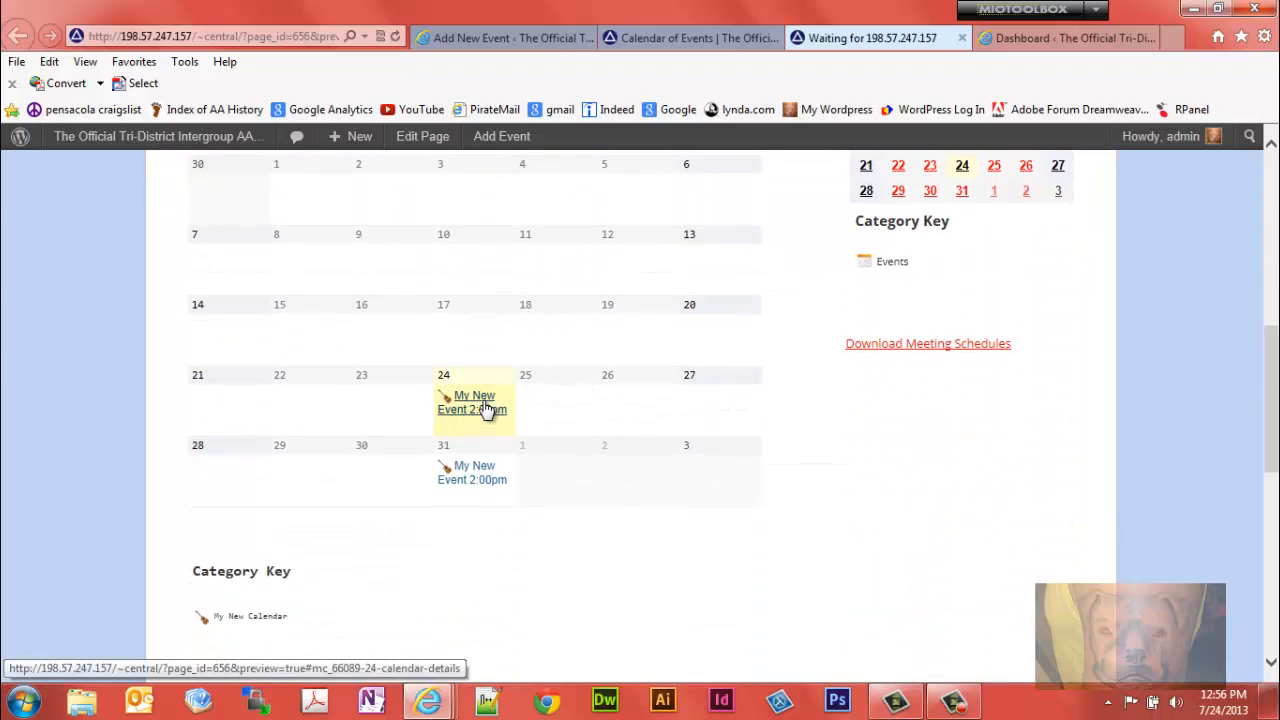
pyautogui.click(472, 402)
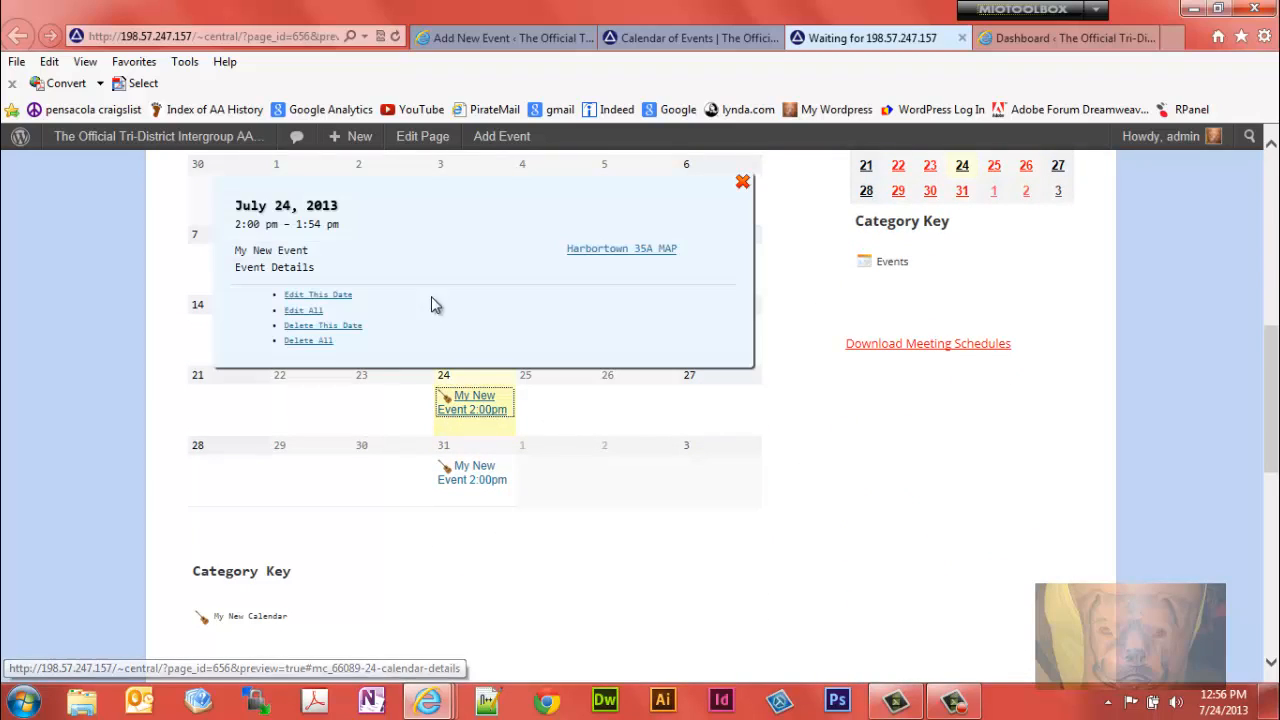
pyautogui.moveTo(601, 250)
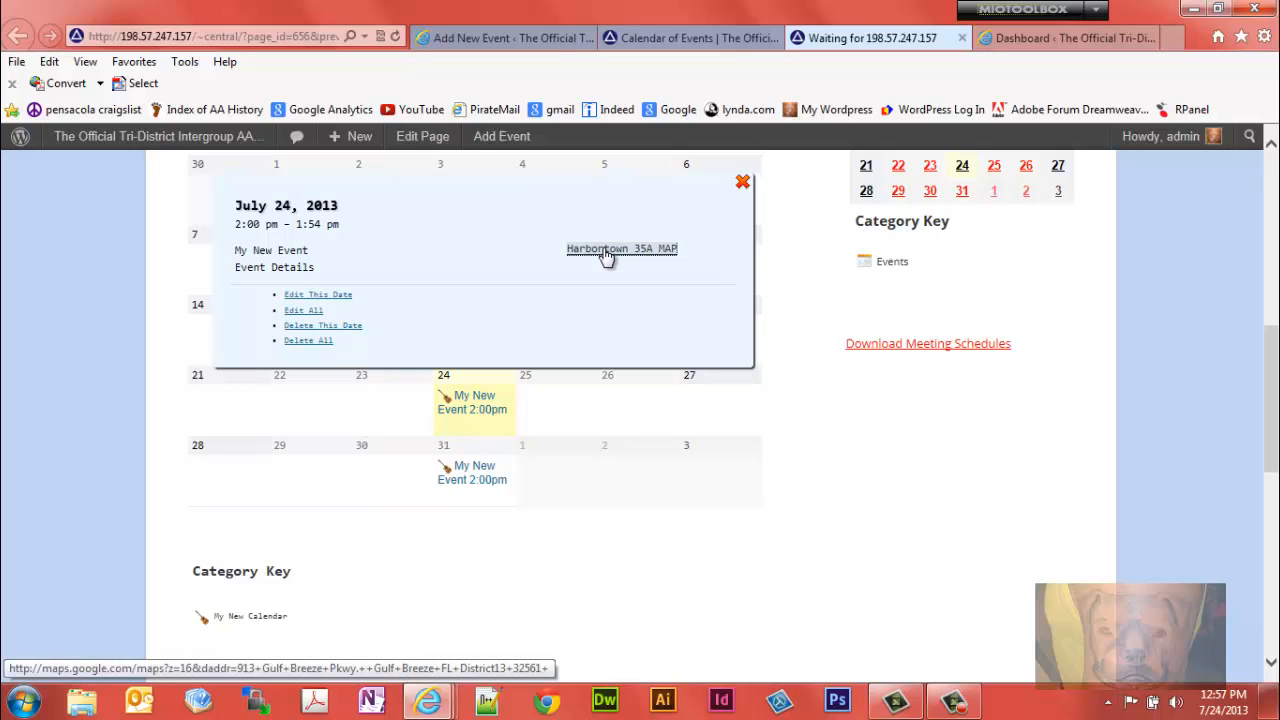
pyautogui.click(621, 248)
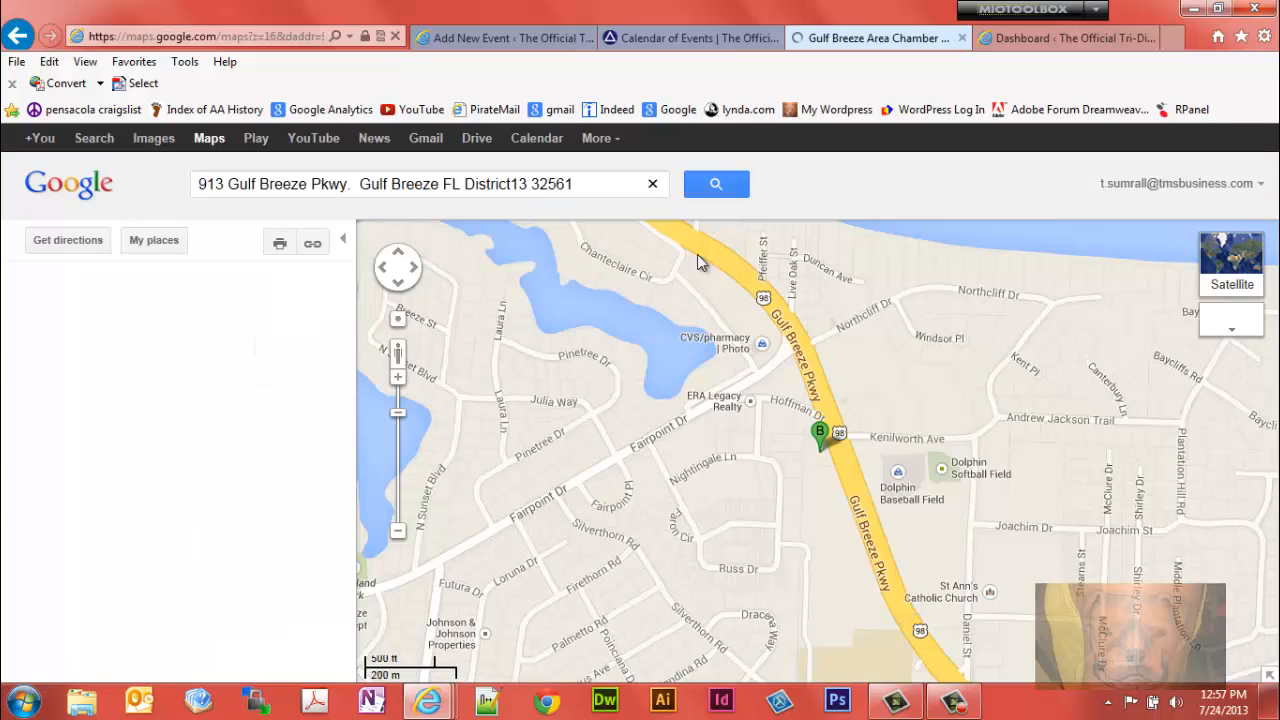
pyautogui.click(875, 38)
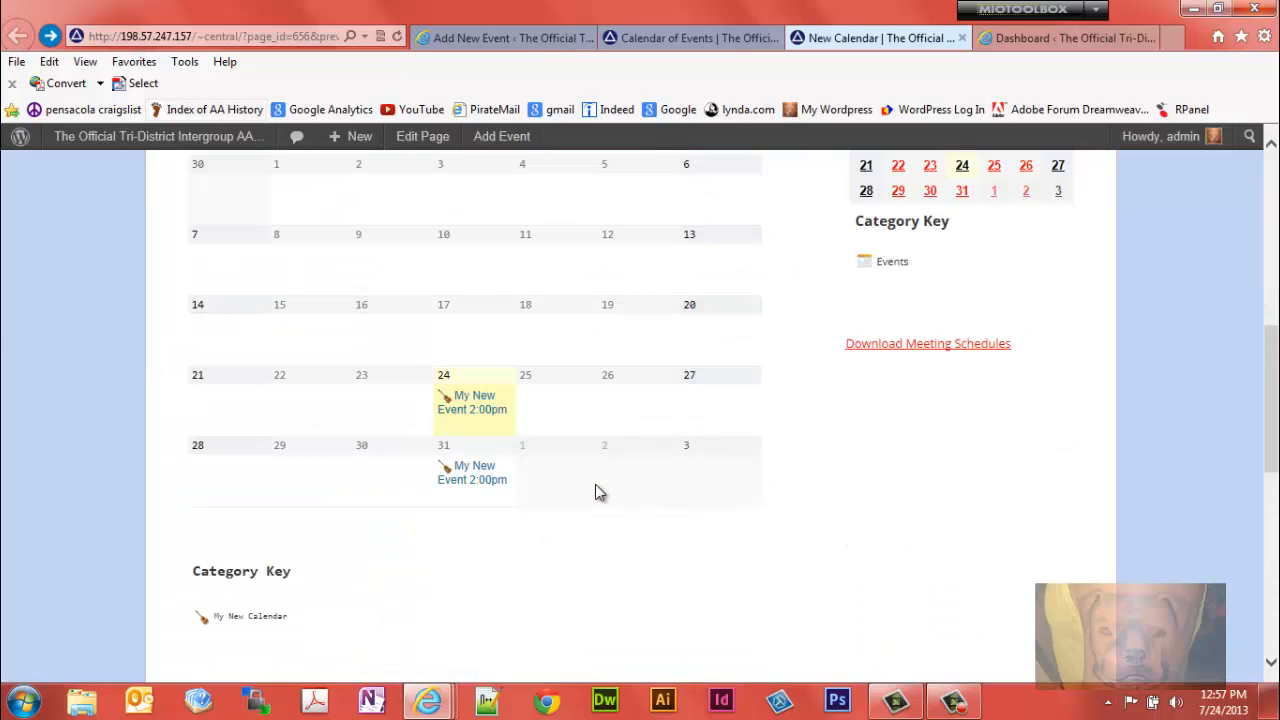
pyautogui.click(472, 402)
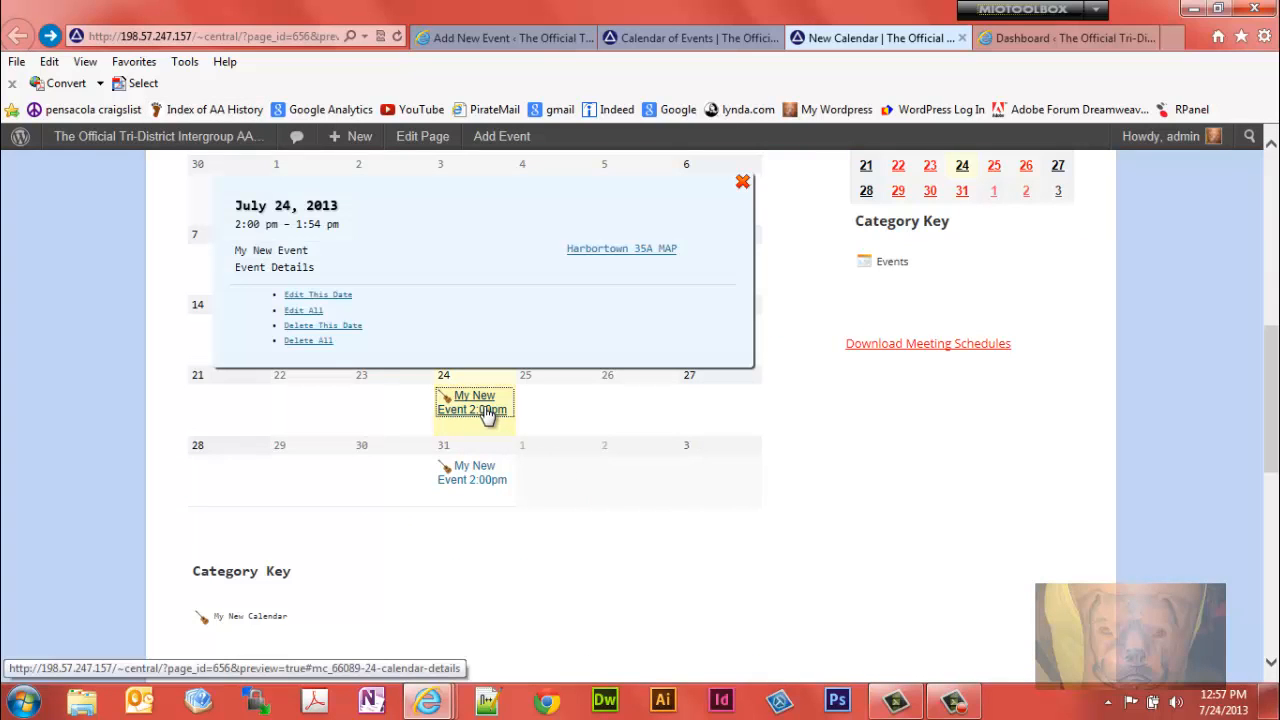
pyautogui.moveTo(318, 294)
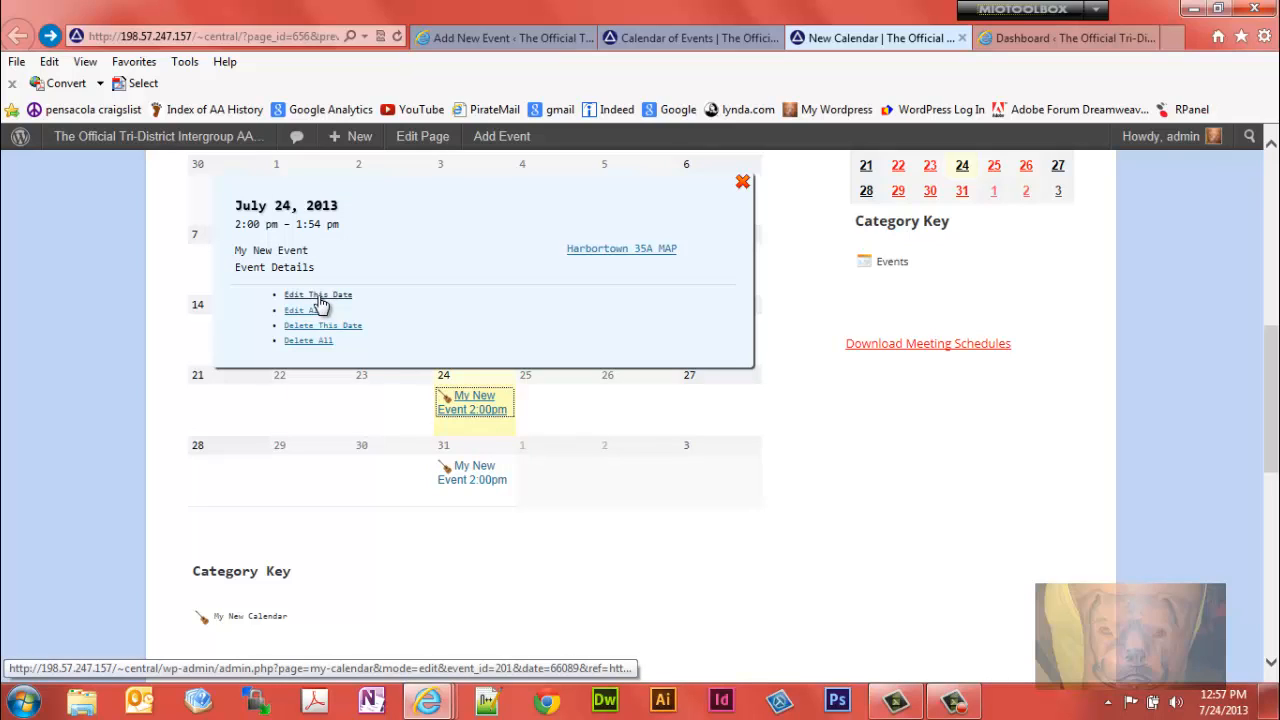
pyautogui.moveTo(328, 300)
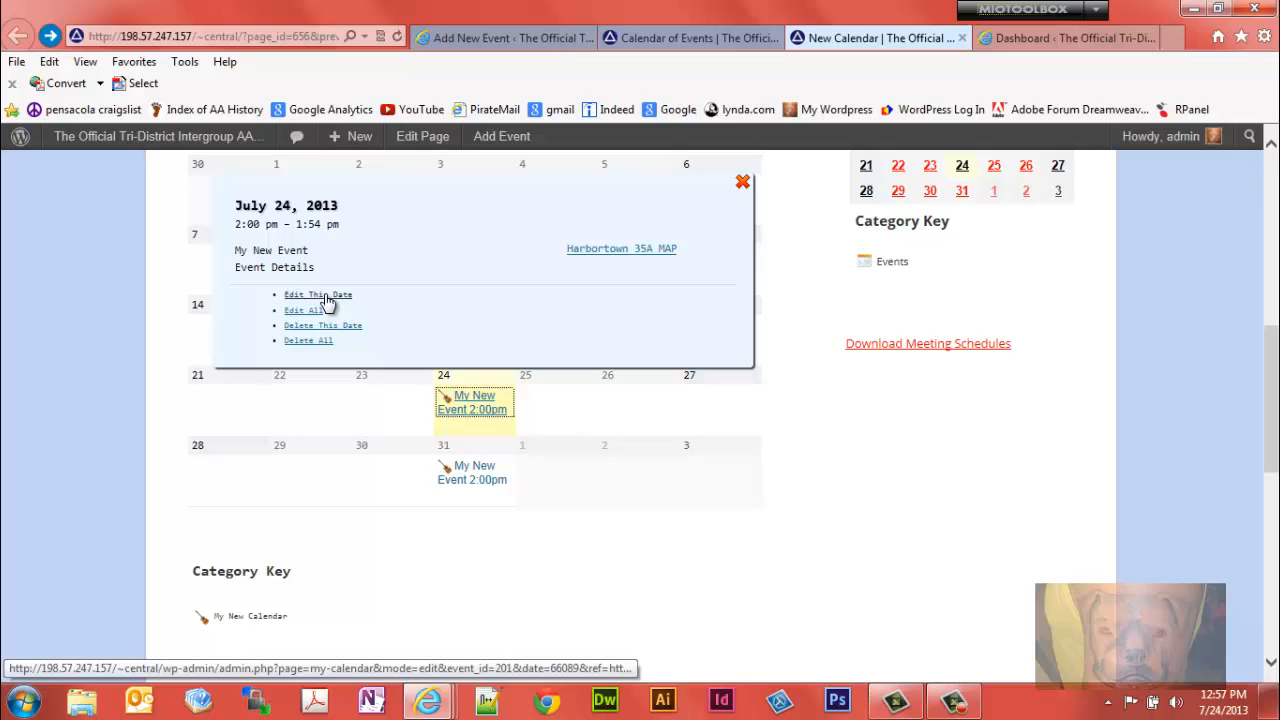
pyautogui.moveTo(975, 555)
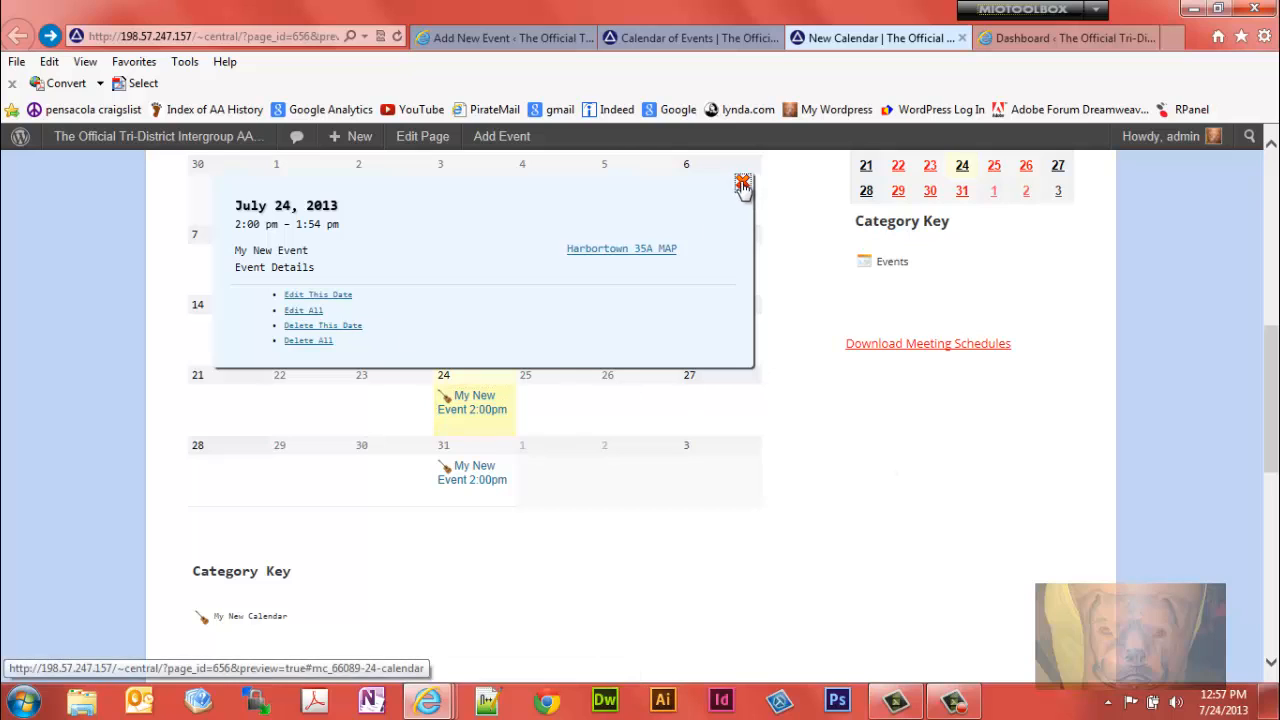
pyautogui.click(743, 184)
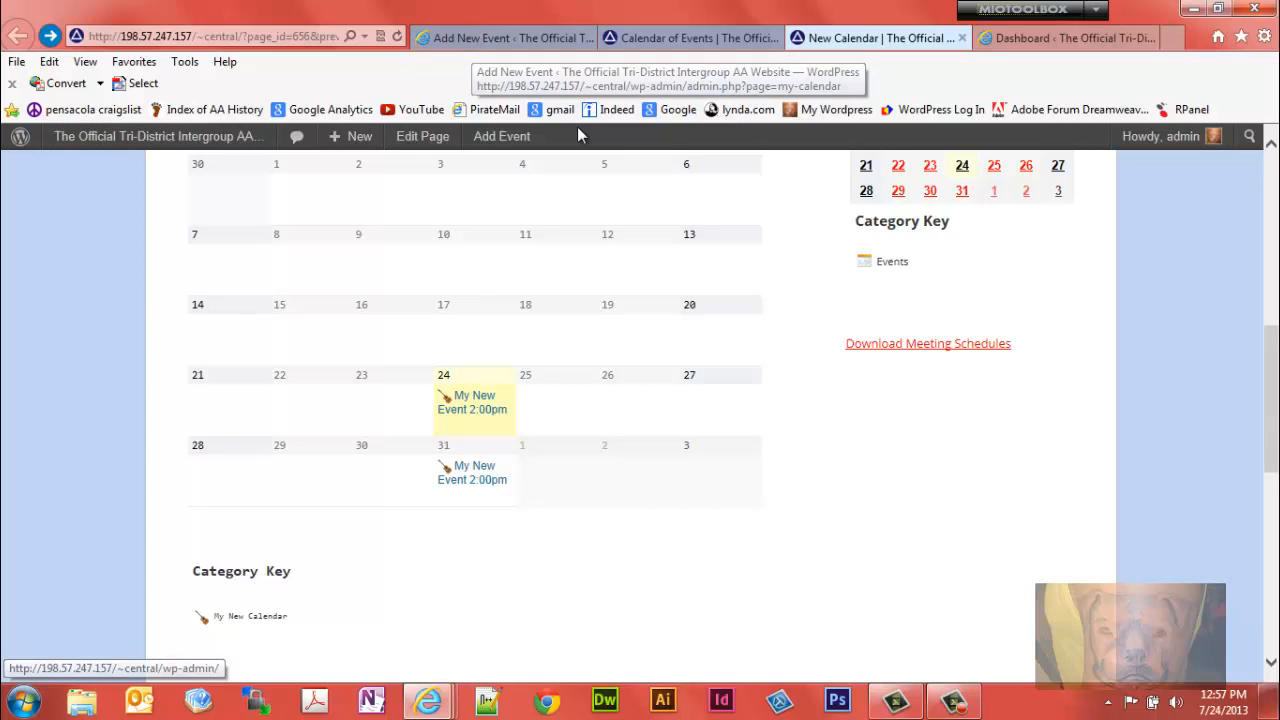
pyautogui.scroll(3)
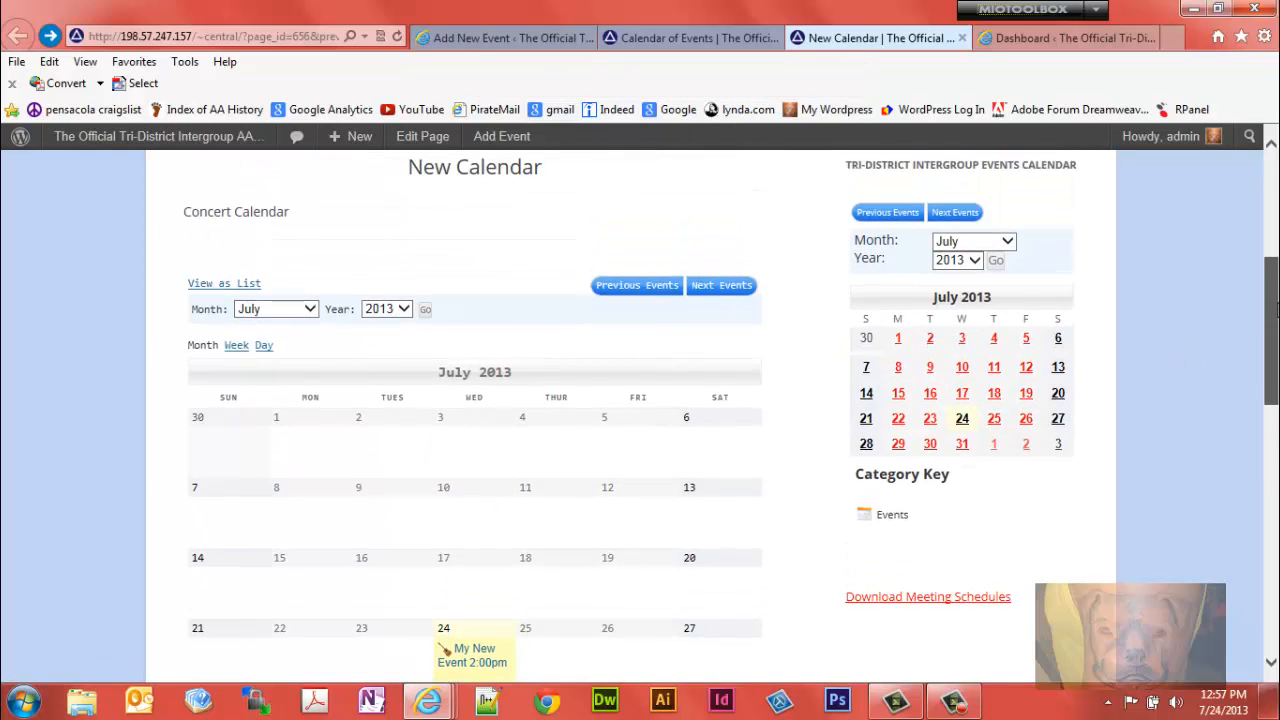